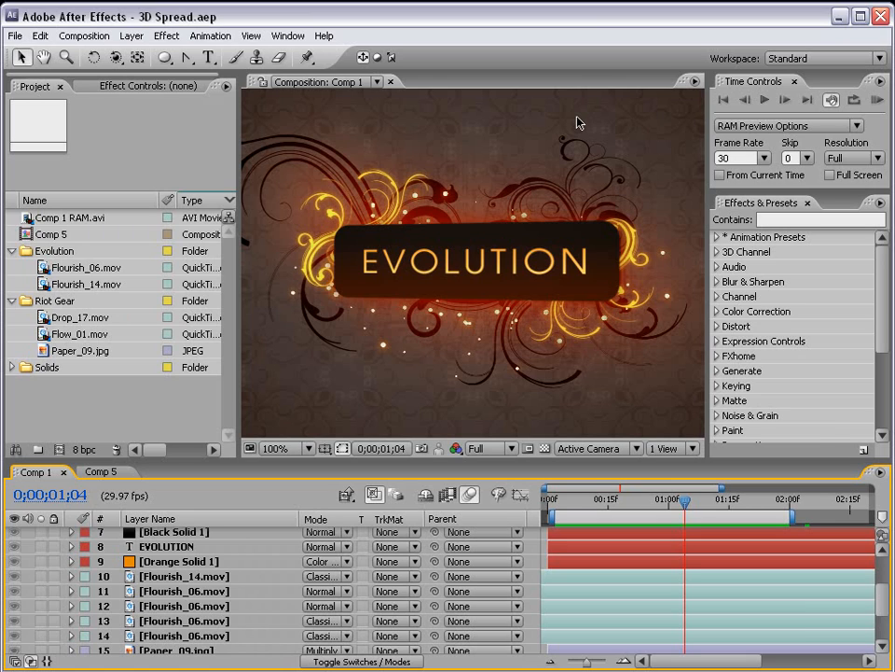
{"action": "mouse_move", "coordinate": [572, 114]}
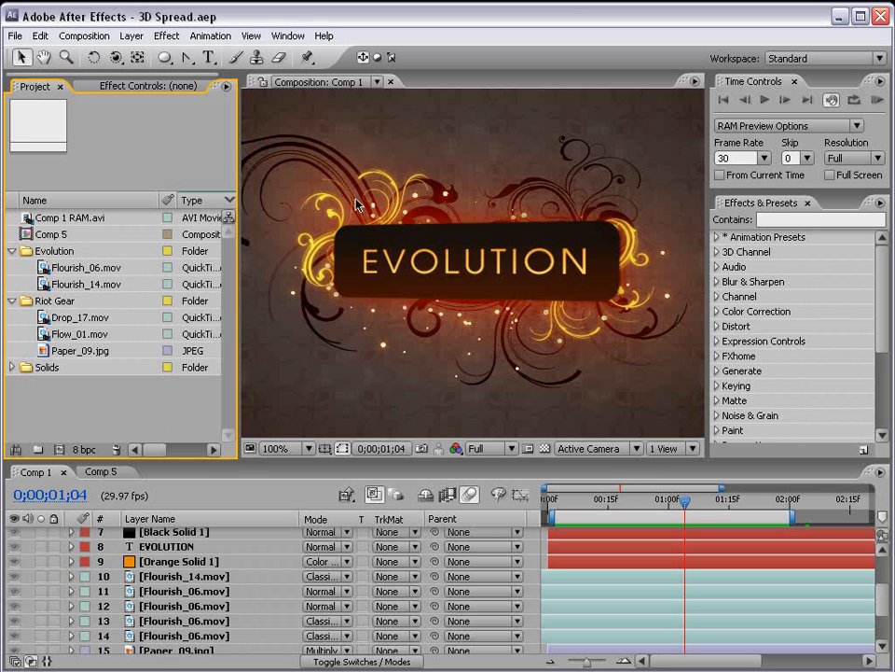
- Review the Flourish_06.mov footage details and scrub the title's 3D spin animation
{"action": "left_click_drag", "start_coordinate": [686, 500], "coordinate": [716, 500]}
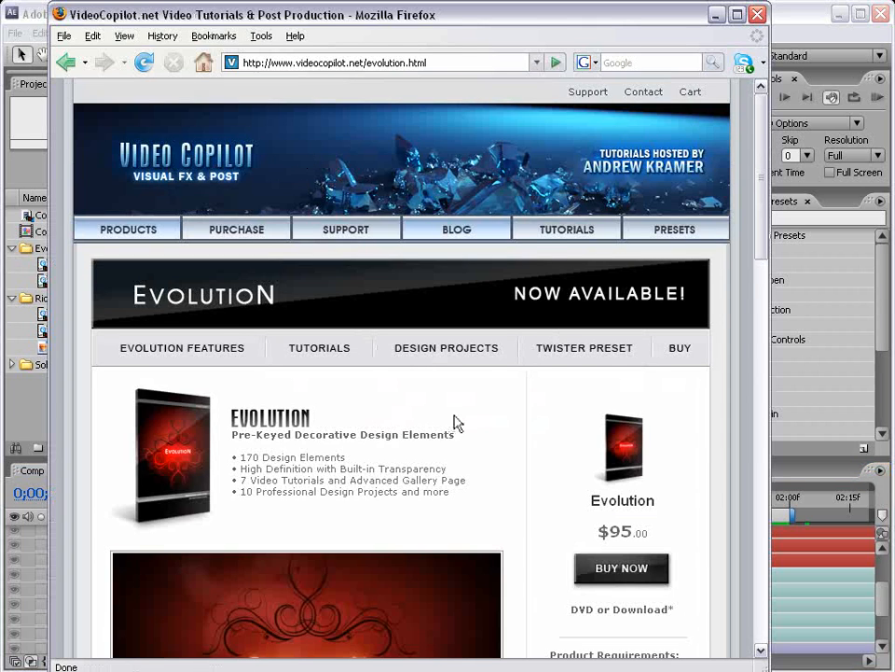
{"action": "scroll", "scroll_direction": "down", "scroll_amount": 3}
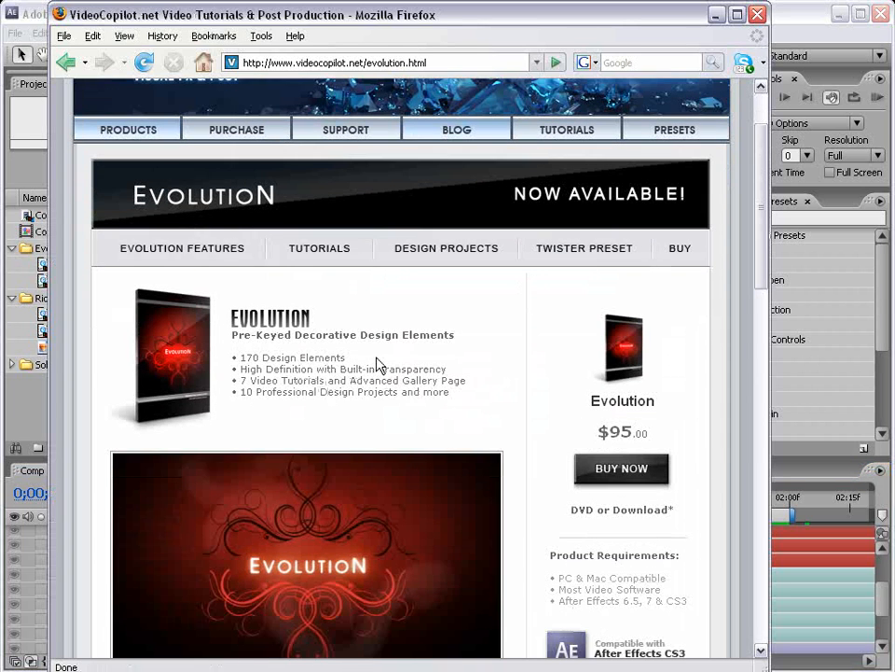
{"action": "scroll", "scroll_direction": "down", "scroll_amount": 3}
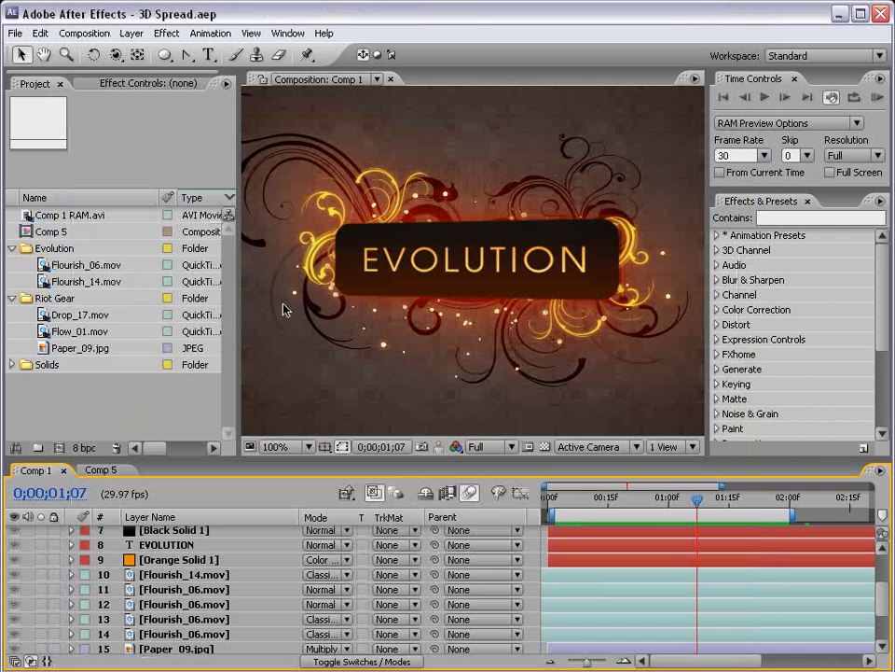
{"action": "left_click", "coordinate": [84, 265]}
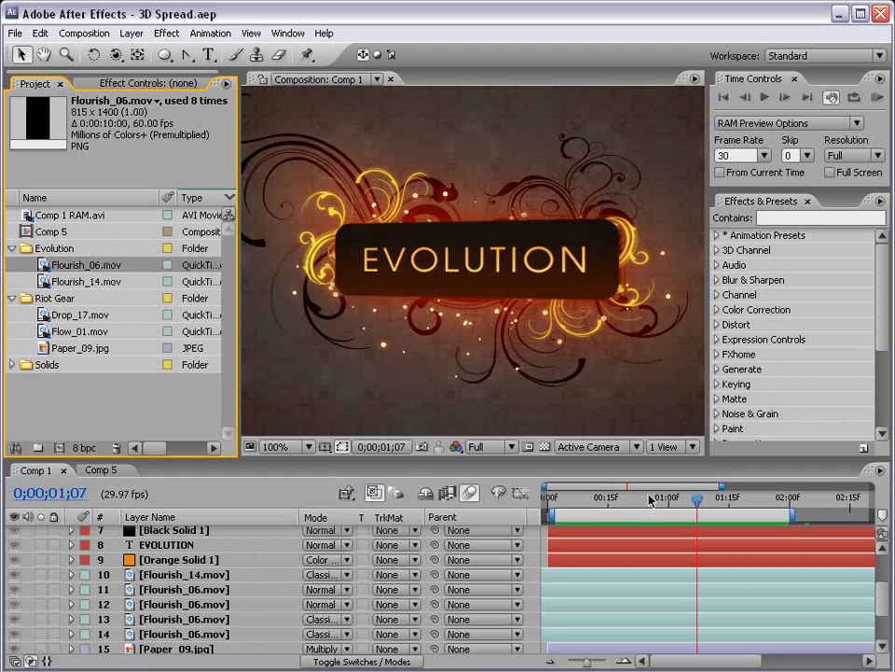
{"action": "mouse_move", "coordinate": [638, 303]}
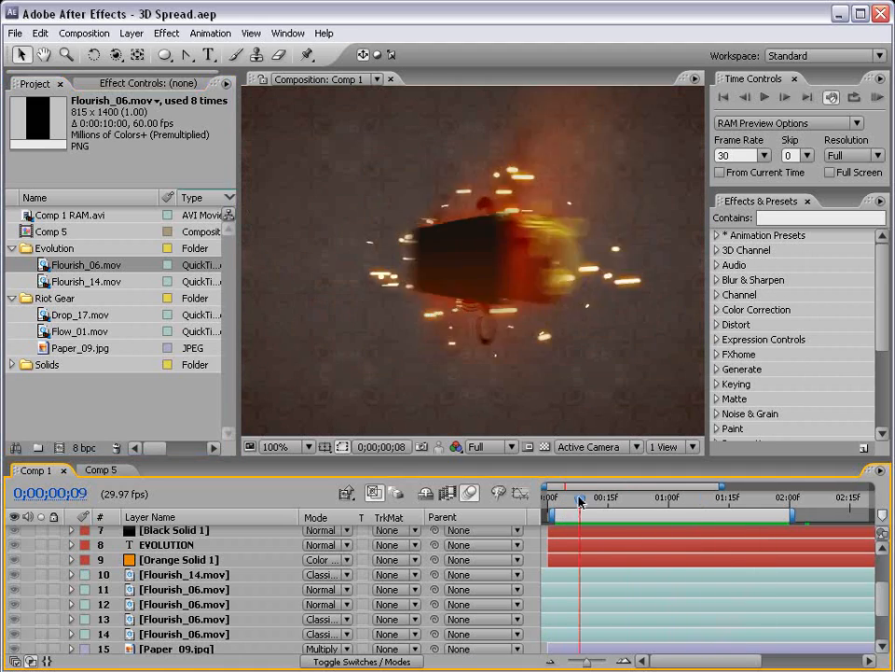
{"action": "left_click_drag", "start_coordinate": [578, 500], "coordinate": [737, 500]}
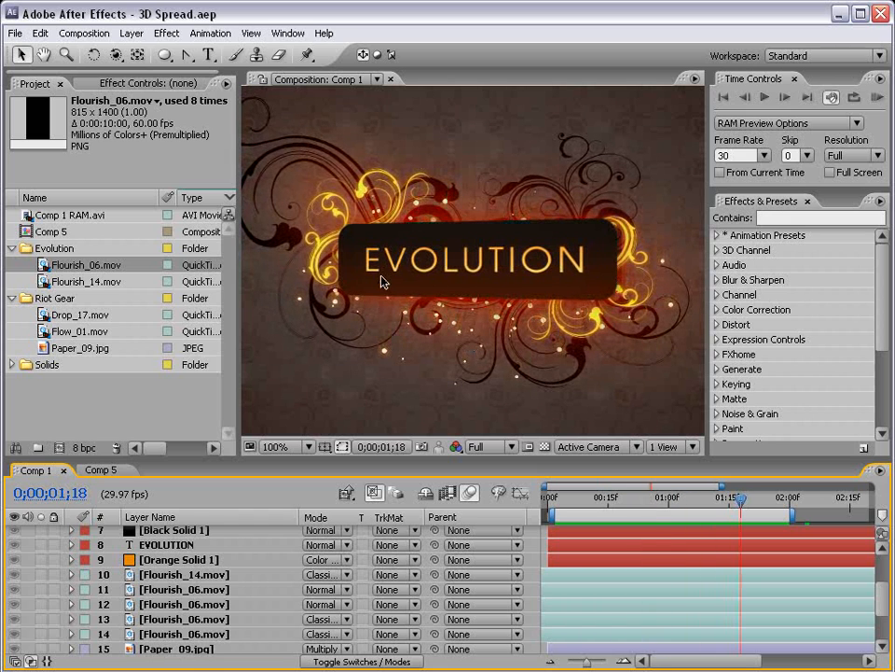
{"action": "mouse_move", "coordinate": [258, 202]}
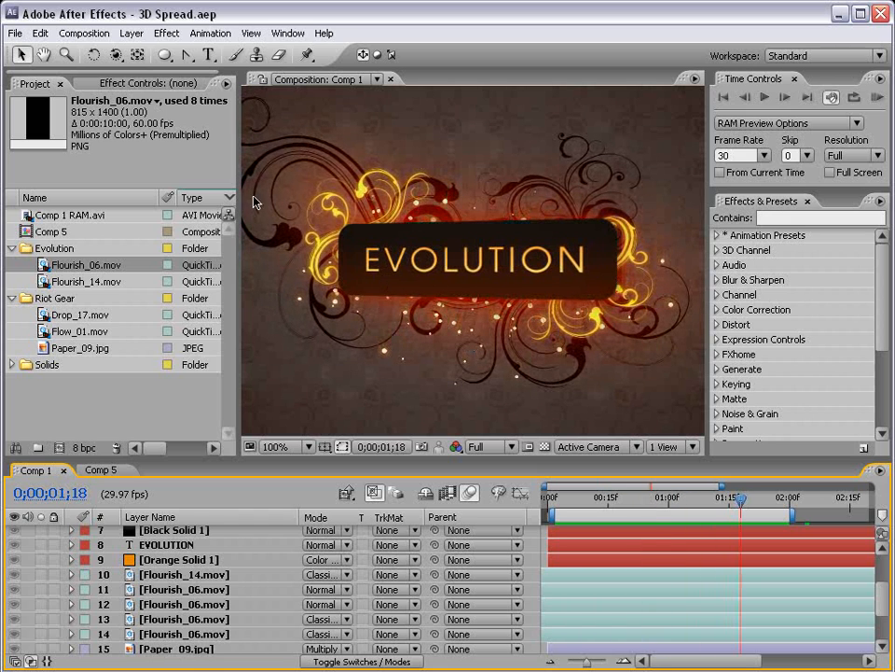
- Create a new composition Comp 6 with the default settings
{"action": "left_click", "coordinate": [90, 33]}
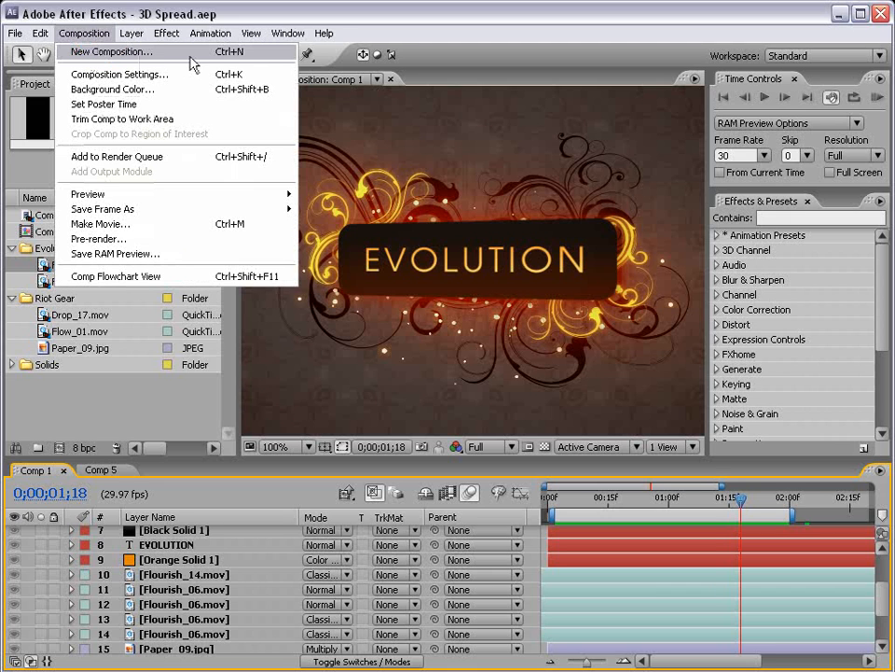
{"action": "left_click", "coordinate": [123, 52]}
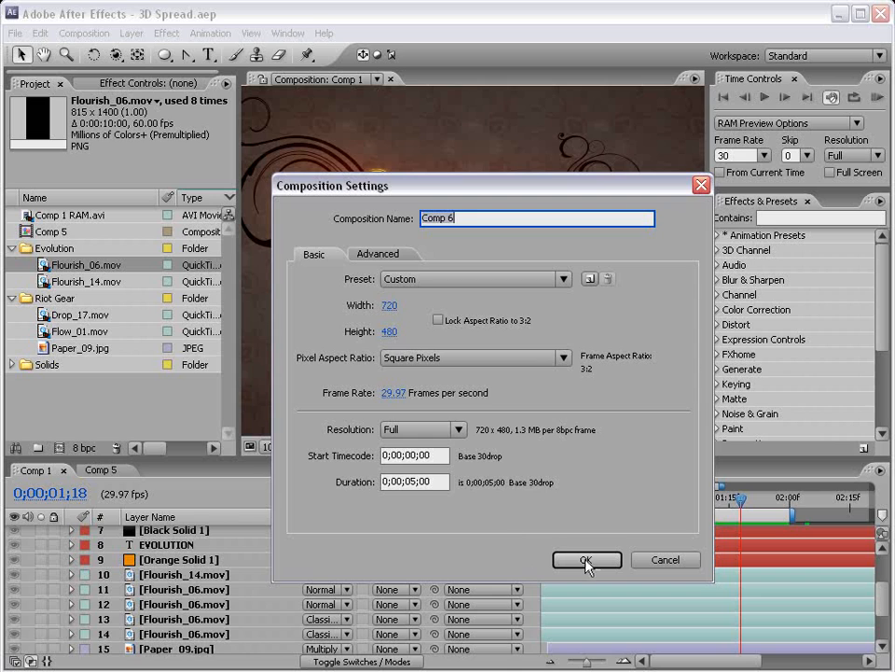
{"action": "left_click", "coordinate": [586, 559]}
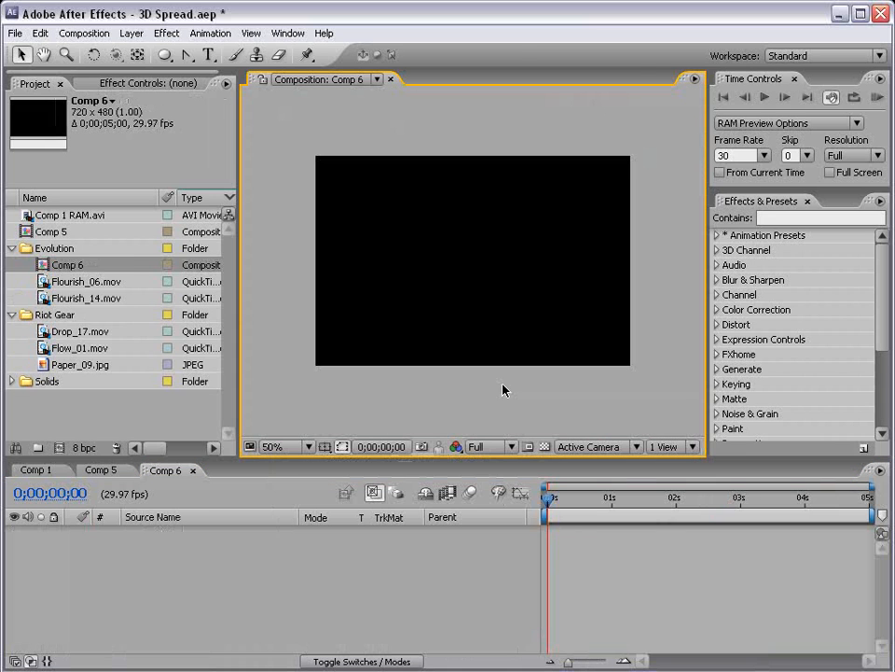
- Add a new solid layer coloured a pale gray-red
{"action": "left_click", "coordinate": [136, 34]}
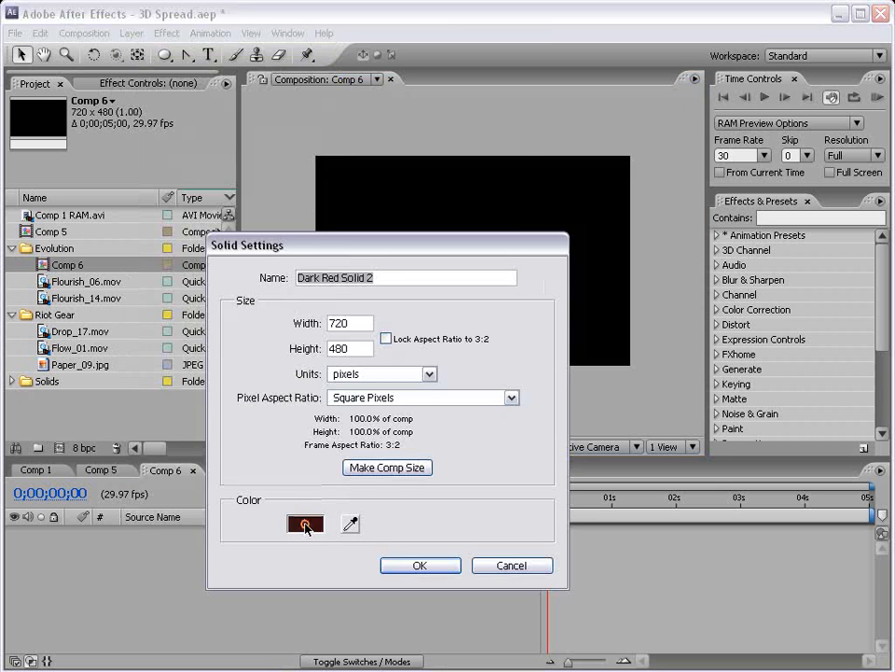
{"action": "left_click", "coordinate": [304, 523]}
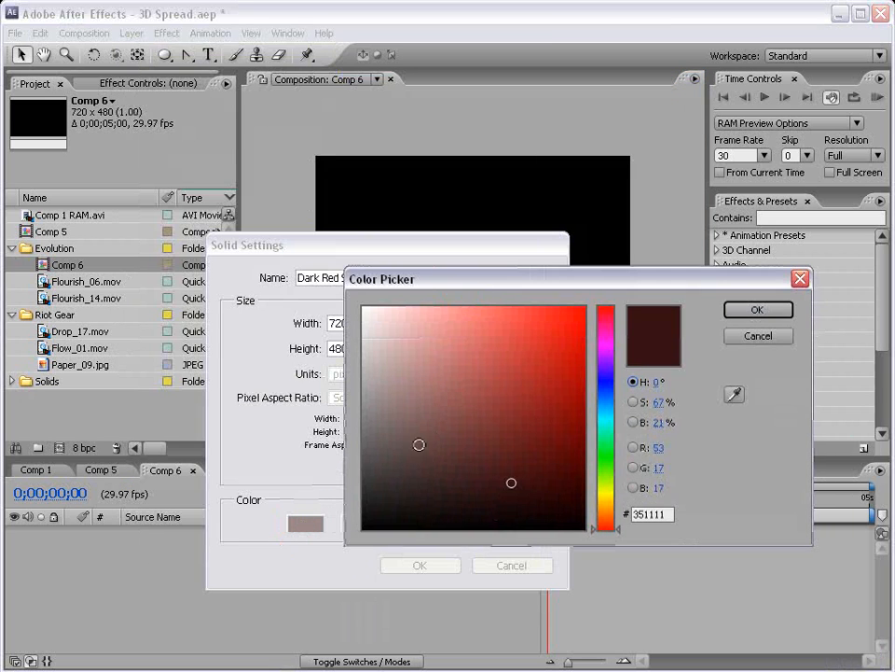
{"action": "left_click", "coordinate": [410, 477]}
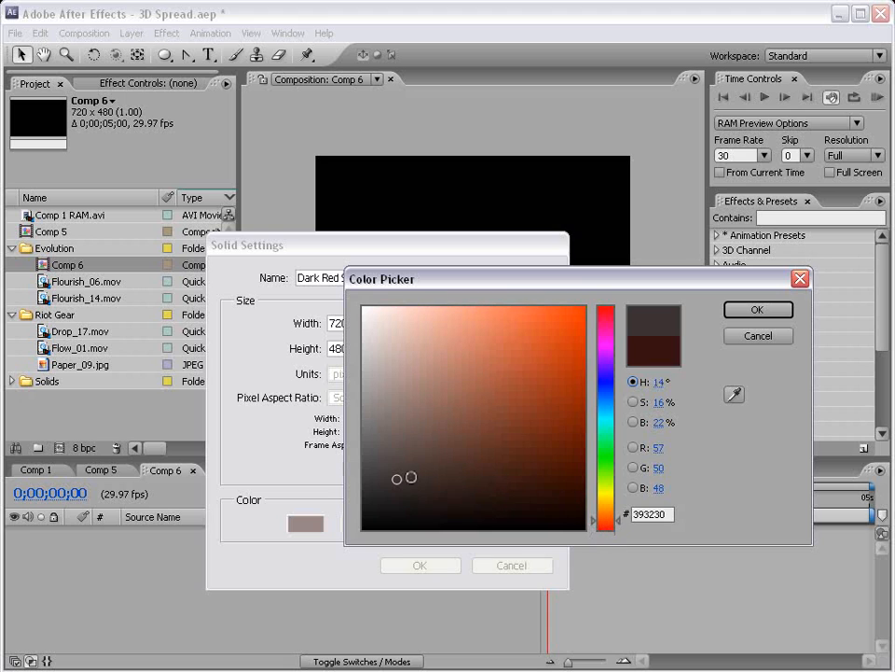
{"action": "left_click", "coordinate": [403, 463]}
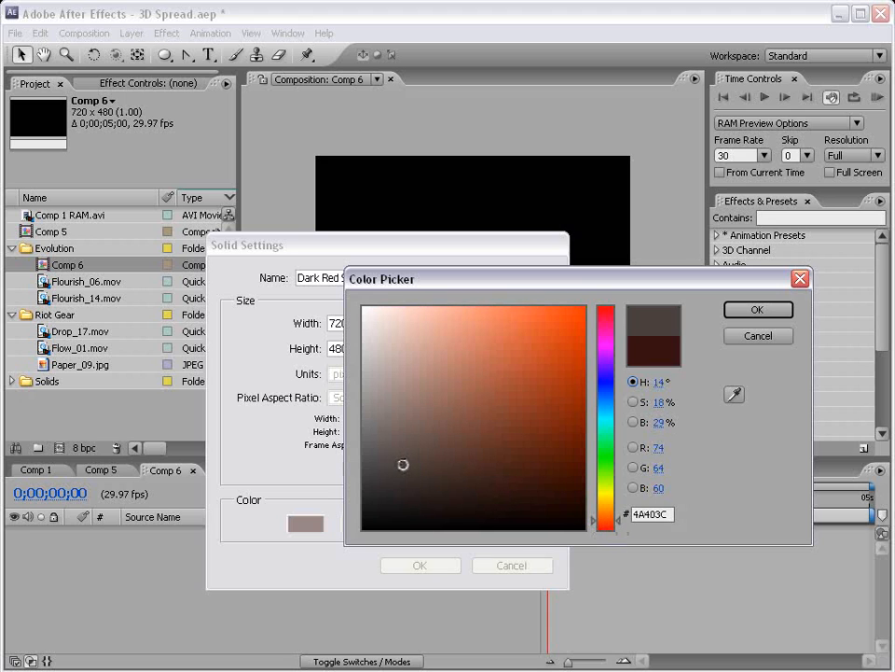
{"action": "left_click", "coordinate": [420, 563]}
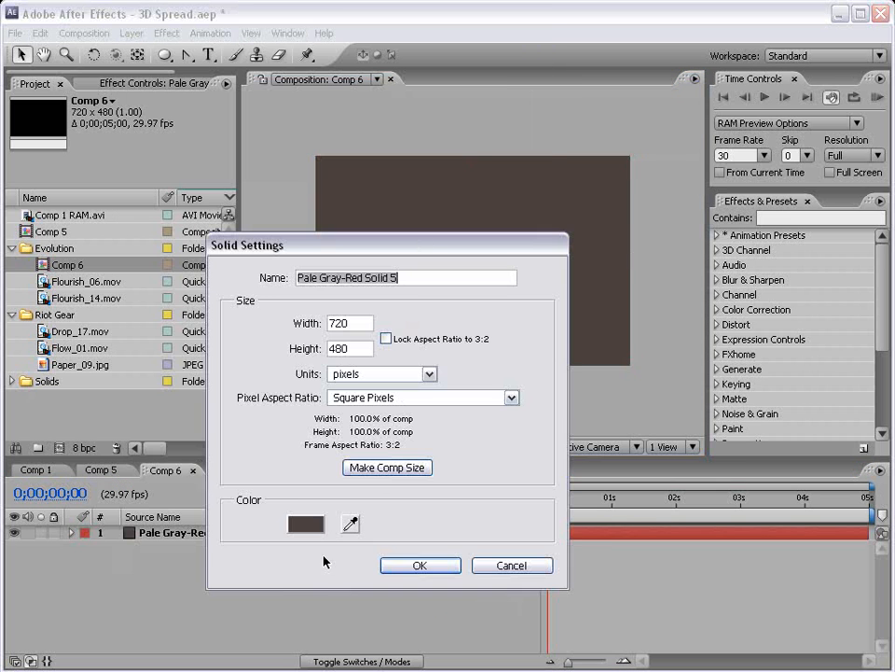
- Add a second solid layer coloured dark red above it
{"action": "left_click", "coordinate": [306, 522]}
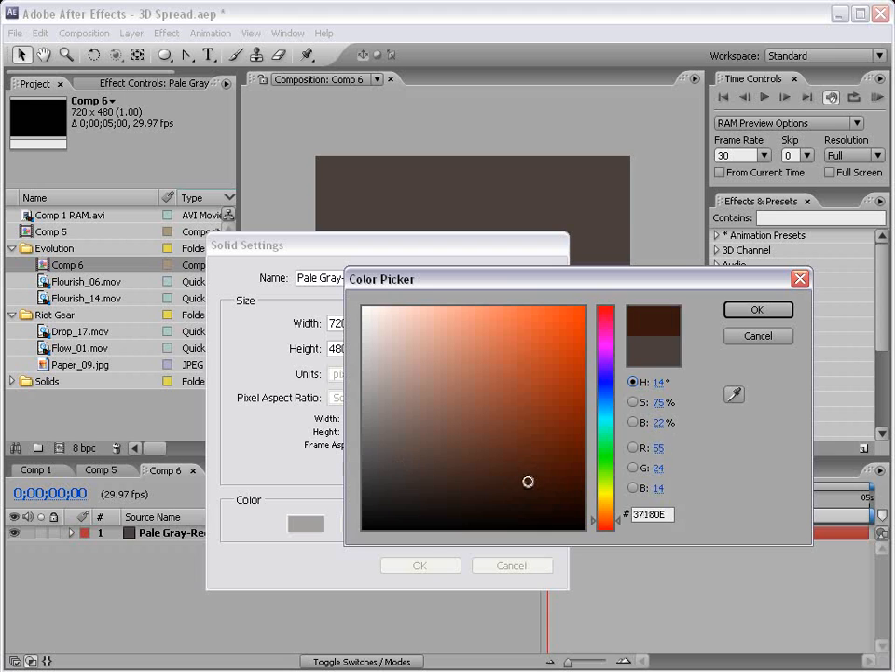
{"action": "left_click", "coordinate": [758, 310]}
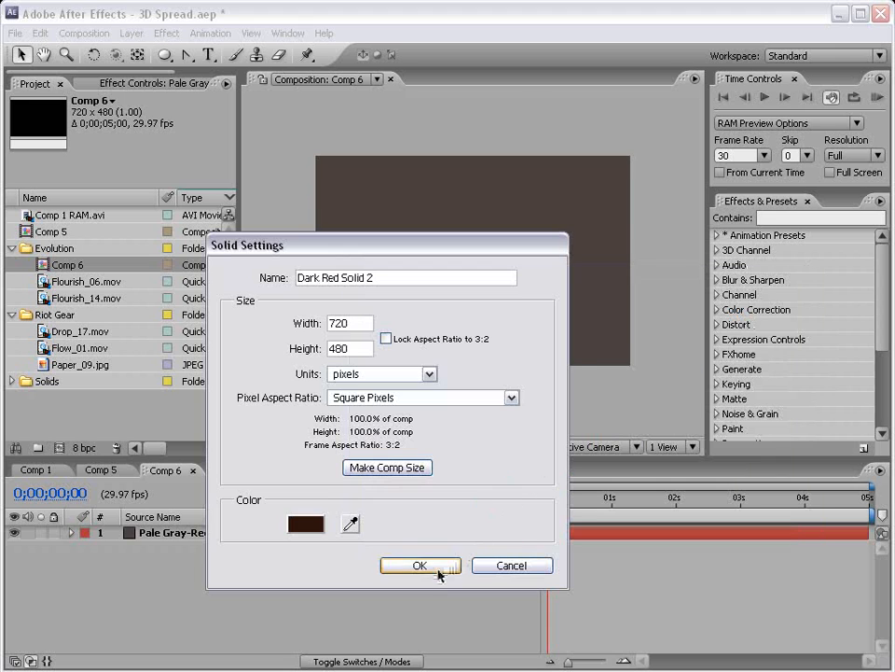
{"action": "left_click", "coordinate": [420, 565]}
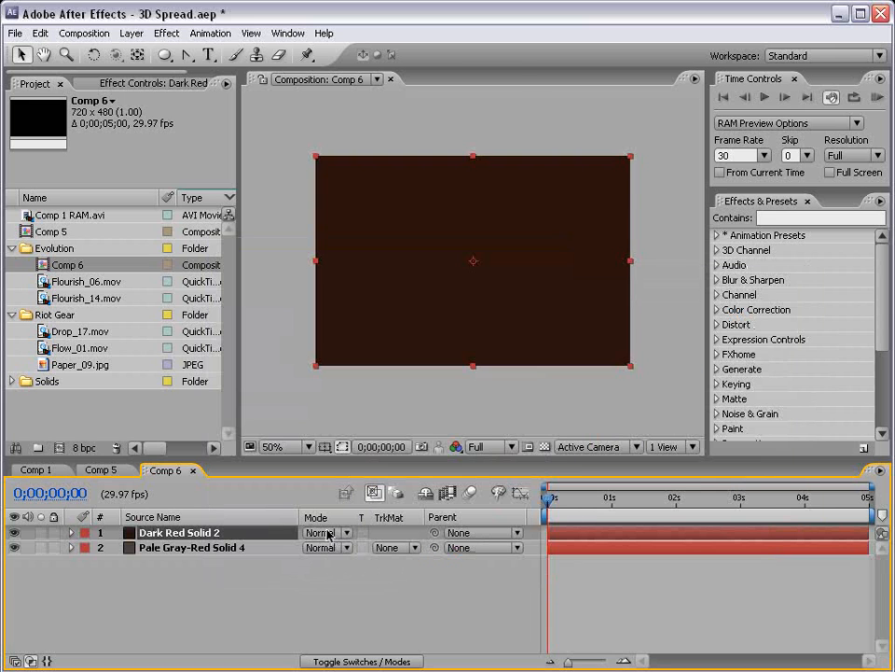
- Blend the dark red solid as Classic Color Burn through an inverted ellipse mask feathered 195
{"action": "left_click", "coordinate": [325, 533]}
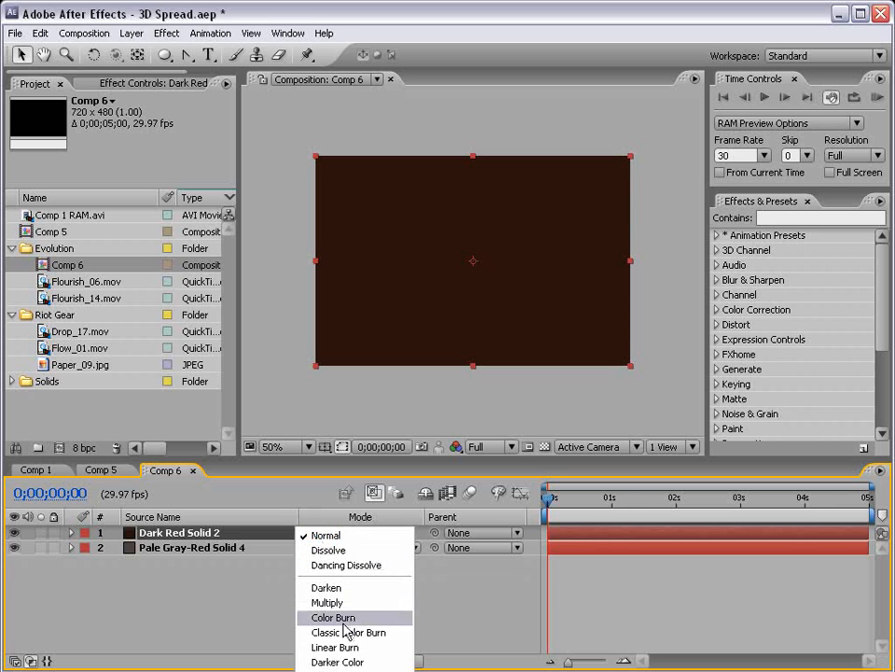
{"action": "left_click", "coordinate": [347, 630]}
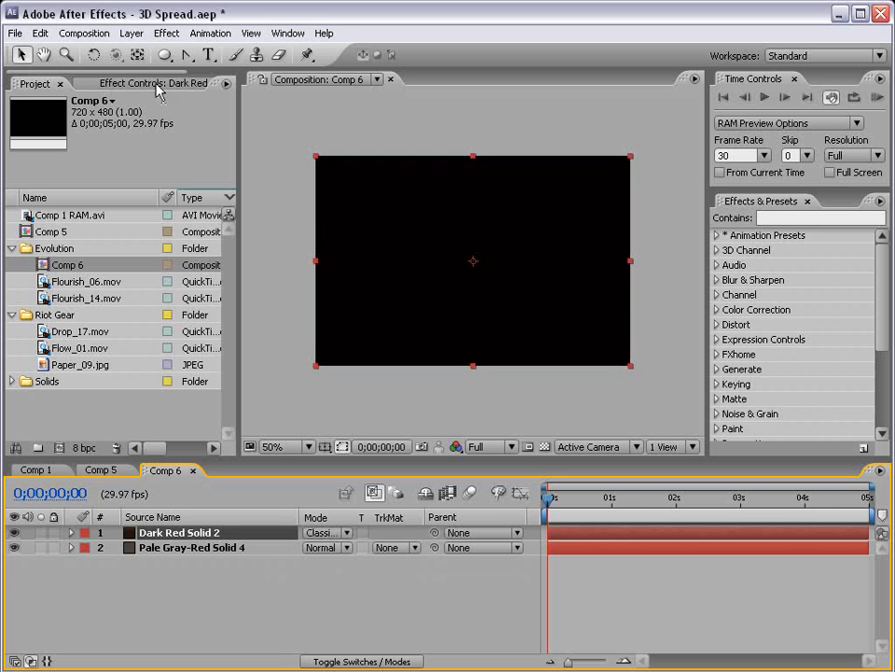
{"action": "mouse_move", "coordinate": [171, 67]}
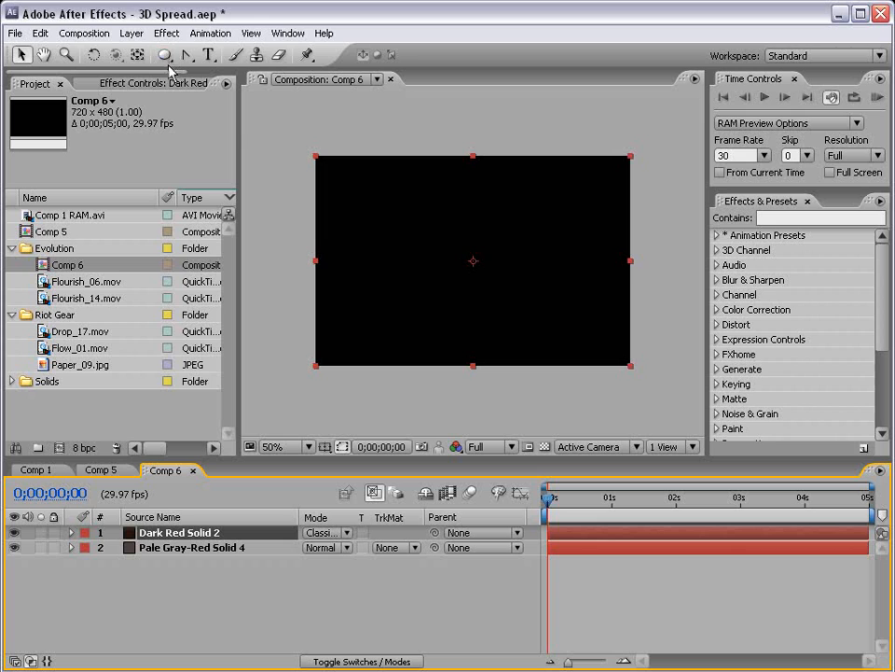
{"action": "left_click", "coordinate": [166, 56]}
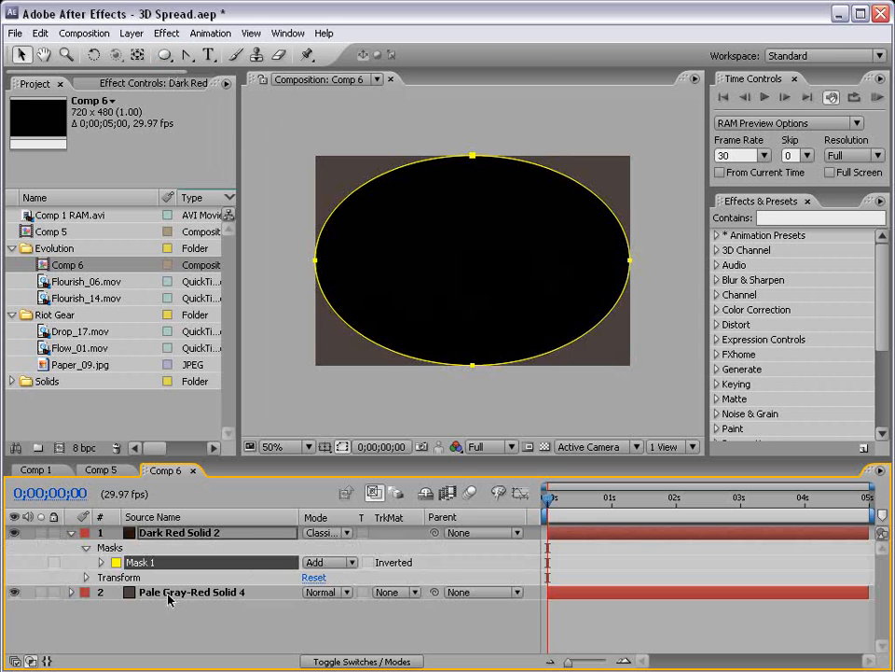
{"action": "left_click", "coordinate": [97, 559]}
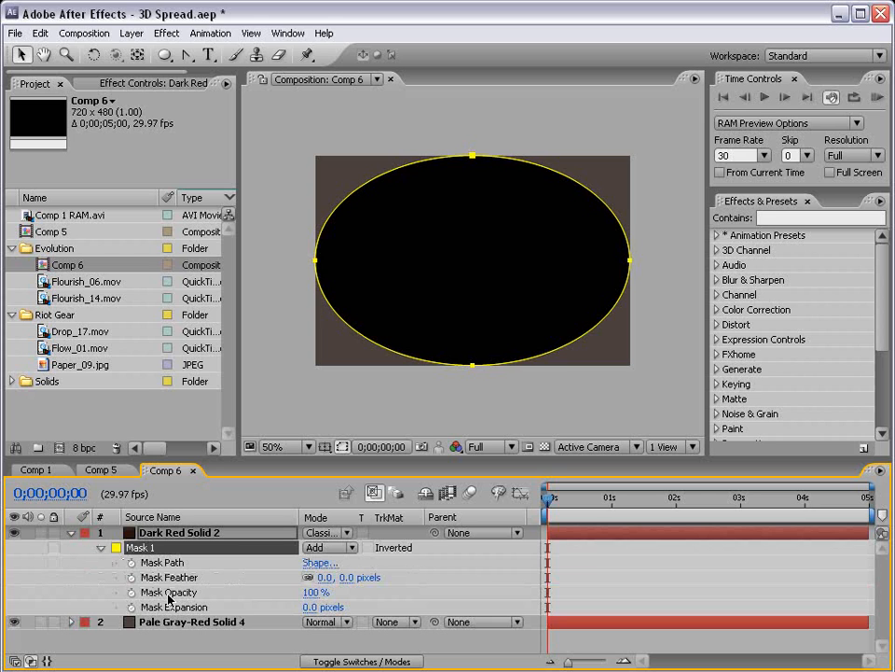
{"action": "left_click", "coordinate": [324, 547]}
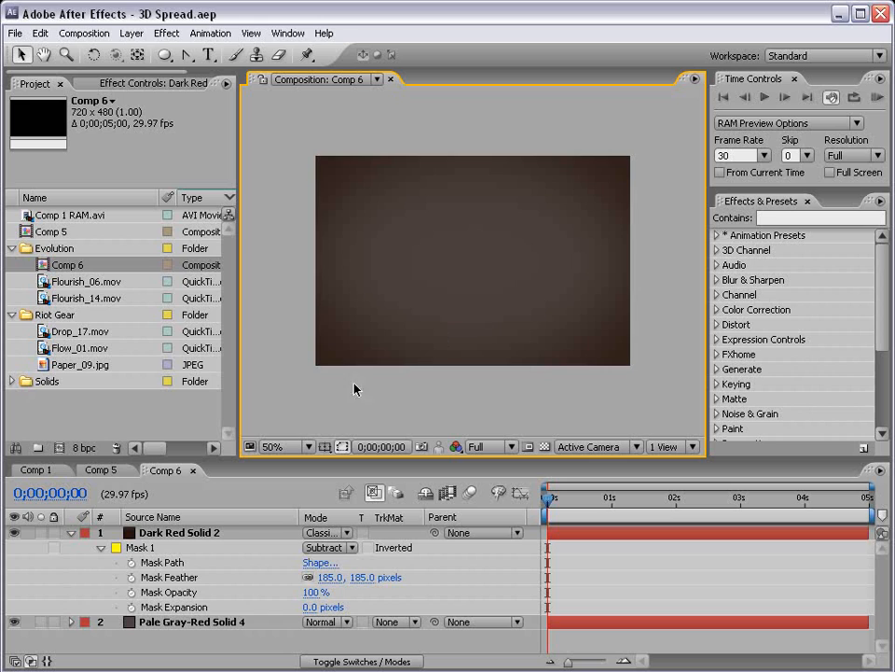
{"action": "left_click", "coordinate": [86, 534]}
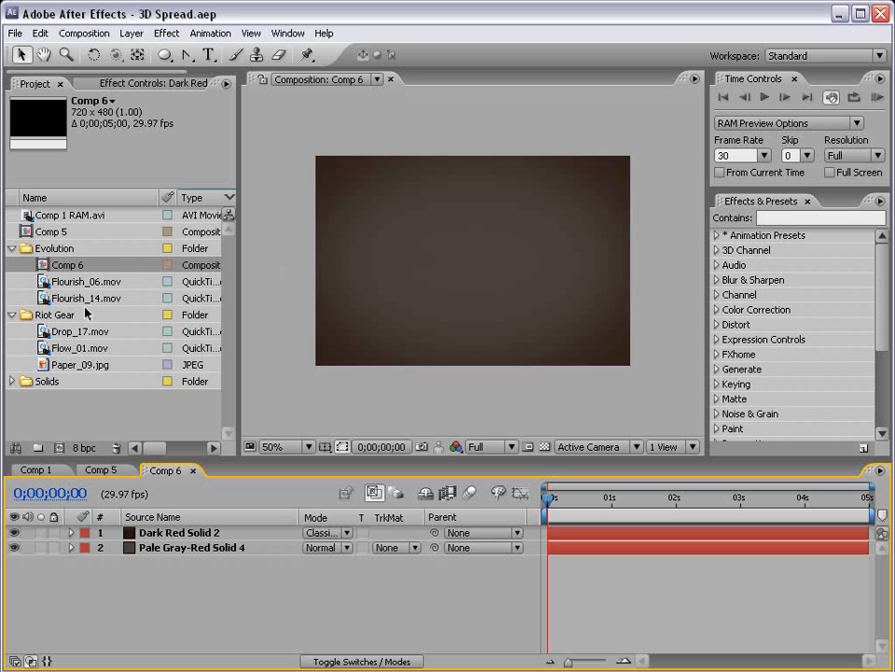
- Add Adjustment Layer 6 above the solids and search effects for 'kal'
{"action": "left_click", "coordinate": [136, 34]}
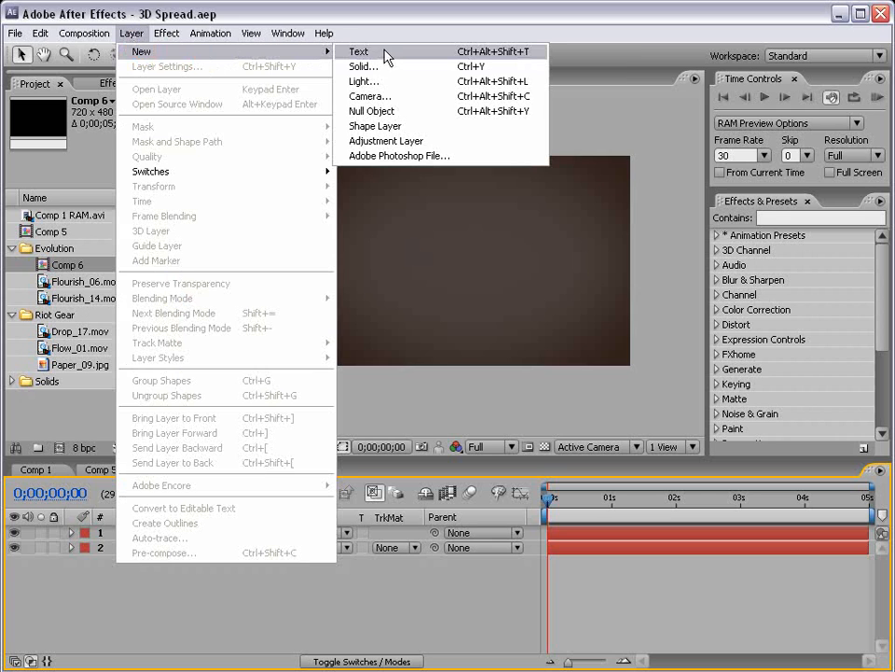
{"action": "left_click", "coordinate": [386, 140]}
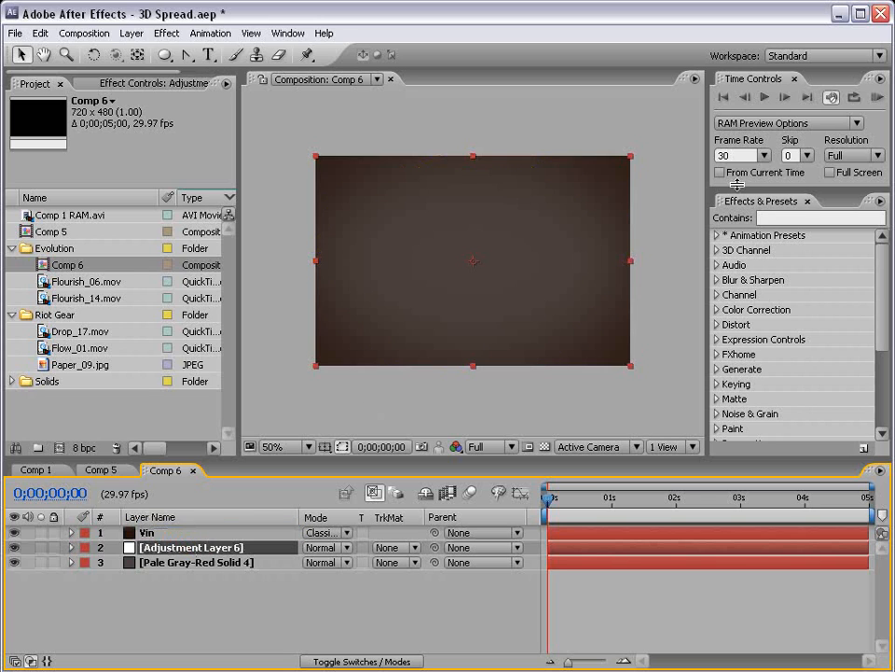
{"action": "left_click", "coordinate": [821, 216]}
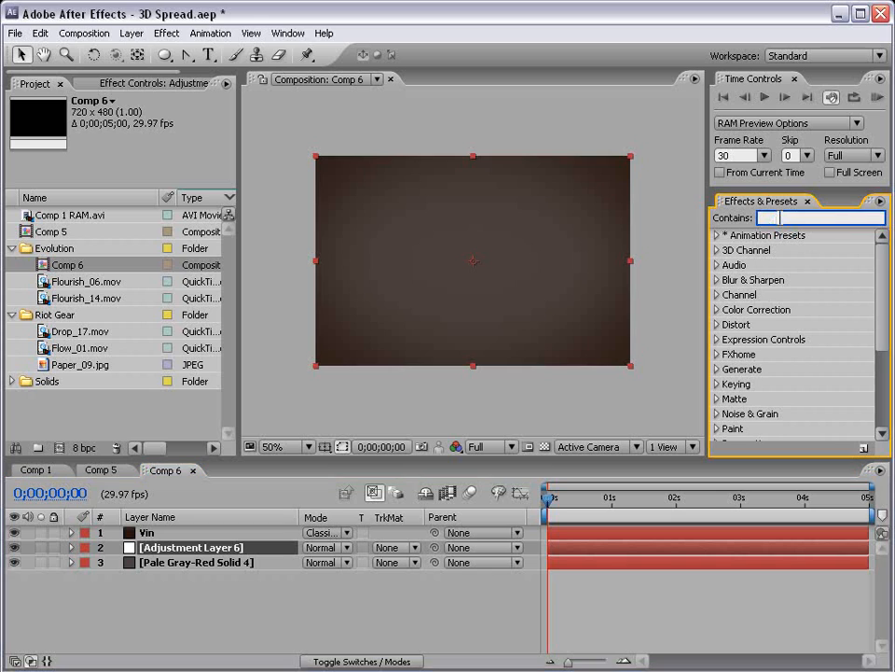
{"action": "type", "text": "kal"}
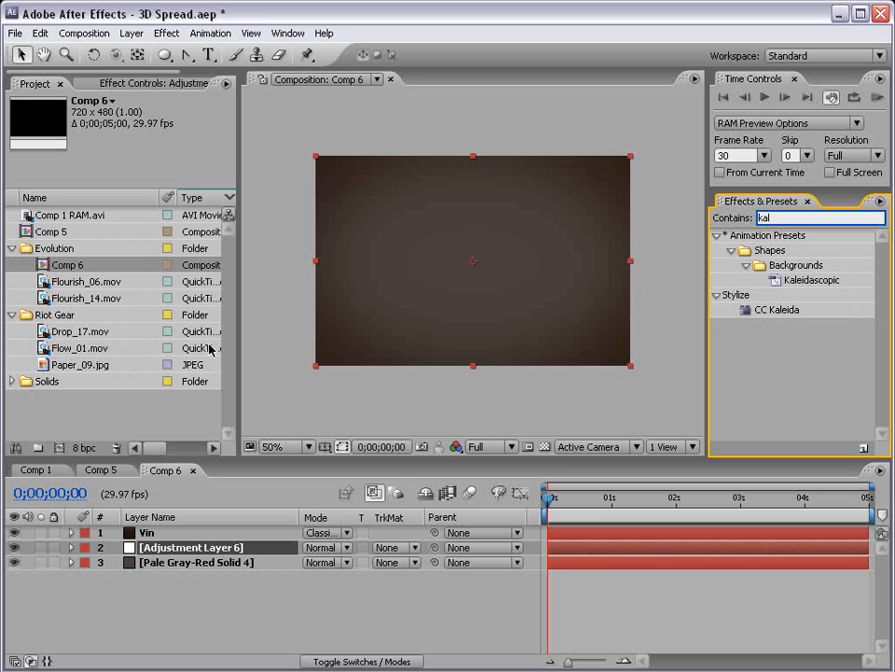
- Bring the Flourish_14.mov clip into Comp 6 and shrink it to about 11% scale
{"action": "left_click", "coordinate": [80, 280]}
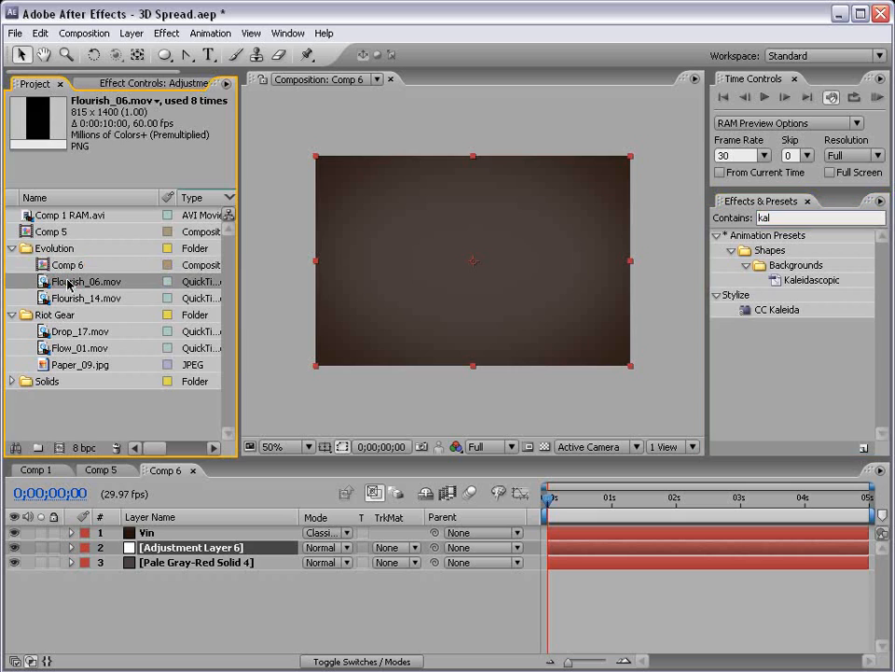
{"action": "left_click", "coordinate": [86, 296]}
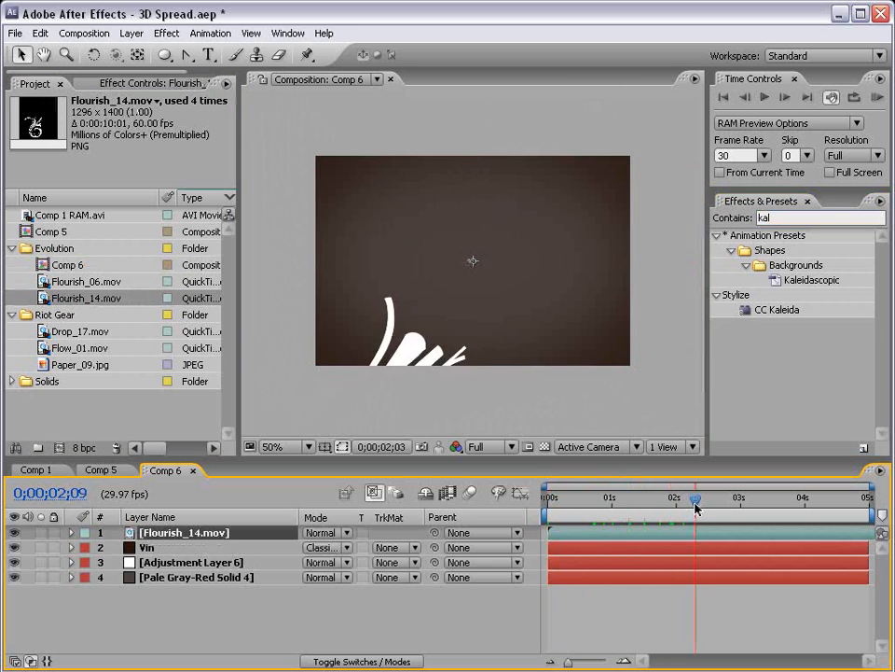
{"action": "left_click", "coordinate": [82, 531]}
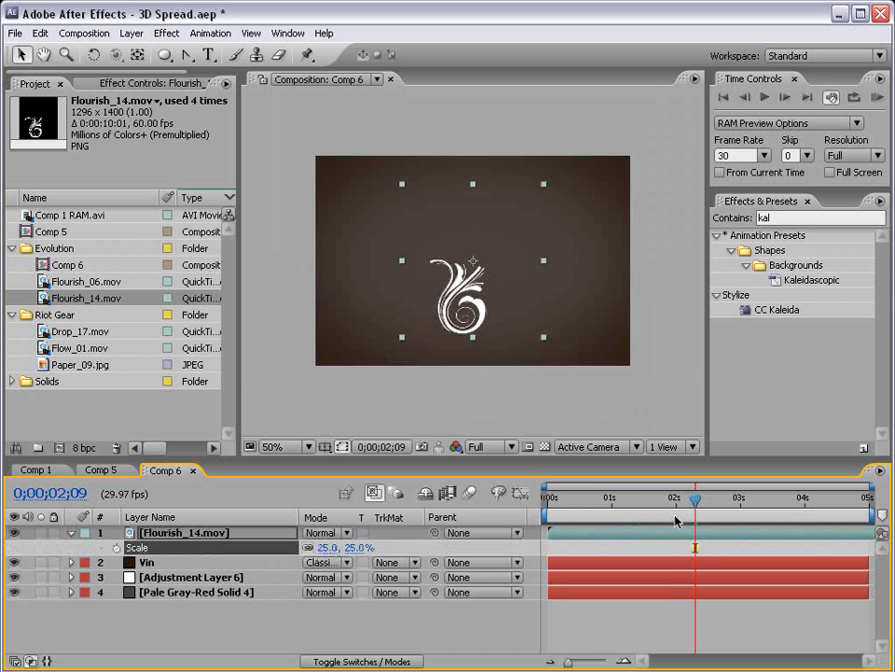
{"action": "left_click_drag", "start_coordinate": [694, 497], "coordinate": [780, 496]}
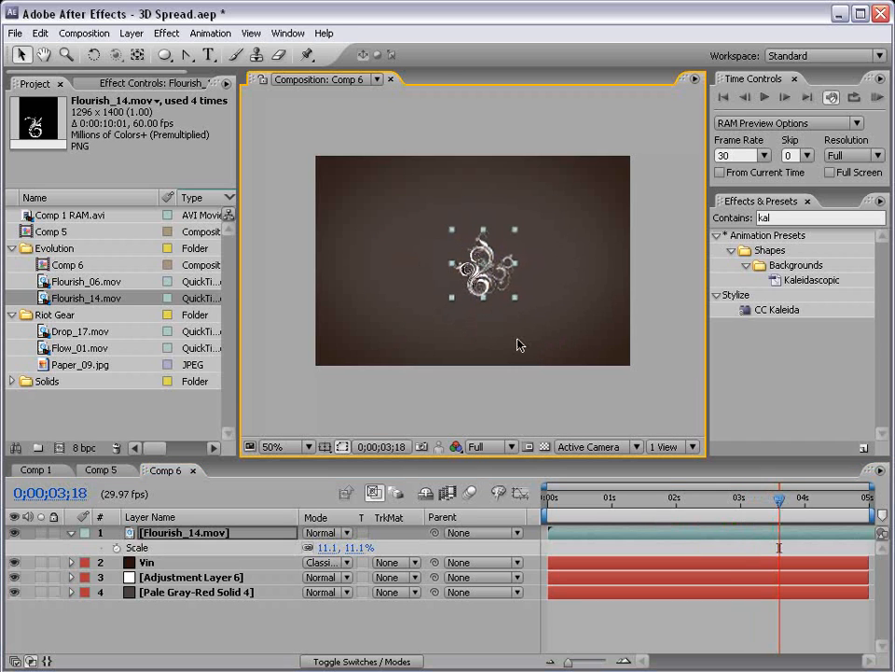
{"action": "left_click", "coordinate": [187, 578]}
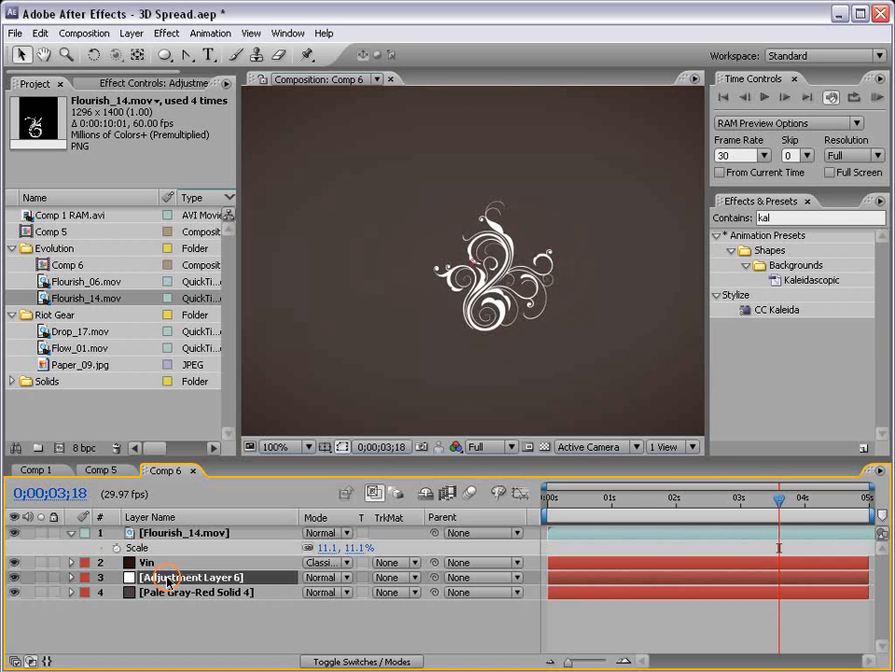
- Apply CC Kaleida to the adjustment layer with Mirroring set to Flower after trying Starfish
{"action": "left_click", "coordinate": [164, 533]}
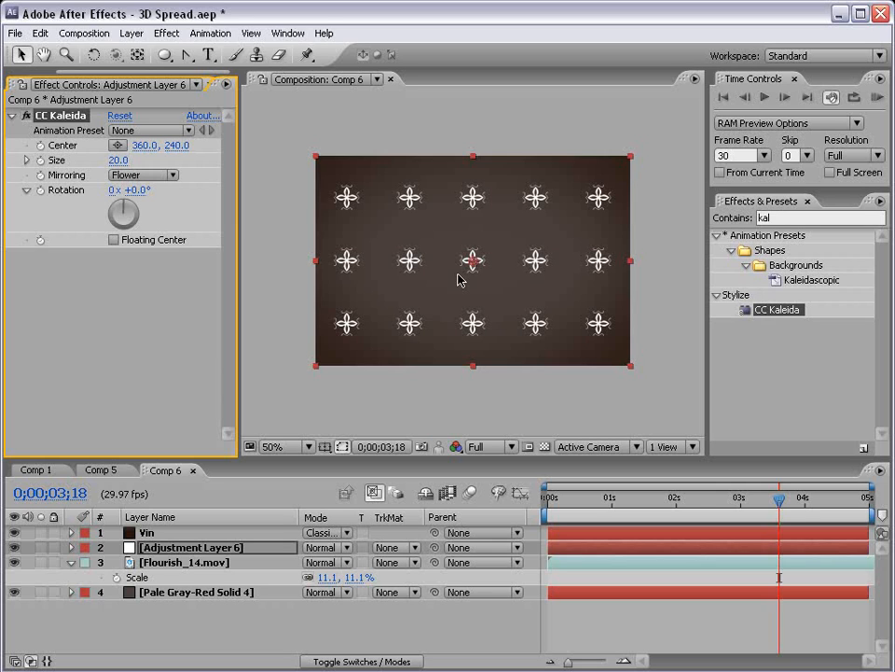
{"action": "mouse_move", "coordinate": [522, 235]}
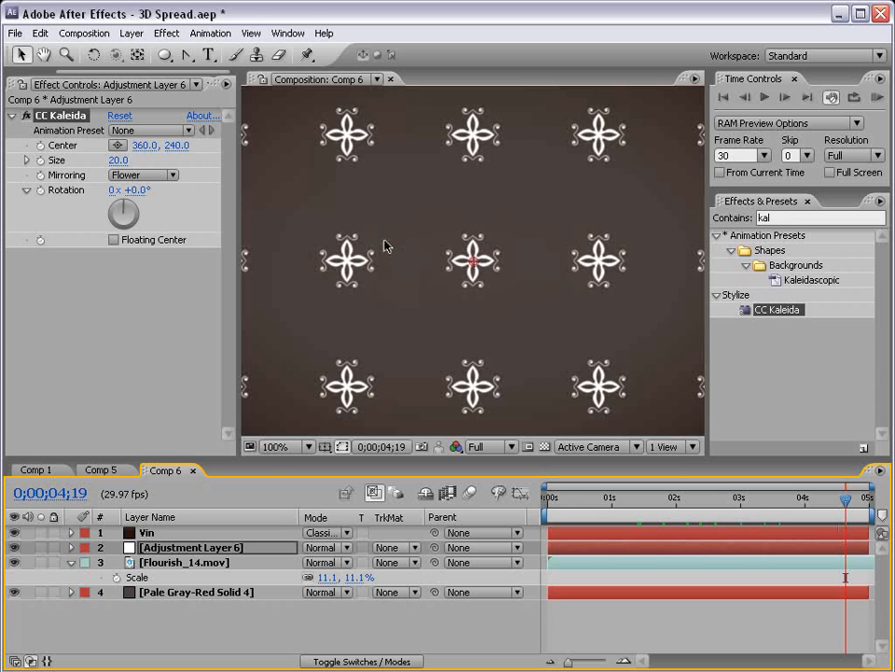
{"action": "mouse_move", "coordinate": [418, 319]}
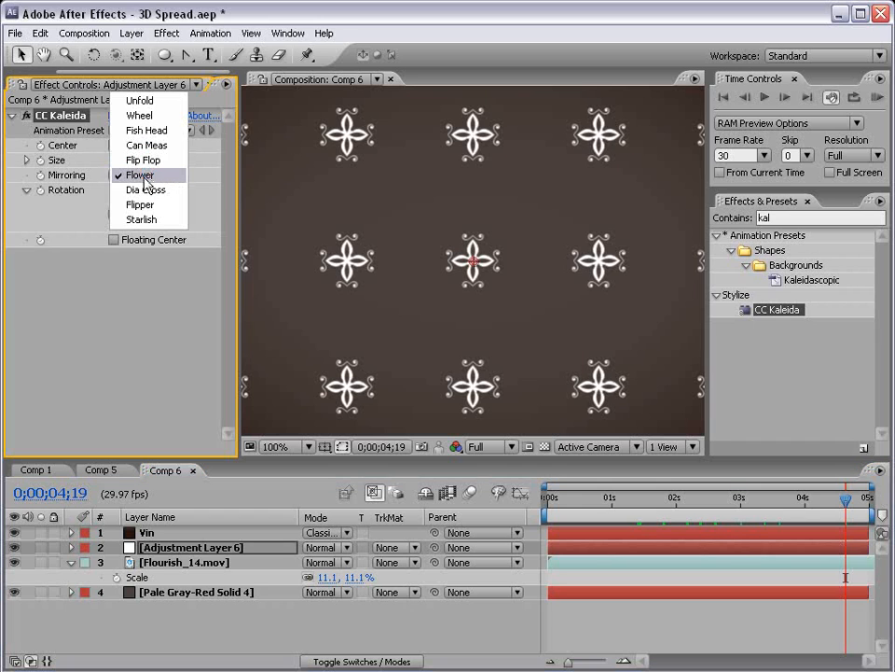
{"action": "left_click", "coordinate": [140, 175]}
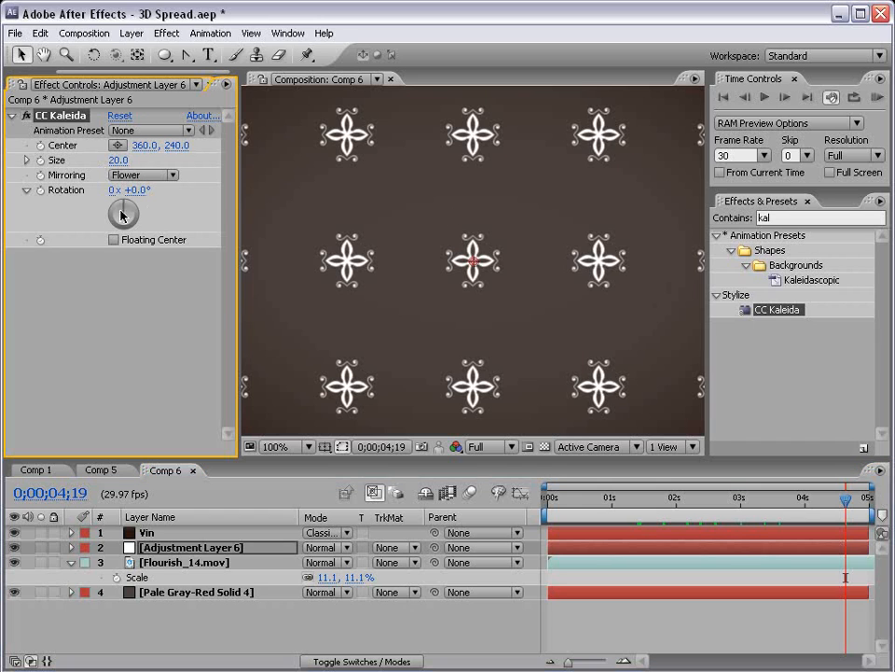
{"action": "left_click", "coordinate": [139, 175]}
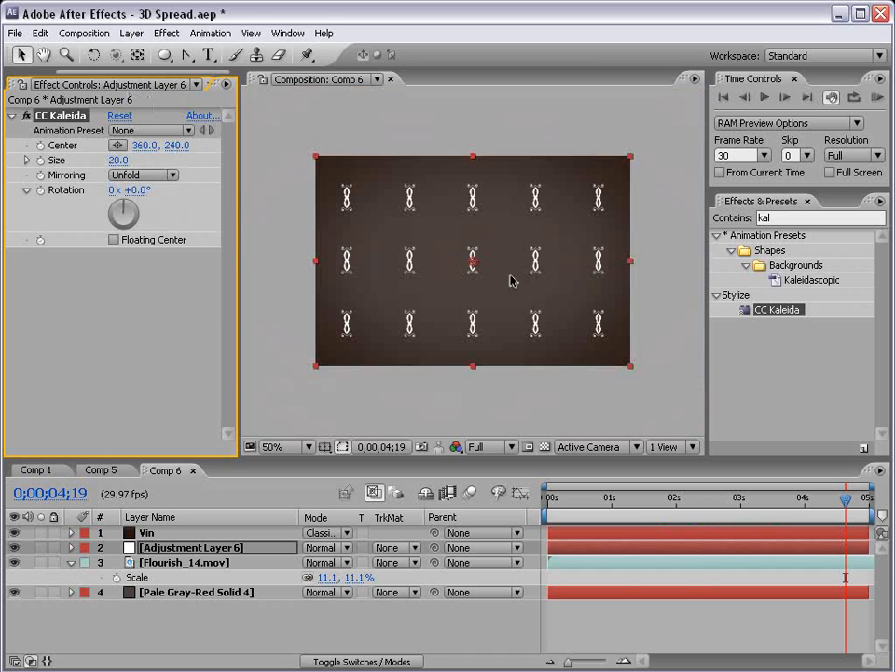
{"action": "left_click", "coordinate": [142, 175]}
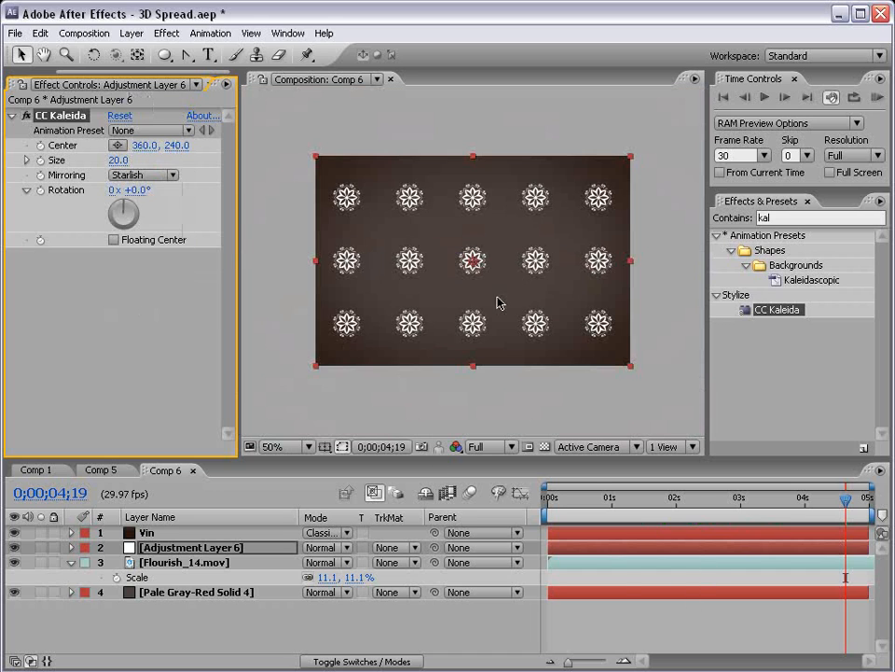
{"action": "left_click", "coordinate": [142, 176]}
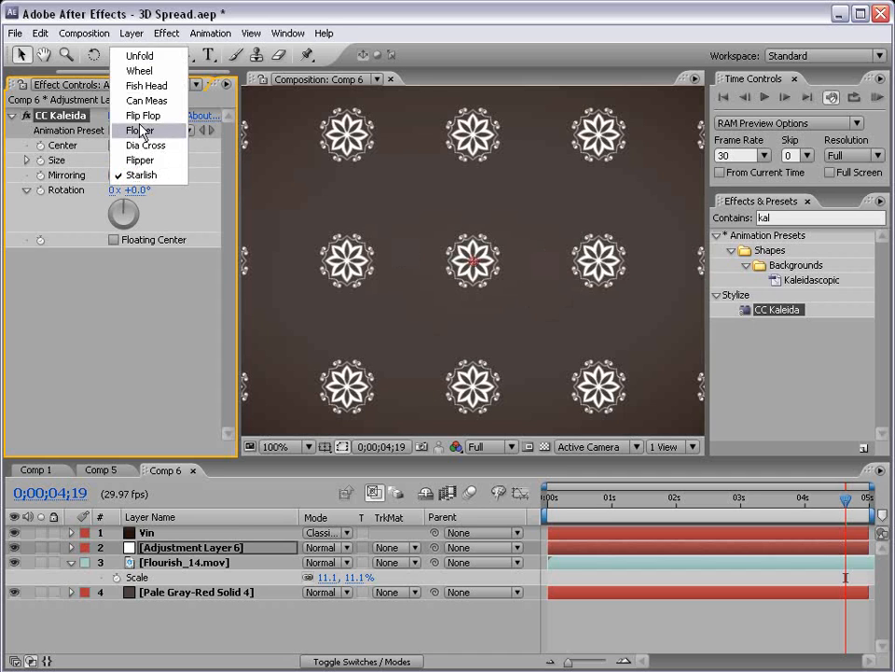
{"action": "left_click", "coordinate": [142, 130]}
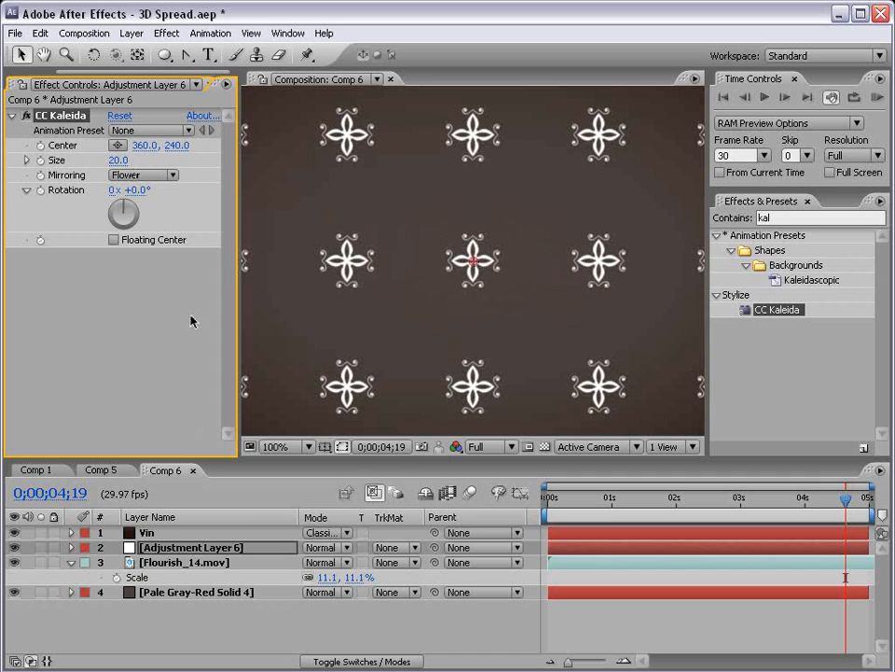
- Set the flourish layer to Overlay mode at 27% opacity
{"action": "left_click", "coordinate": [183, 563]}
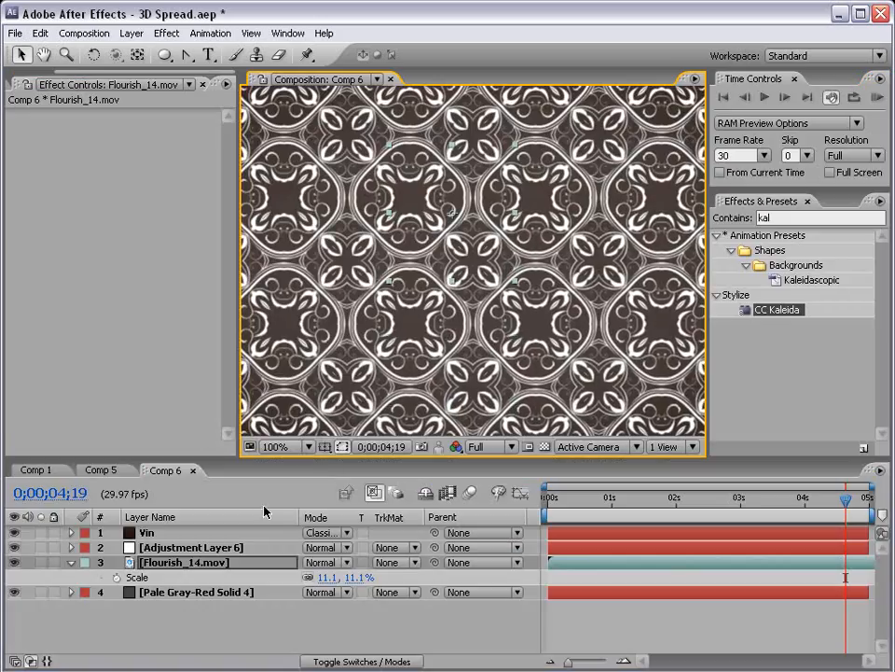
{"action": "left_click", "coordinate": [327, 562]}
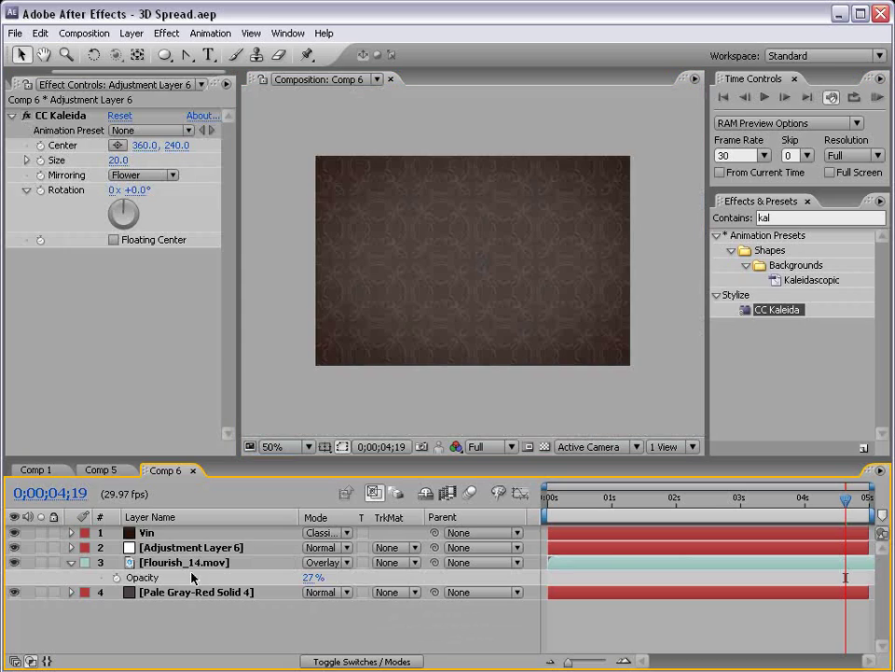
{"action": "left_click", "coordinate": [182, 563]}
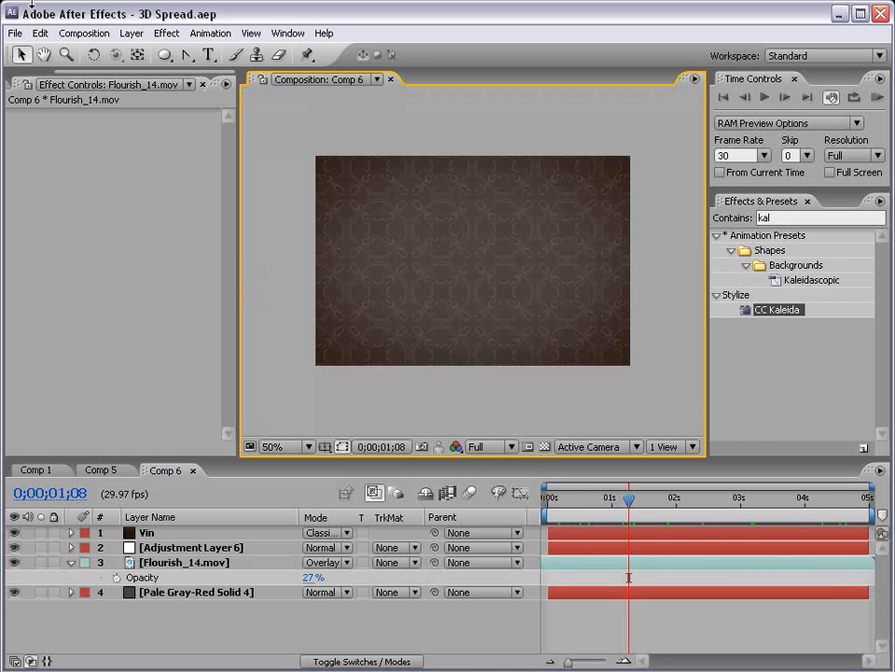
- Add a black solid masked to a centred rounded rectangle as the title plate
{"action": "left_click", "coordinate": [138, 34]}
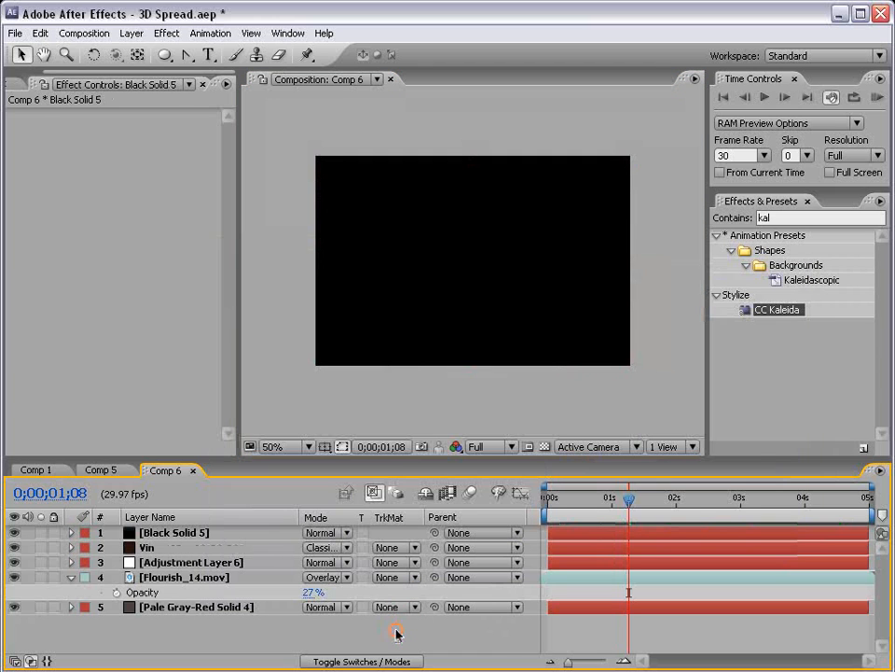
{"action": "mouse_move", "coordinate": [207, 507]}
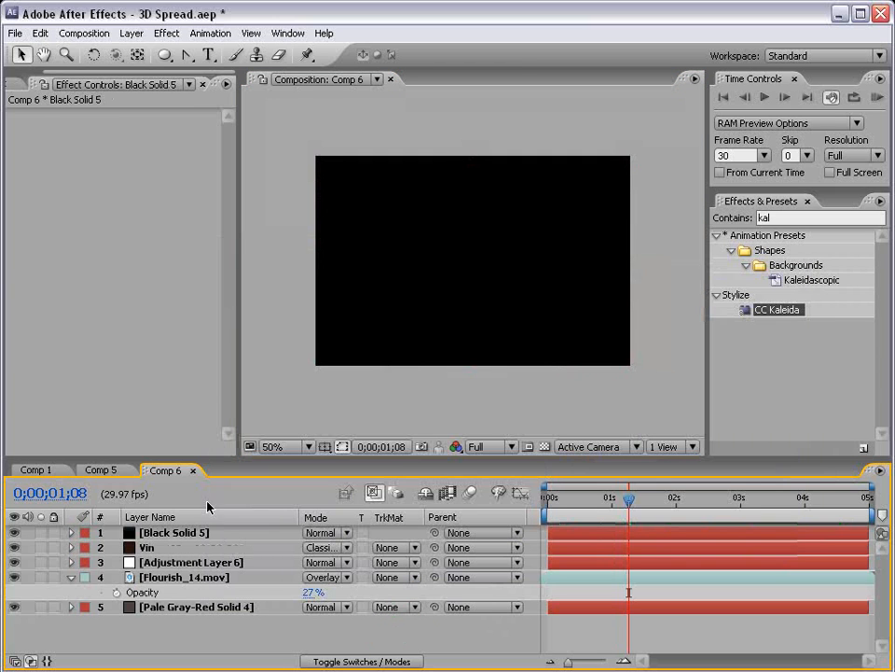
{"action": "mouse_move", "coordinate": [218, 340]}
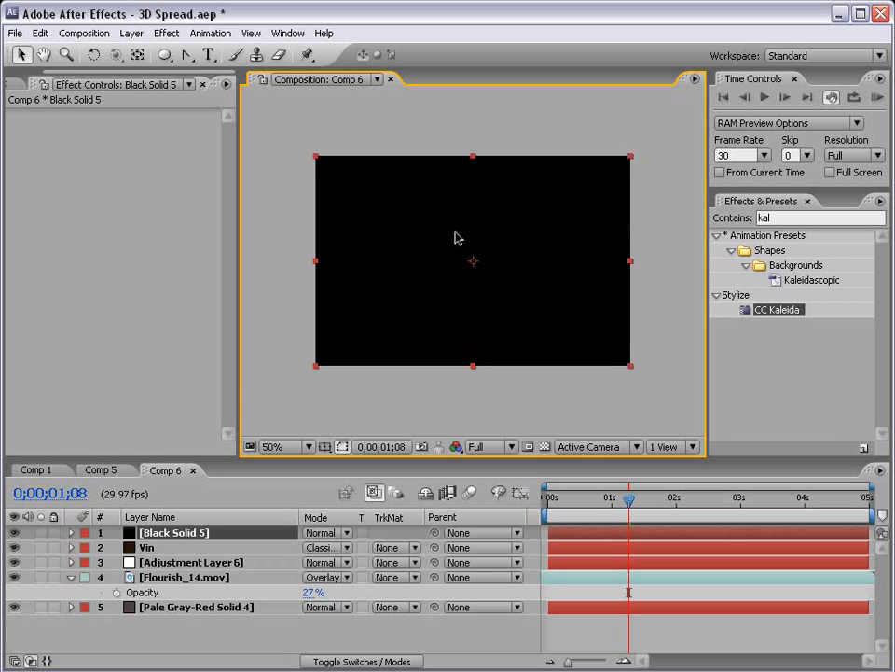
{"action": "mouse_move", "coordinate": [493, 162]}
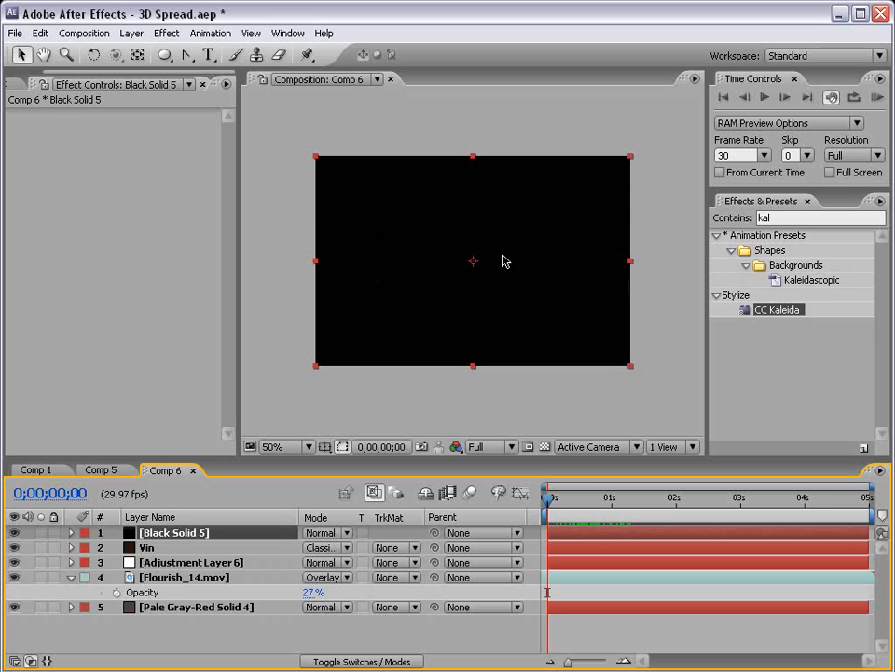
{"action": "left_click", "coordinate": [188, 56]}
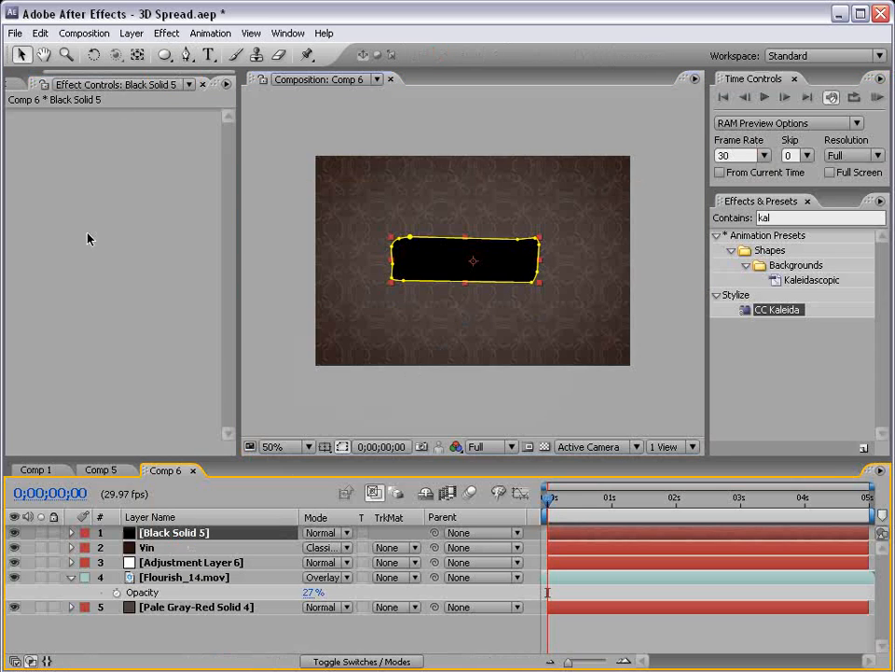
{"action": "left_click", "coordinate": [67, 531]}
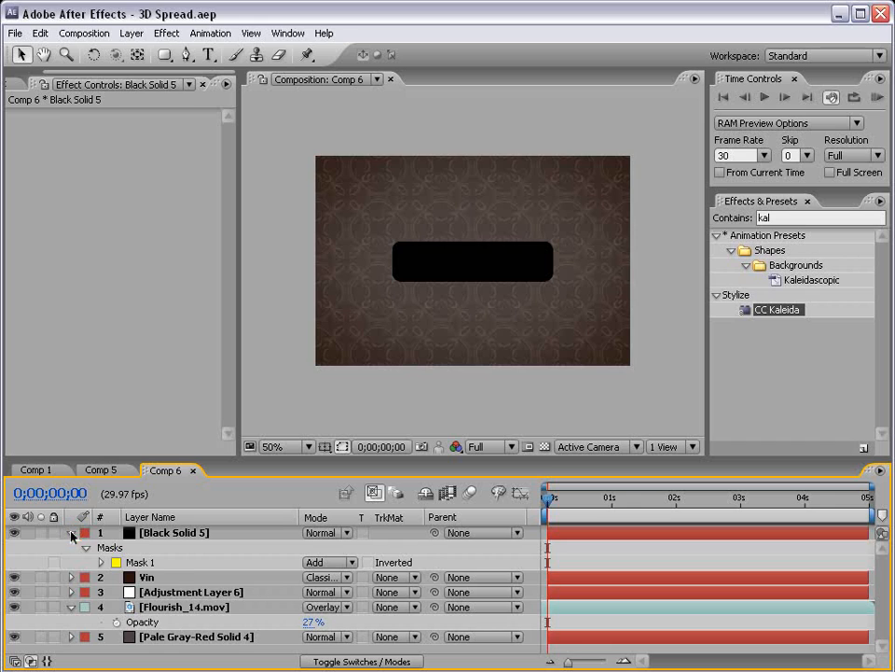
{"action": "left_click", "coordinate": [71, 534]}
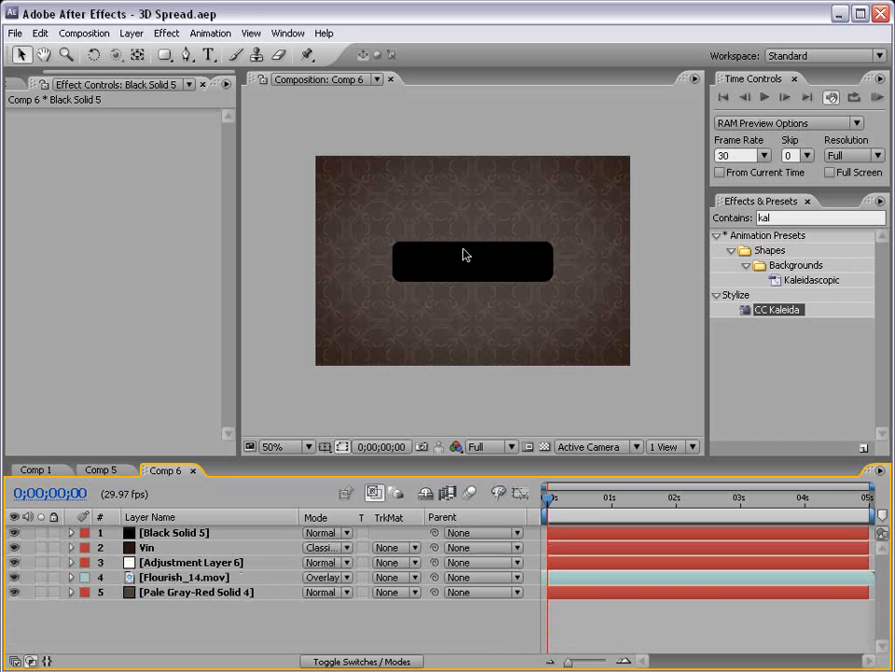
{"action": "mouse_move", "coordinate": [438, 257]}
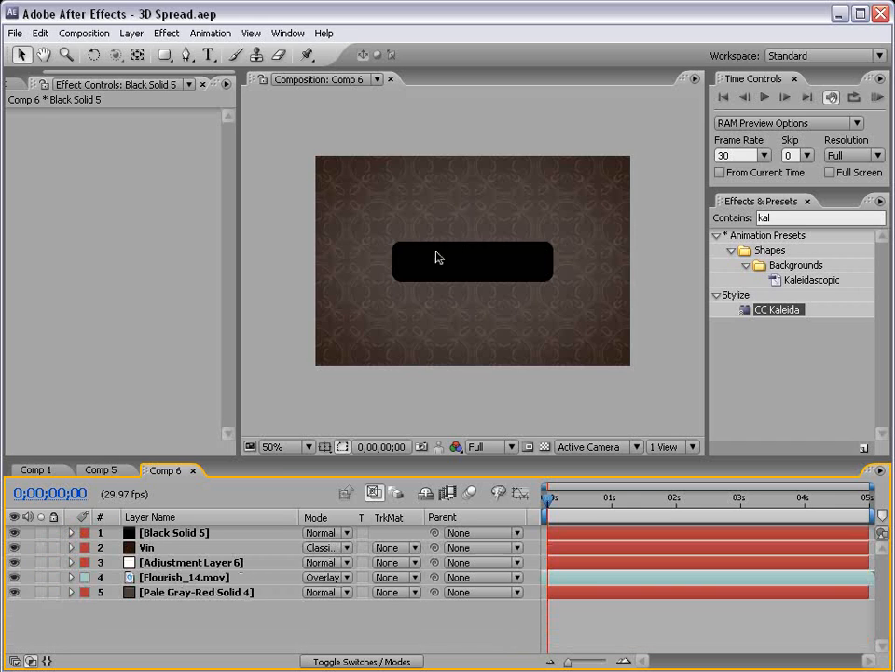
- Place Flourish_06.mov beside the plate with a dark Fill and a colour burn blend
{"action": "left_click", "coordinate": [35, 86]}
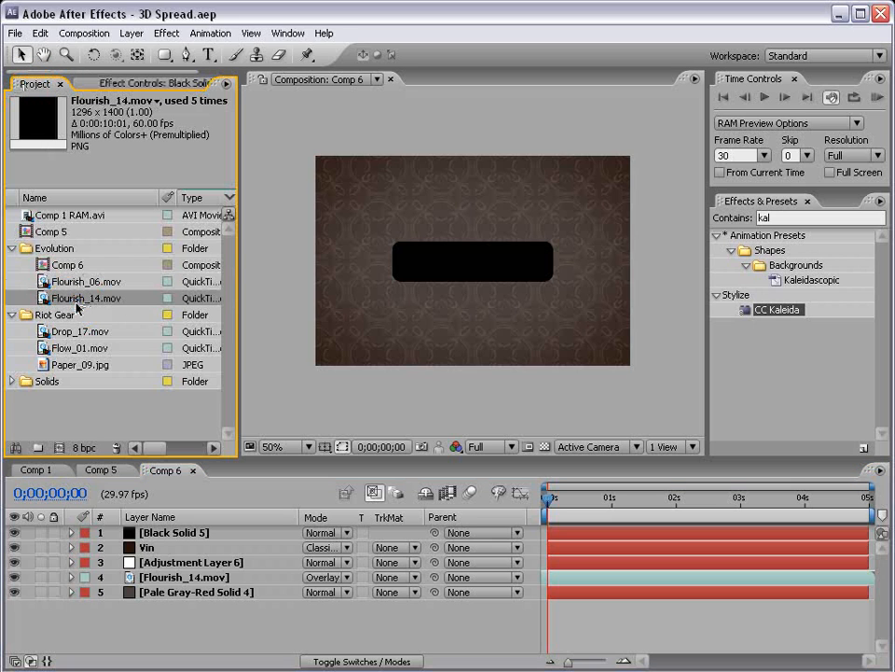
{"action": "left_click", "coordinate": [83, 280]}
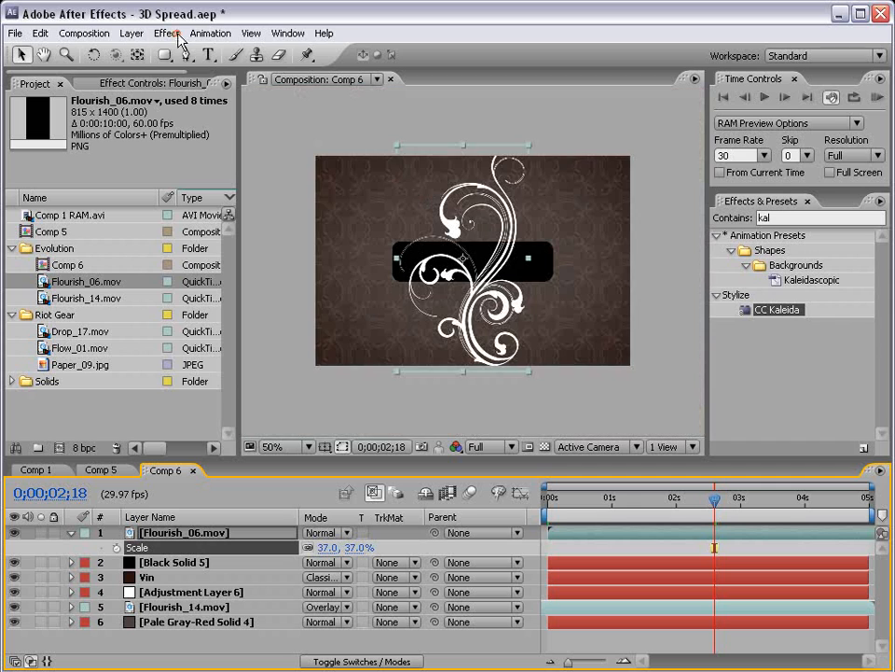
{"action": "left_click", "coordinate": [167, 33]}
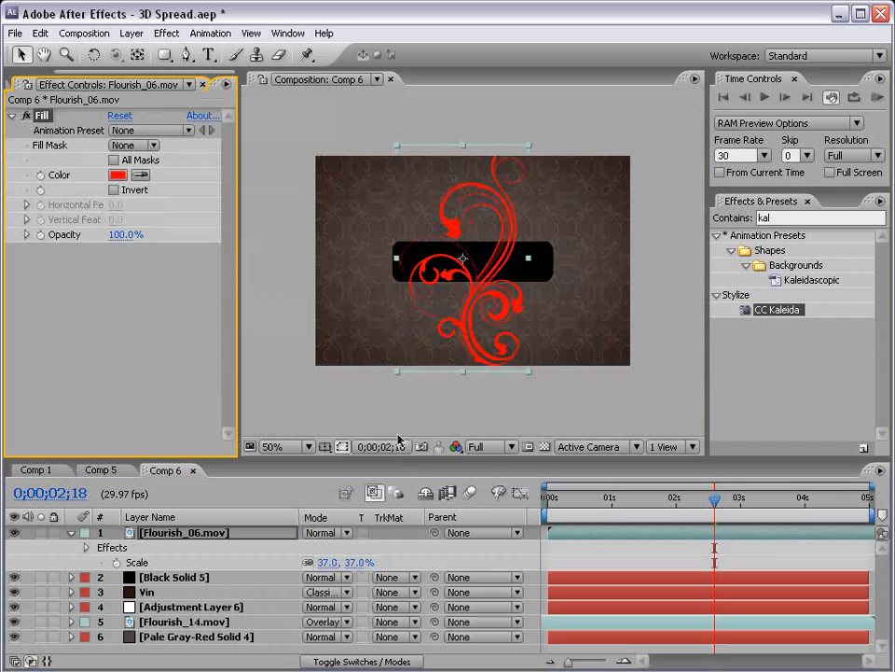
{"action": "left_click", "coordinate": [118, 176]}
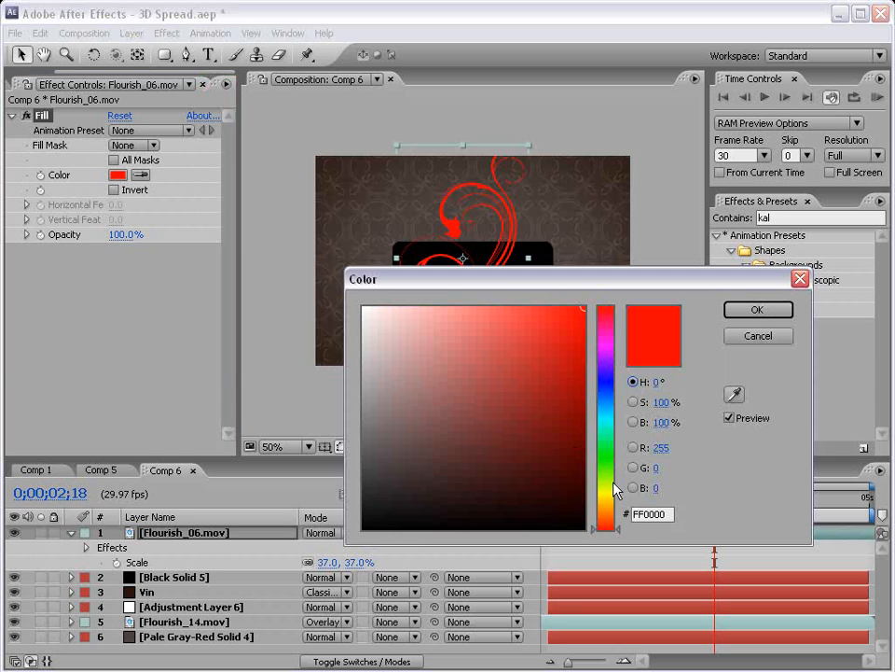
{"action": "left_click", "coordinate": [482, 489]}
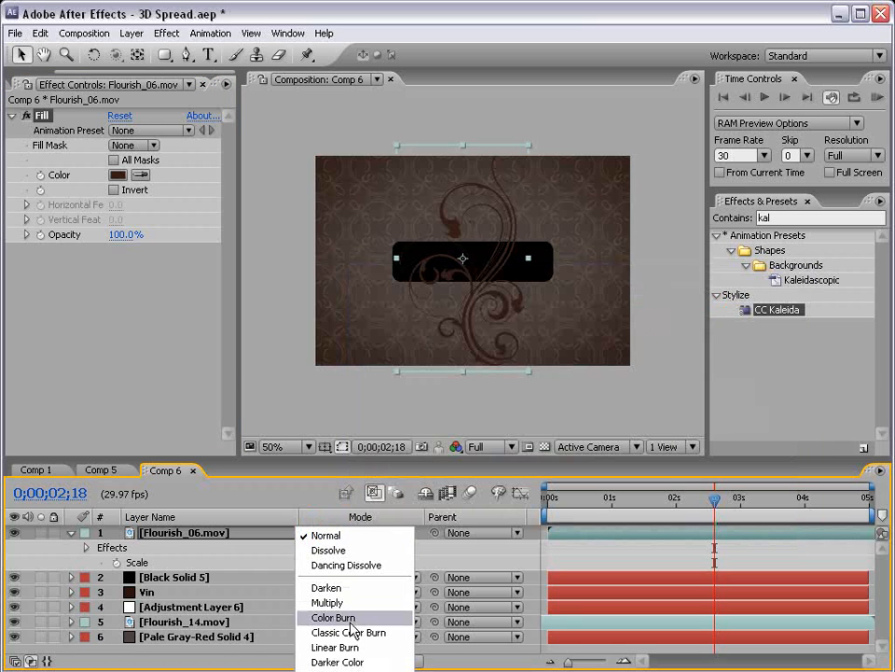
{"action": "left_click", "coordinate": [347, 633]}
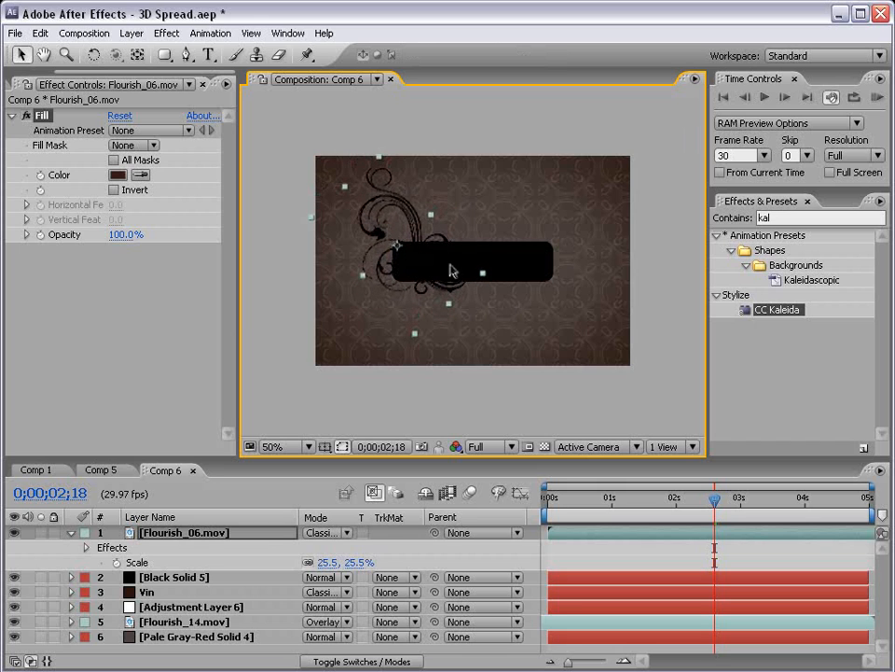
- Refine the flourish's Fill colour from pale tan to a deep red-brown tint
{"action": "left_click", "coordinate": [118, 176]}
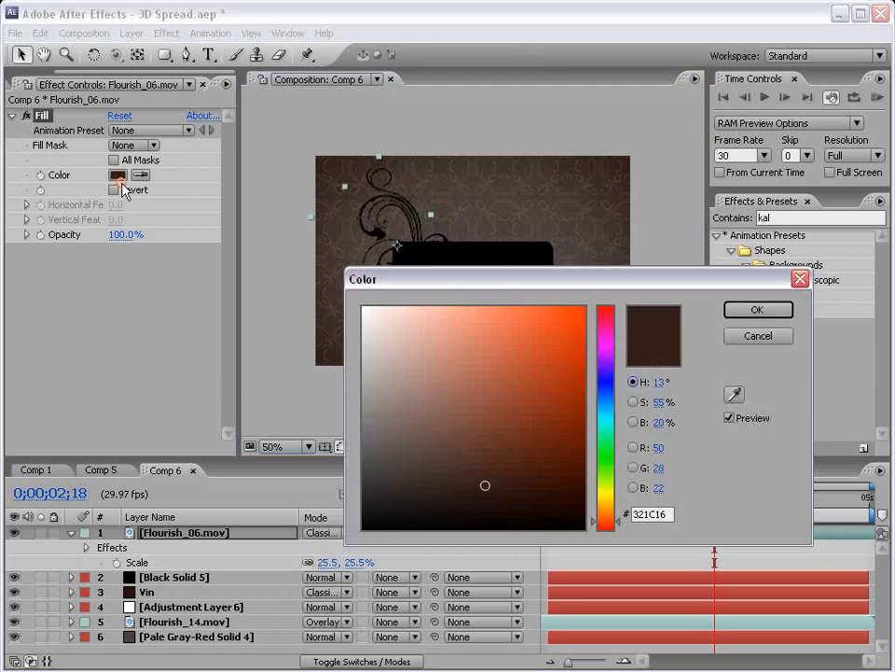
{"action": "left_click", "coordinate": [390, 358]}
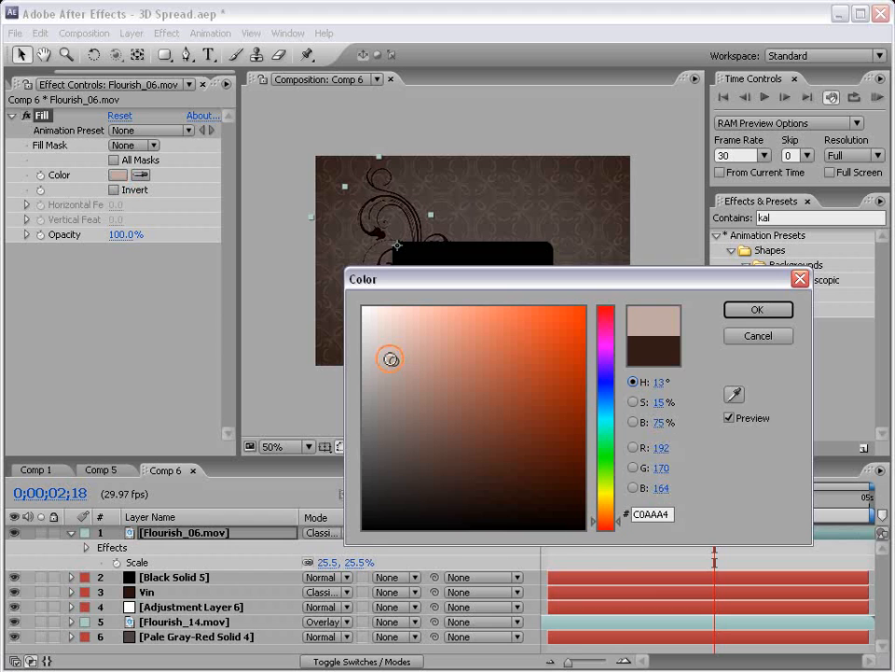
{"action": "left_click", "coordinate": [757, 310]}
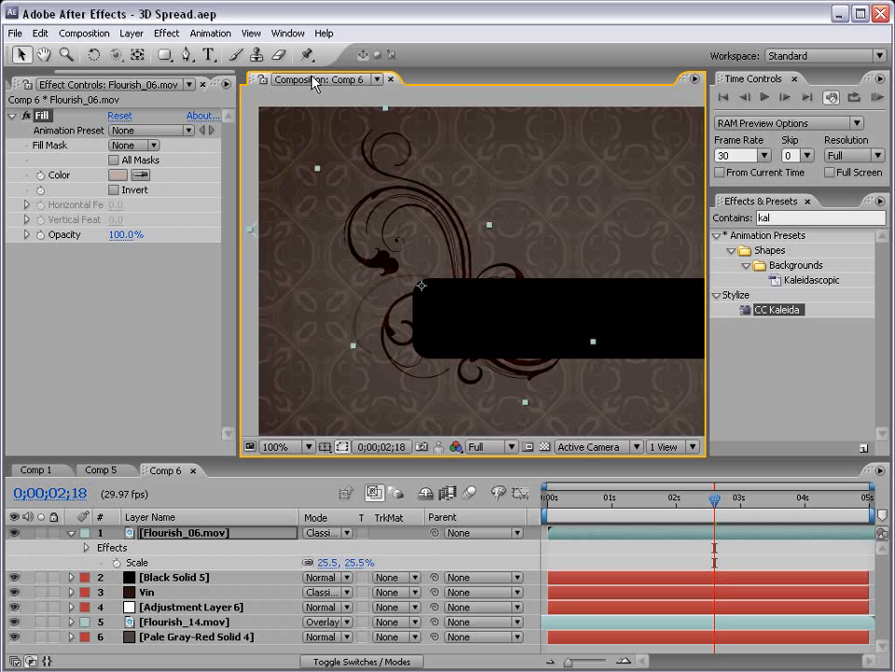
{"action": "left_click", "coordinate": [120, 175]}
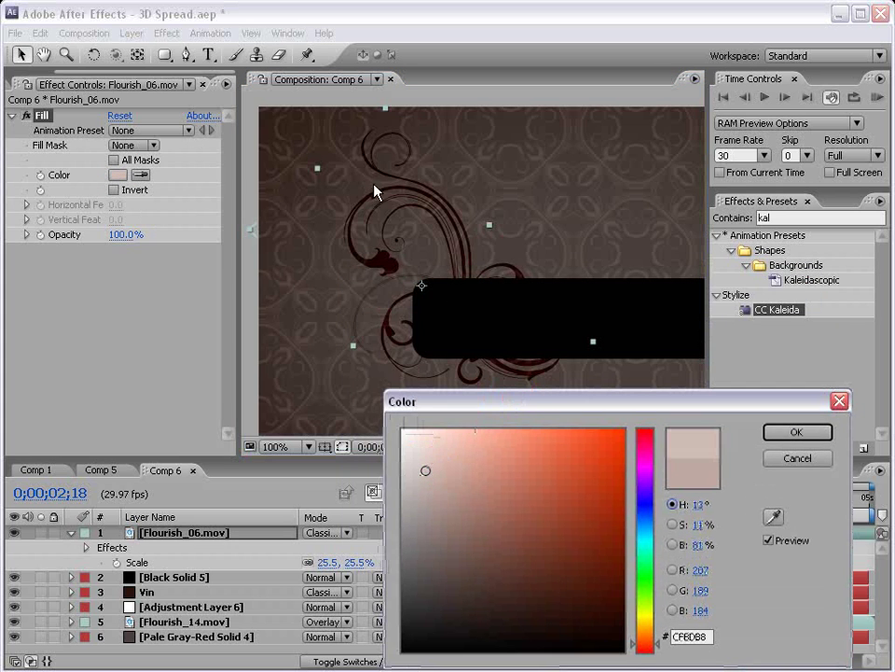
{"action": "left_click", "coordinate": [418, 447]}
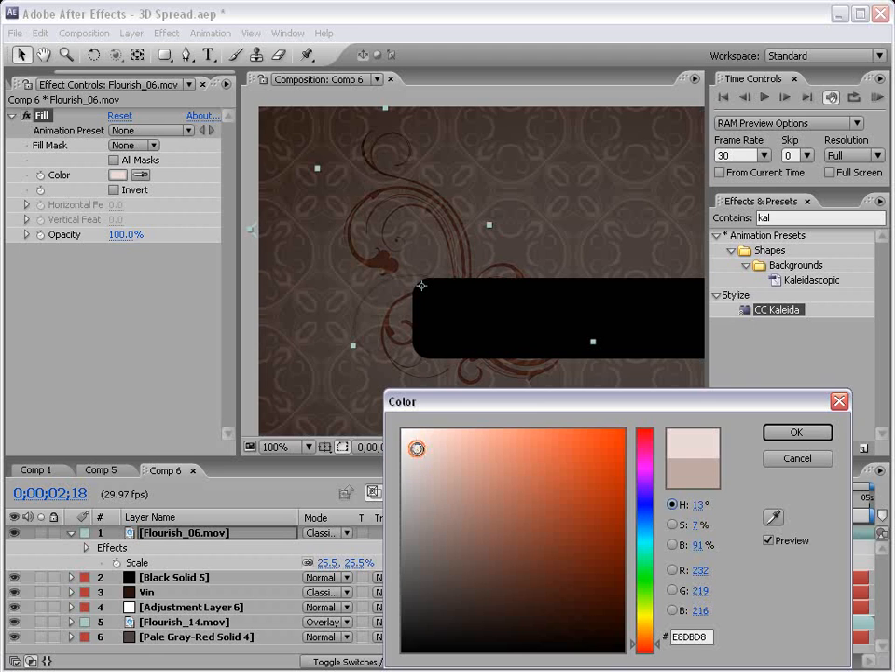
{"action": "left_click", "coordinate": [429, 474]}
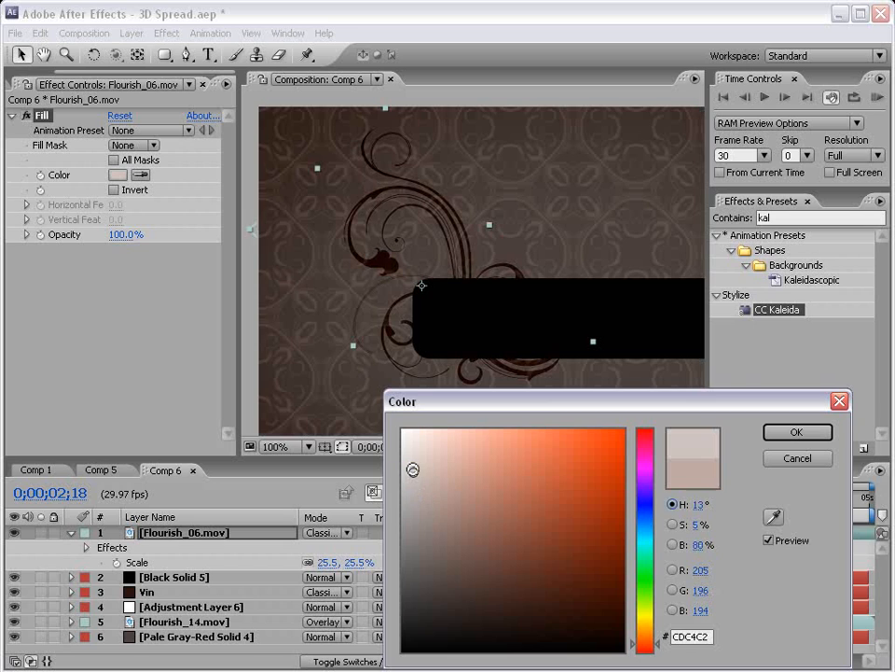
{"action": "left_click", "coordinate": [418, 470]}
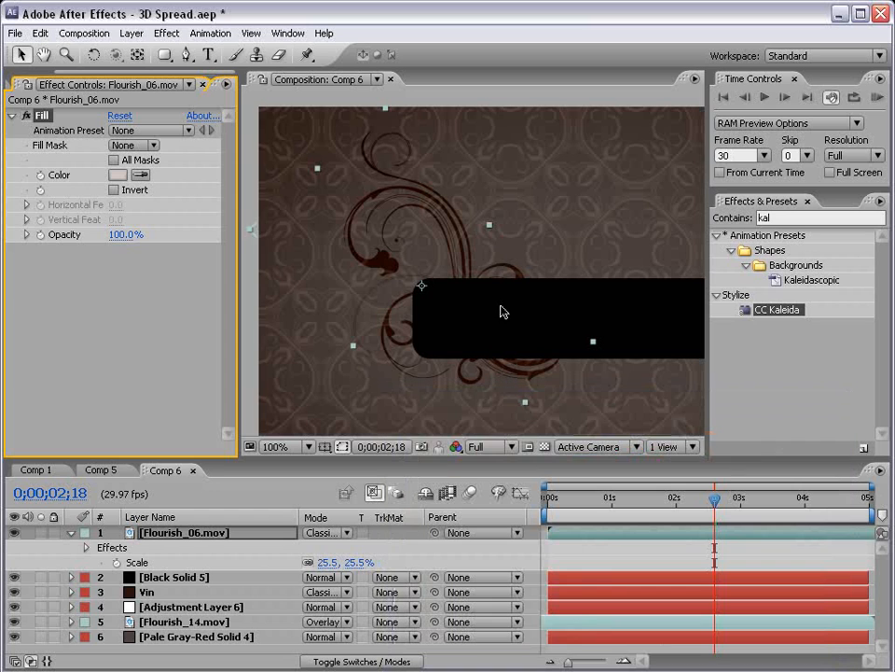
- Duplicate the flourish below the plate and fill the copy golden yellow
{"action": "left_click", "coordinate": [280, 446]}
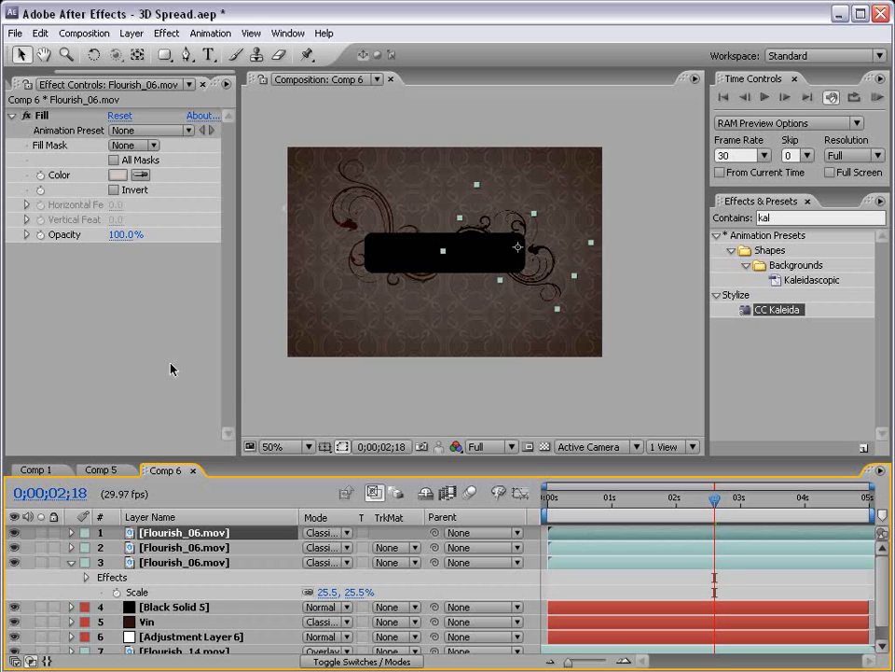
{"action": "left_click", "coordinate": [119, 175]}
{"action": "type", "text": "FFDD82"}
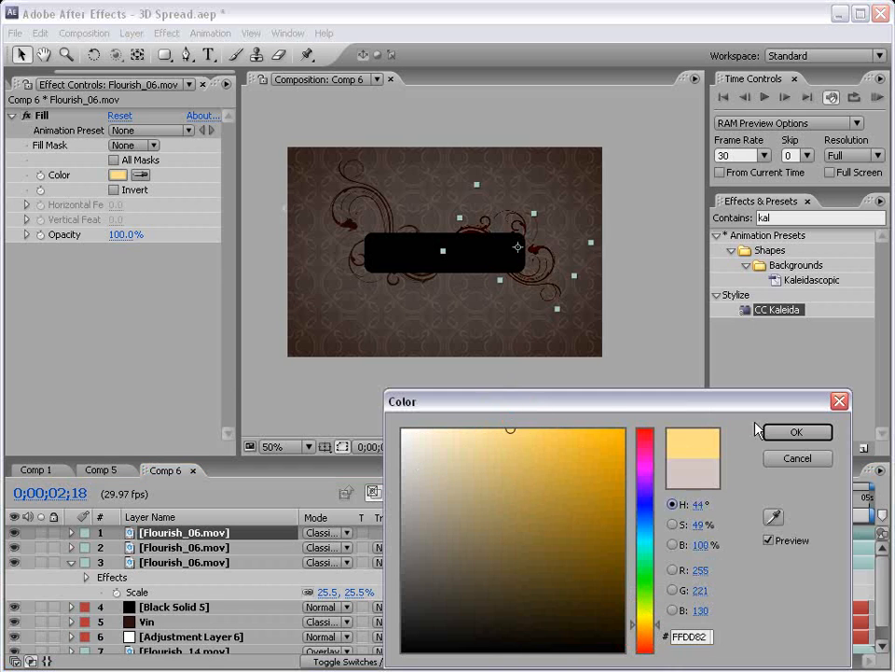
{"action": "left_click", "coordinate": [799, 433]}
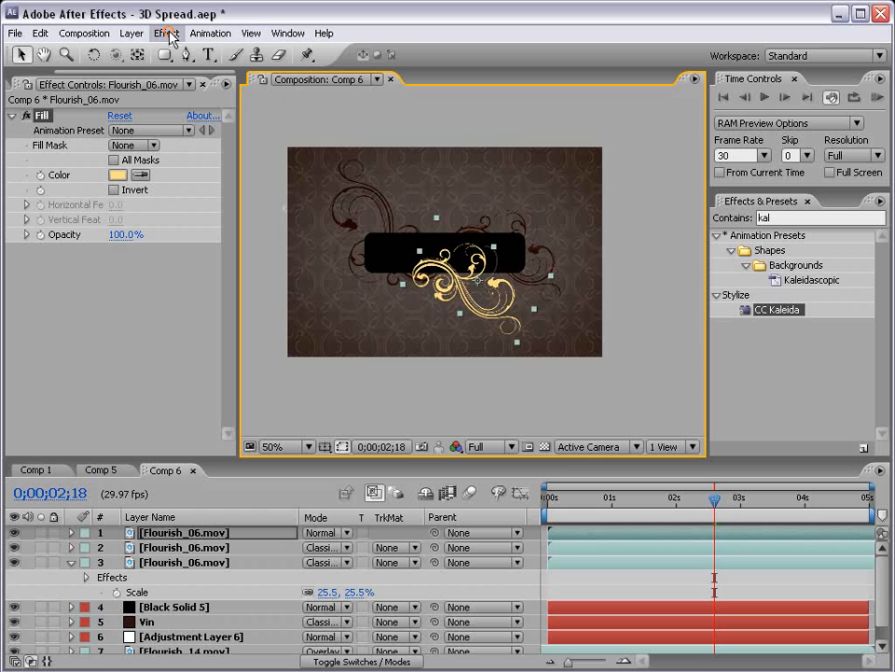
- Apply a Glow effect to the yellow flourish and preview at half resolution
{"action": "left_click", "coordinate": [166, 33]}
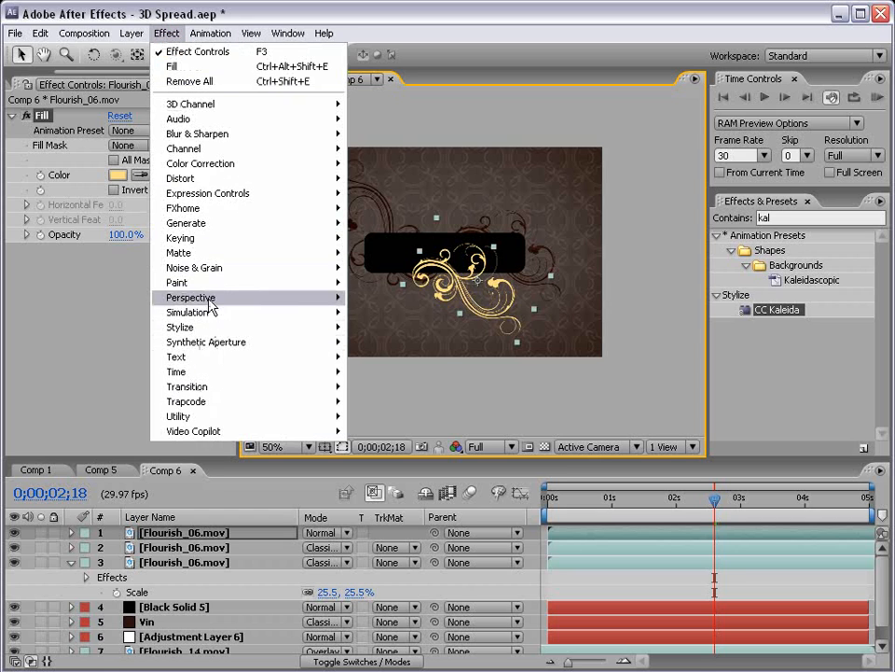
{"action": "mouse_move", "coordinate": [179, 327]}
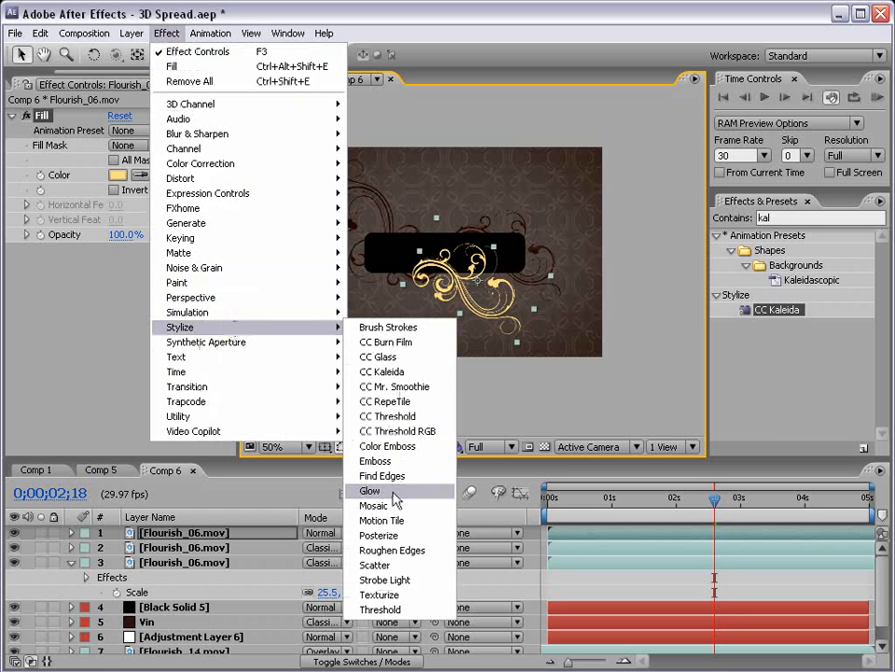
{"action": "left_click", "coordinate": [369, 490]}
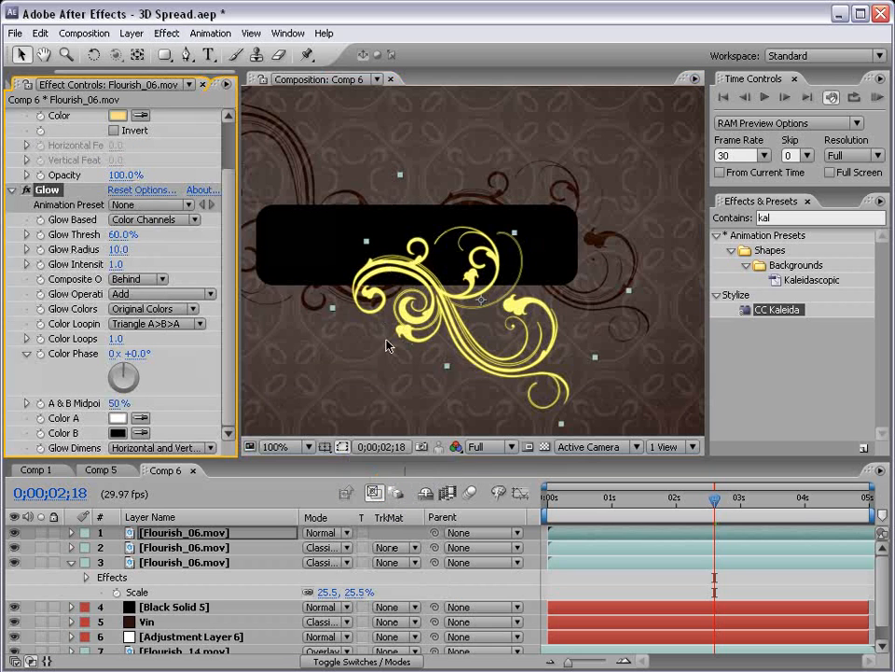
{"action": "left_click", "coordinate": [485, 447]}
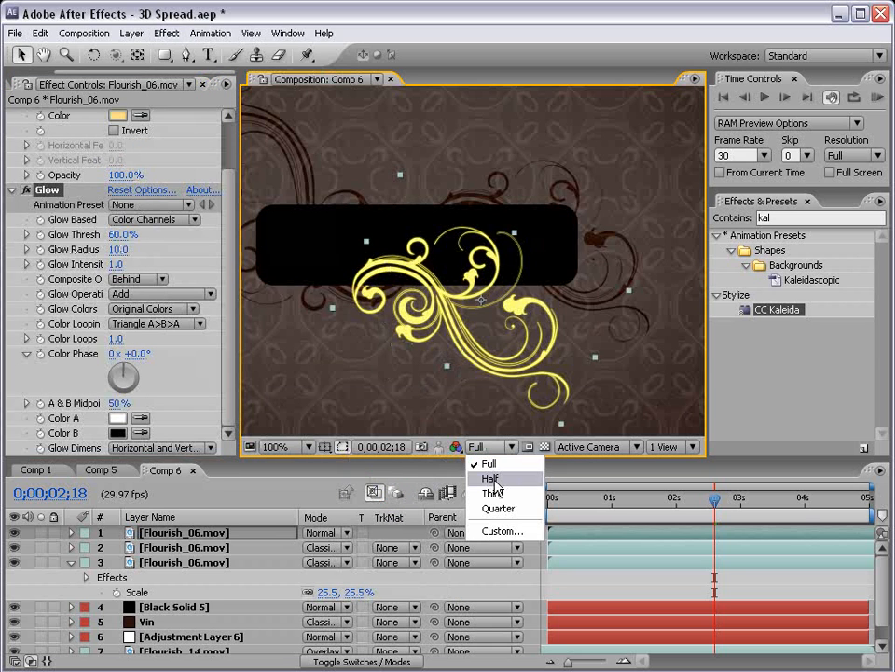
{"action": "left_click", "coordinate": [493, 477]}
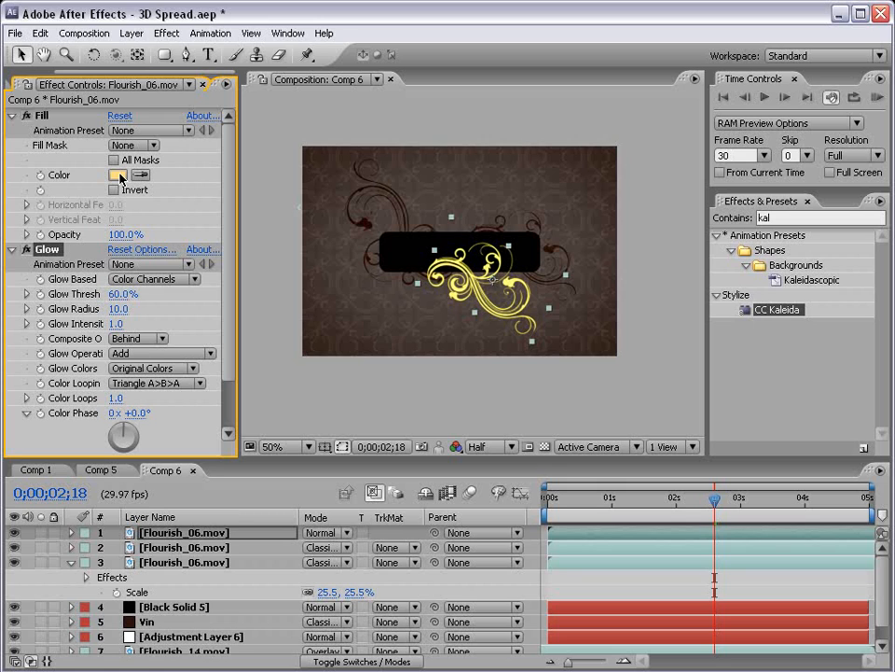
- Shift the glowing flourish's Fill colour to a warm orange
{"action": "left_click", "coordinate": [284, 447]}
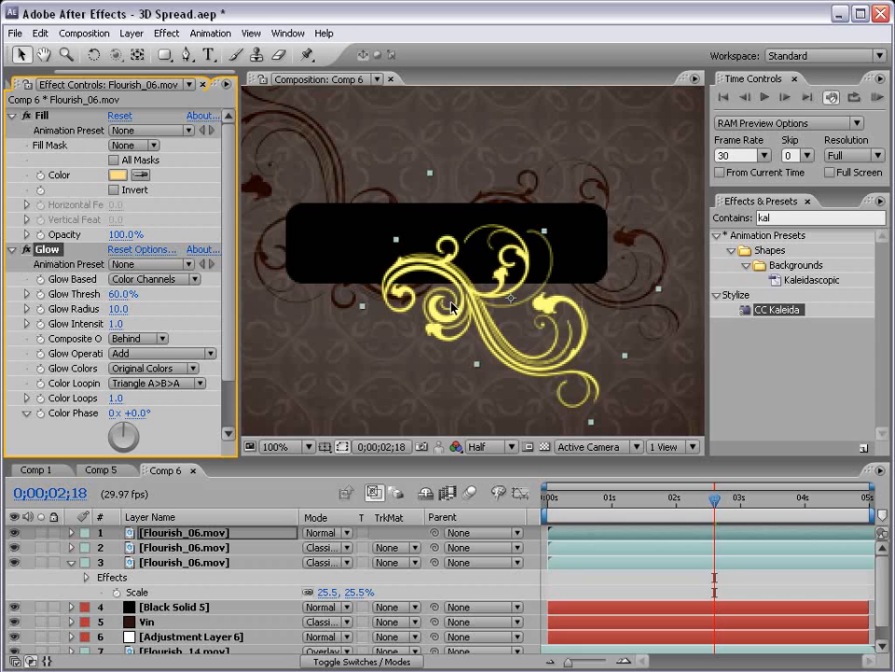
{"action": "mouse_move", "coordinate": [533, 332]}
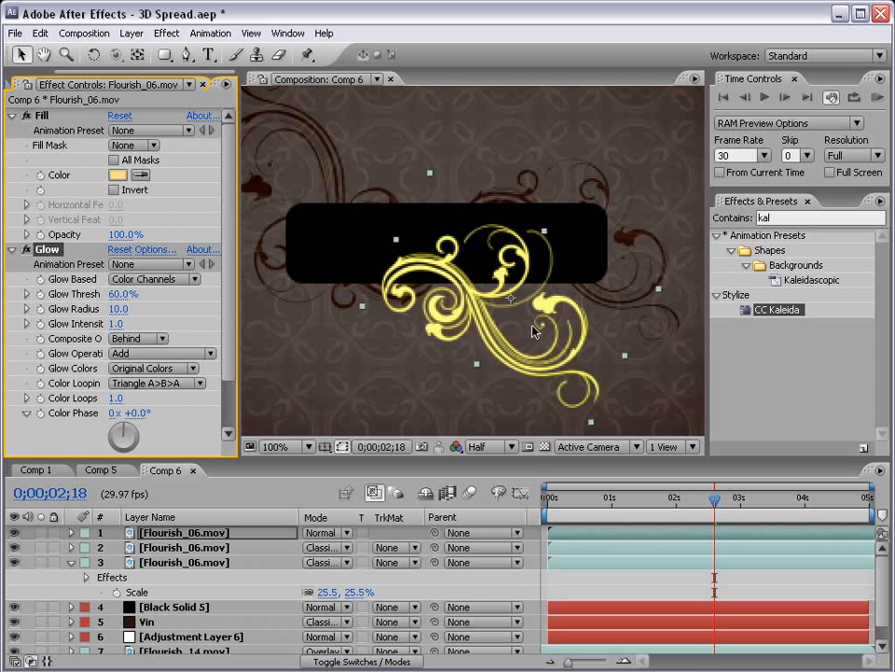
{"action": "left_click", "coordinate": [118, 175]}
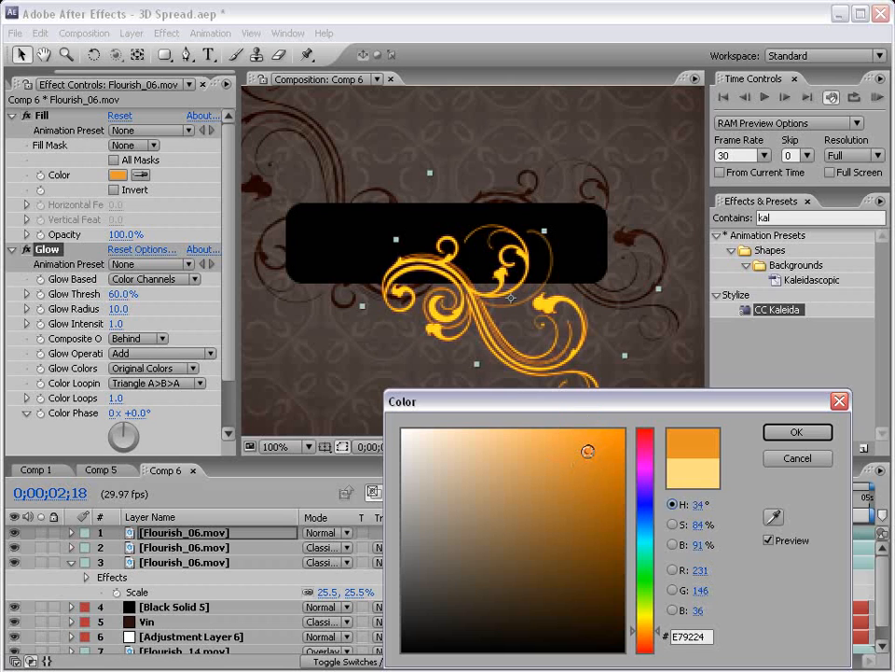
{"action": "left_click", "coordinate": [797, 433]}
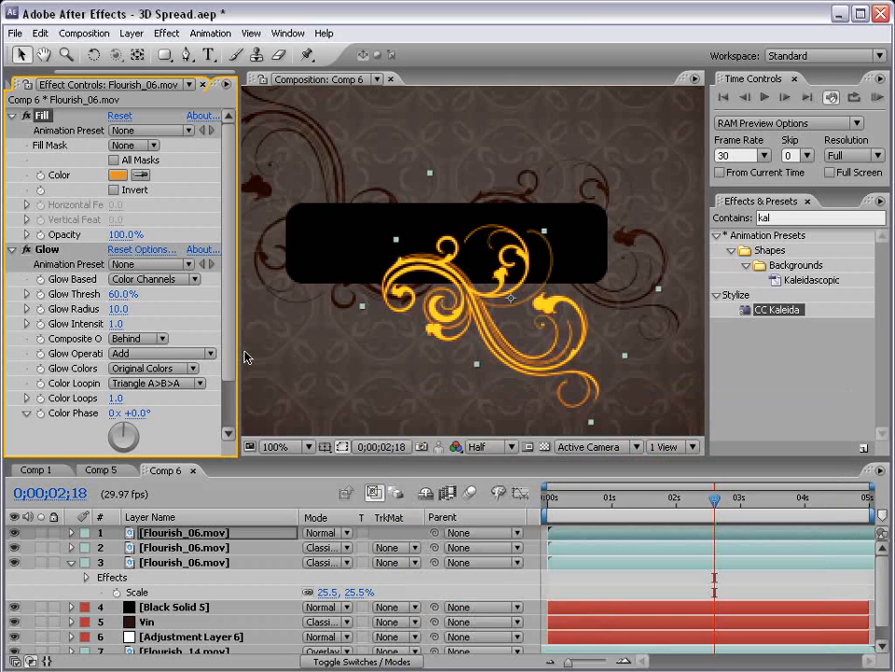
{"action": "left_click_drag", "start_coordinate": [120, 310], "coordinate": [159, 310]}
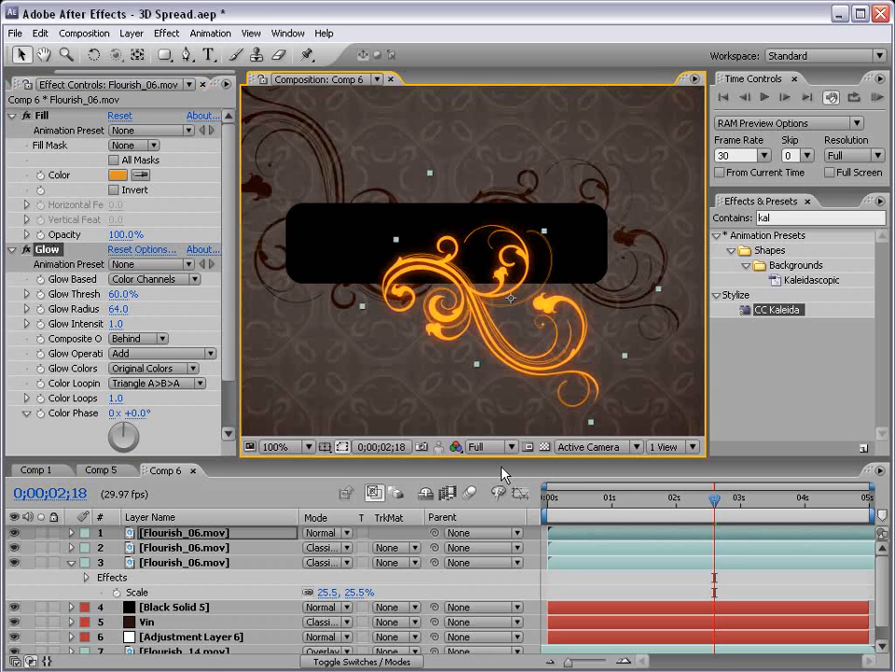
{"action": "left_click", "coordinate": [118, 175]}
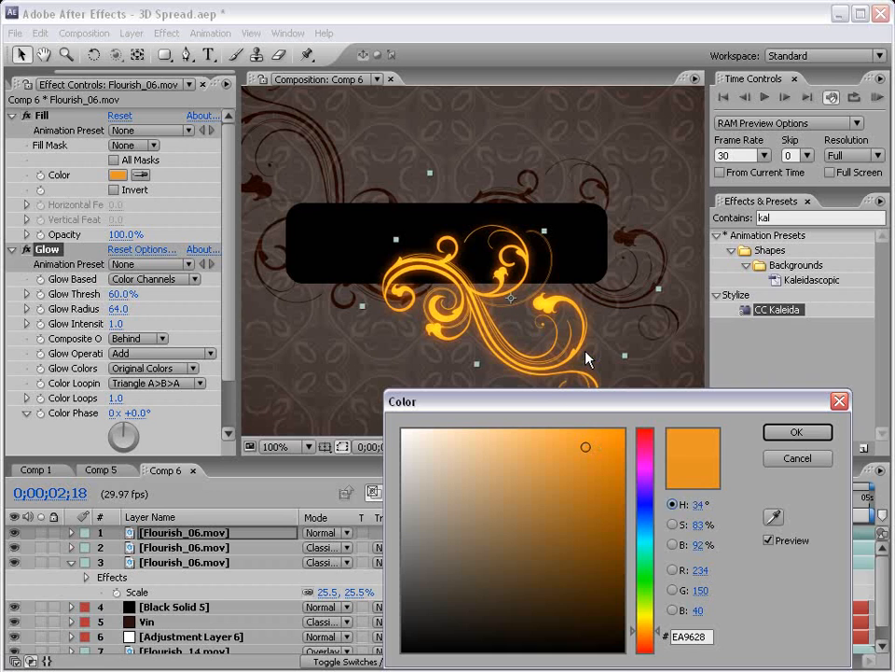
{"action": "mouse_move", "coordinate": [806, 426]}
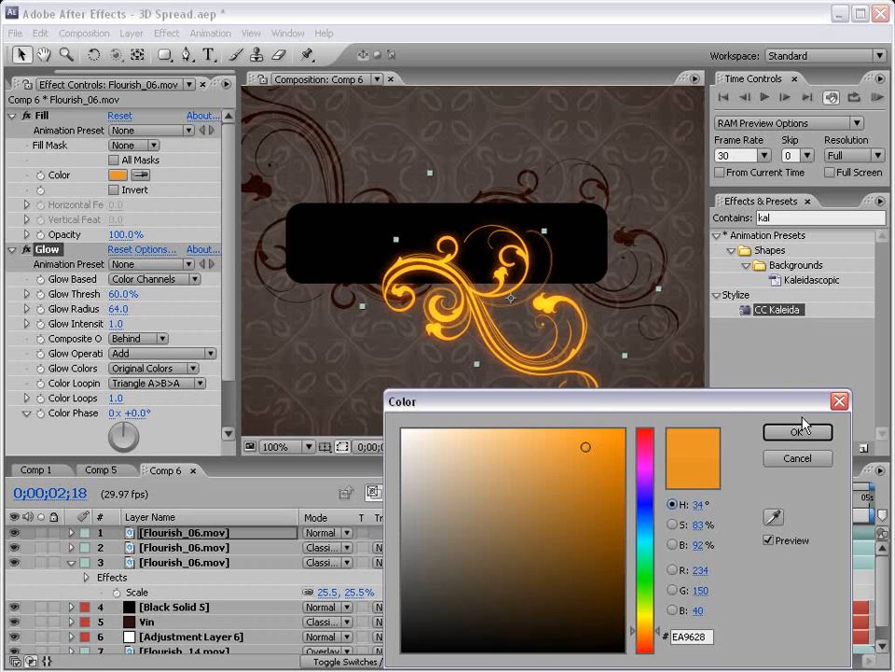
{"action": "left_click", "coordinate": [799, 432]}
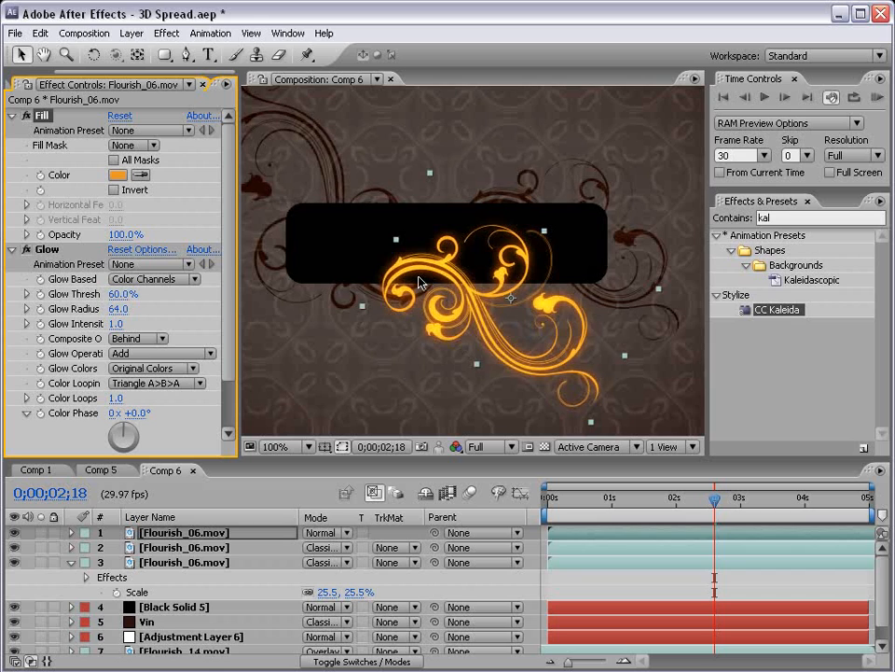
- Duplicate the glowing flourish to both plate ends at 30% scale under a Title Plate layer
{"action": "left_click", "coordinate": [11, 250]}
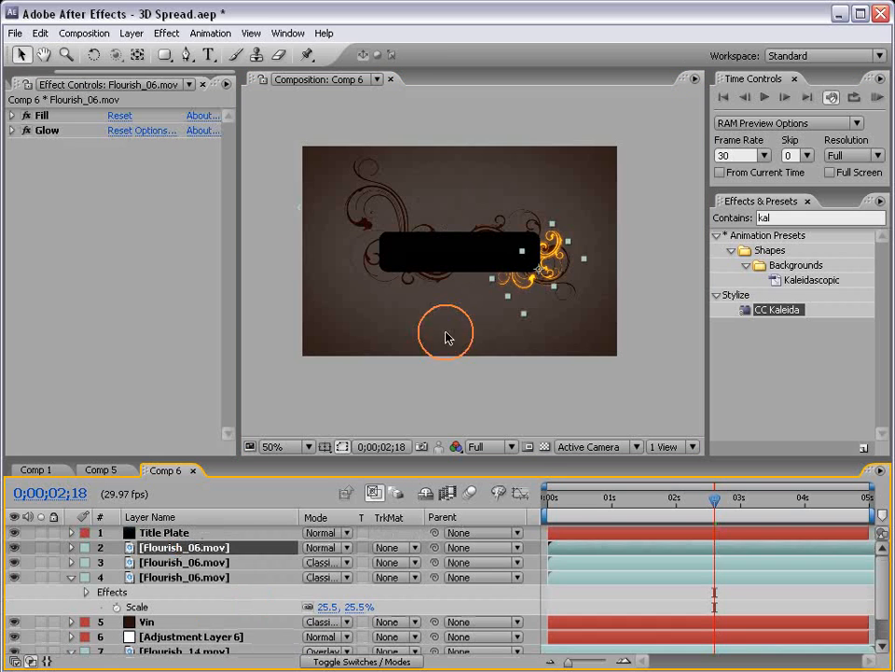
{"action": "left_click", "coordinate": [38, 33]}
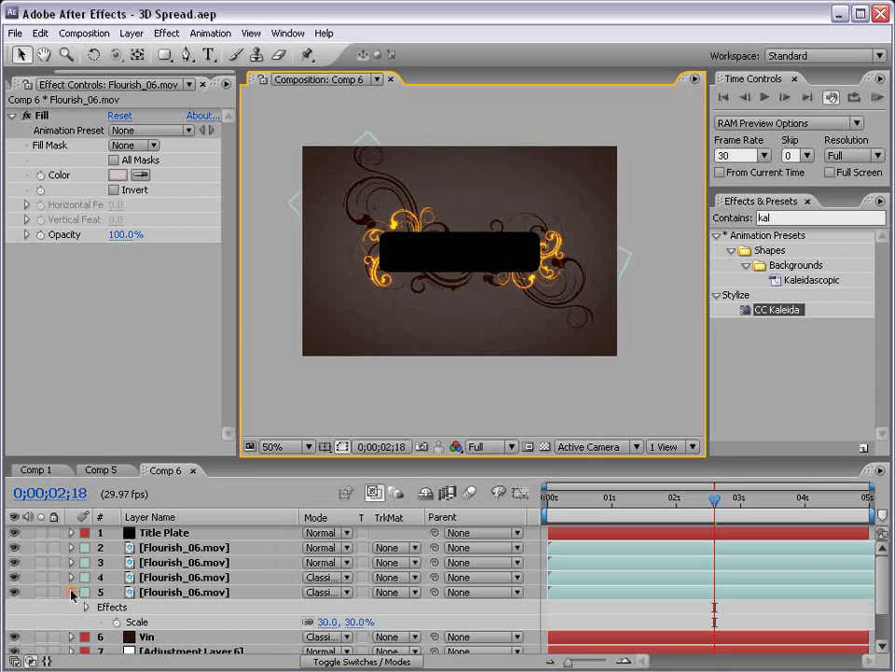
- Add an orange-red solid in Screen mode with an inverted feathered mask around the plate
{"action": "left_click", "coordinate": [136, 33]}
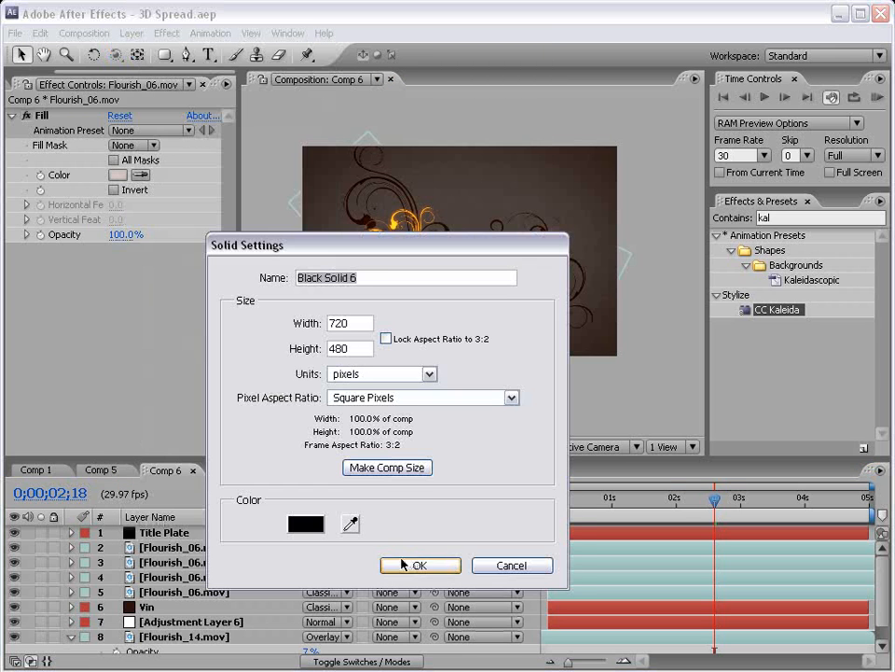
{"action": "left_click", "coordinate": [420, 565]}
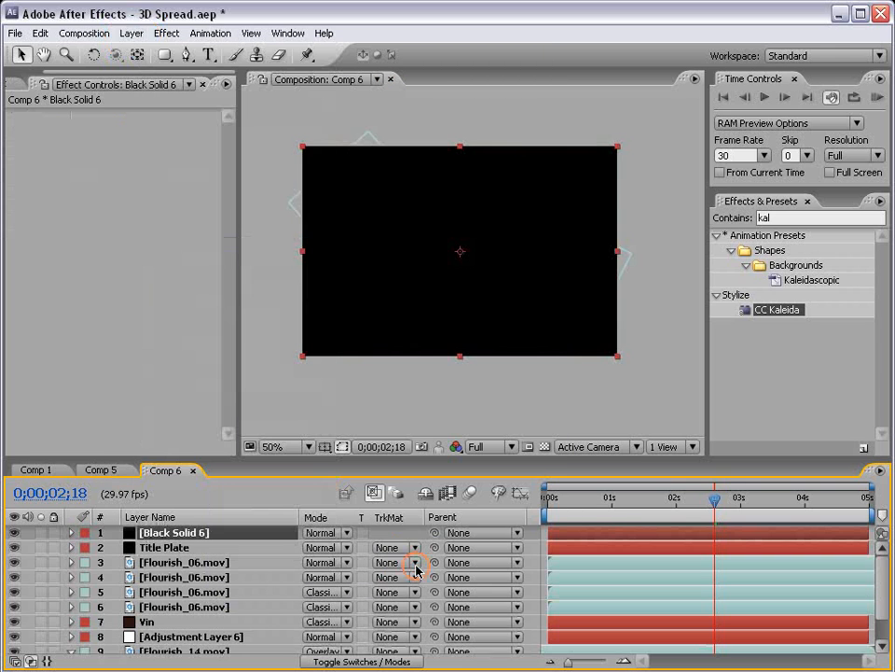
{"action": "left_click", "coordinate": [166, 33]}
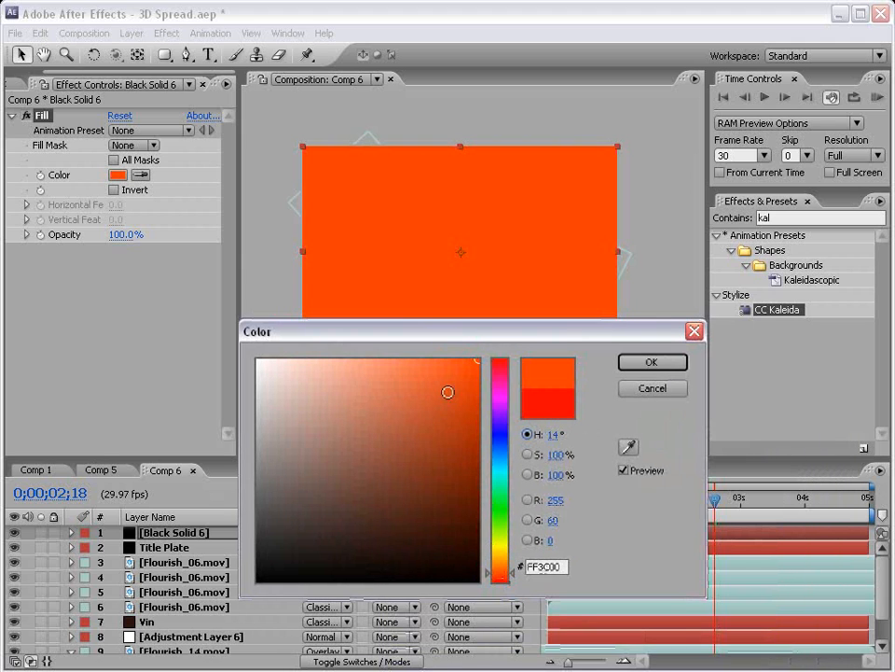
{"action": "left_click", "coordinate": [328, 533]}
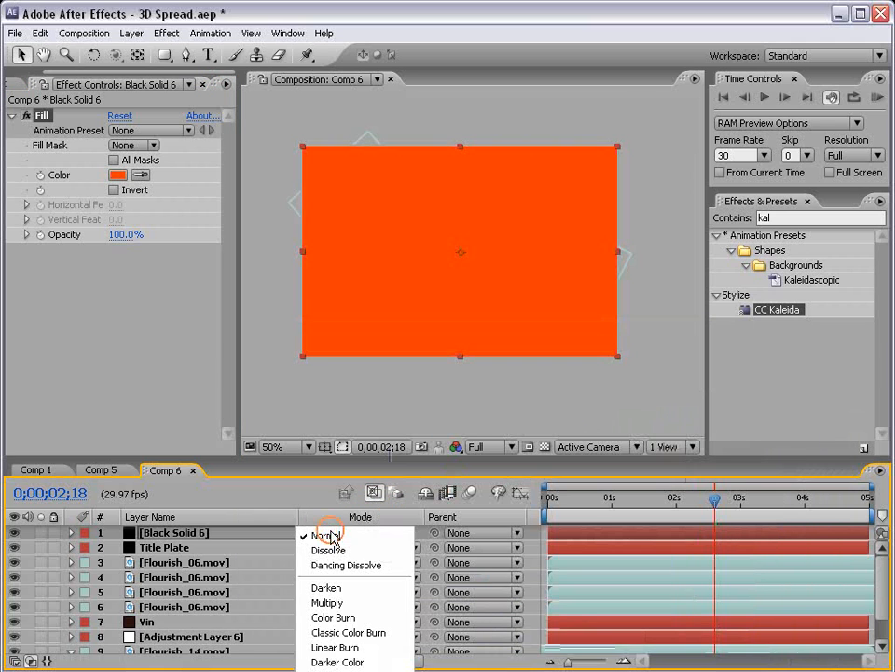
{"action": "left_click", "coordinate": [321, 534]}
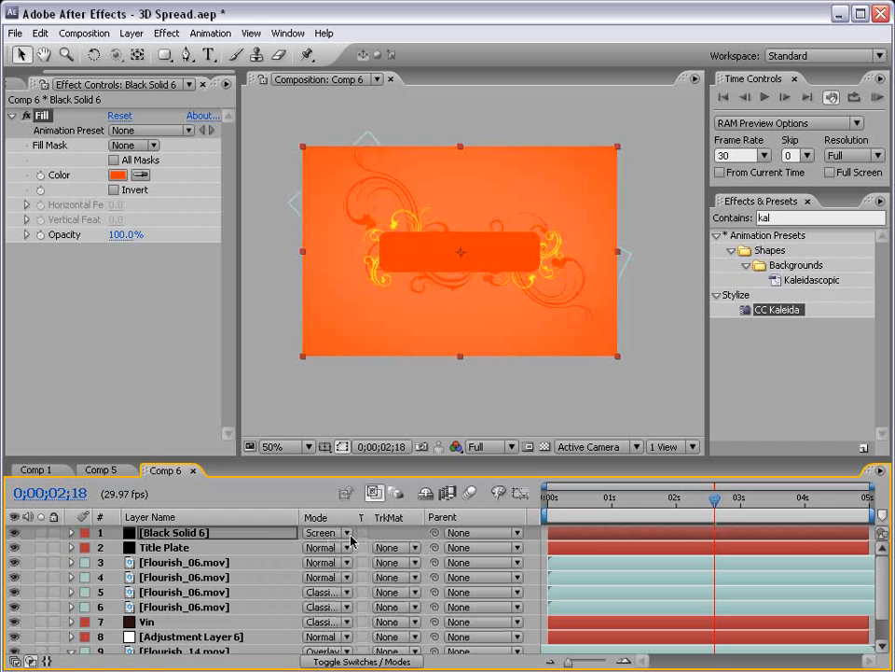
{"action": "left_click", "coordinate": [169, 54]}
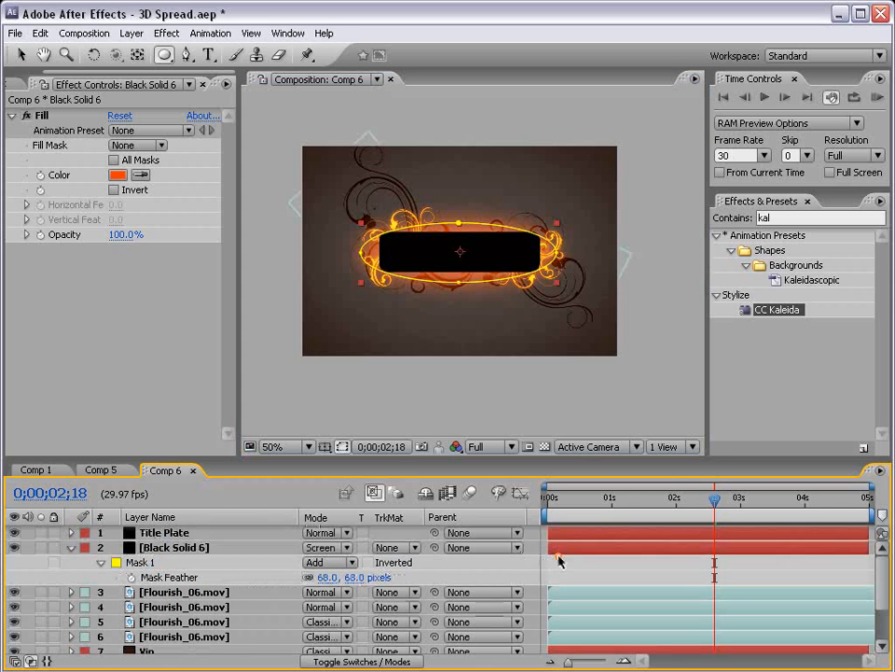
- Shift the halo solid's colour toward a darker pure red
{"action": "left_click", "coordinate": [119, 175]}
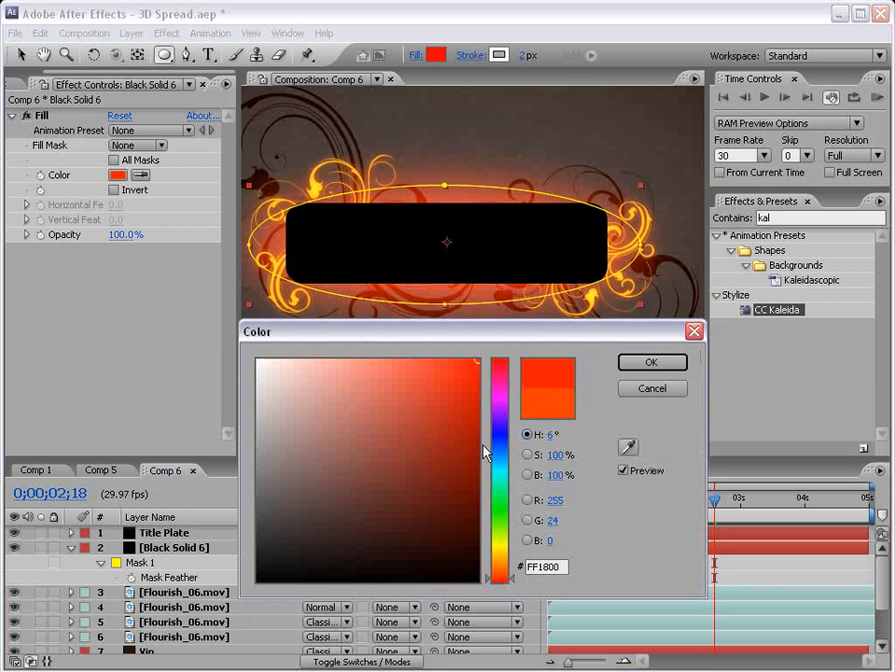
{"action": "left_click", "coordinate": [470, 418]}
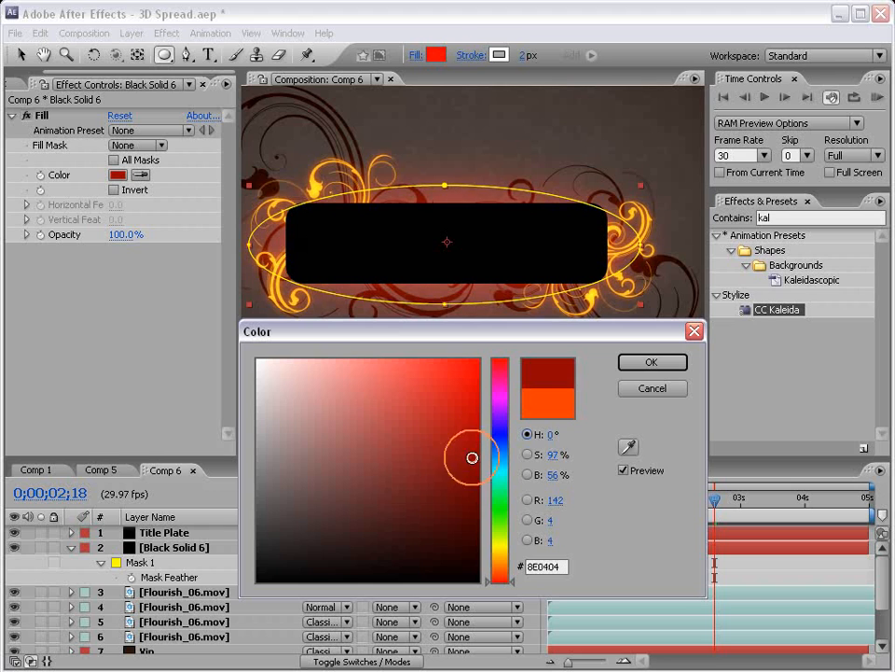
{"action": "left_click", "coordinate": [653, 362]}
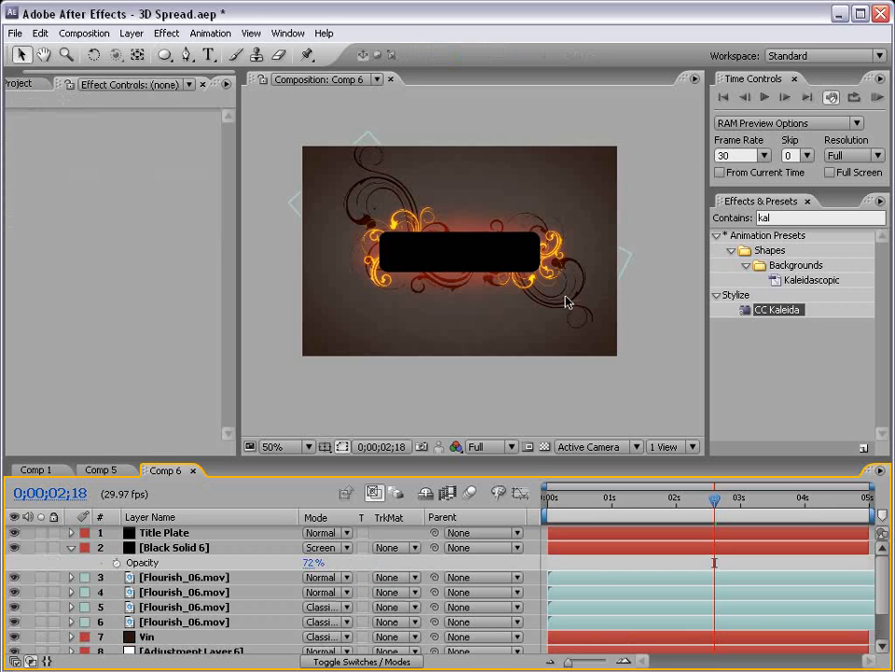
- Fill the Vin vignette layer with a deep dark red via a Generate > Fill effect
{"action": "left_click", "coordinate": [183, 606]}
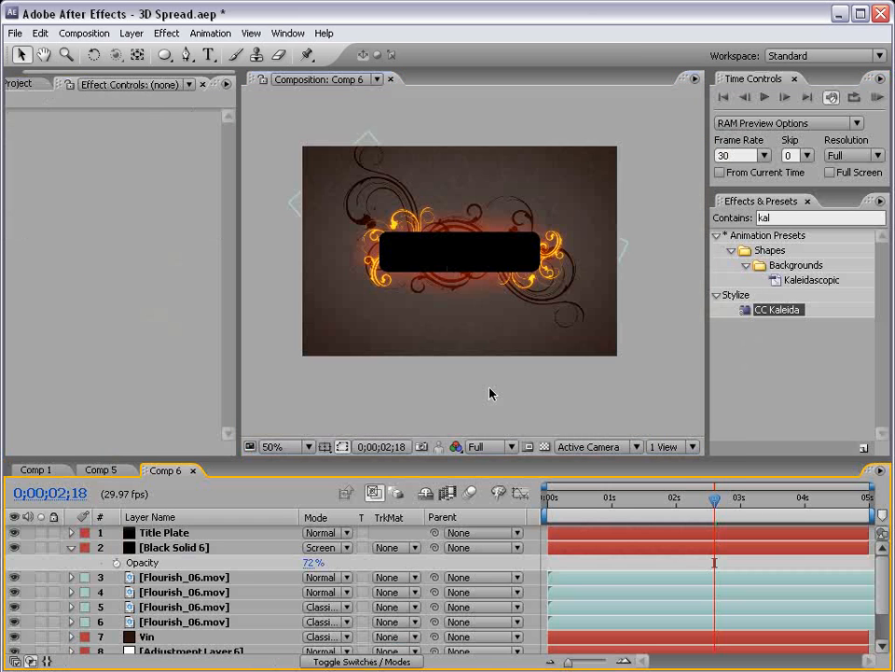
{"action": "scroll", "scroll_direction": "down", "scroll_amount": 3}
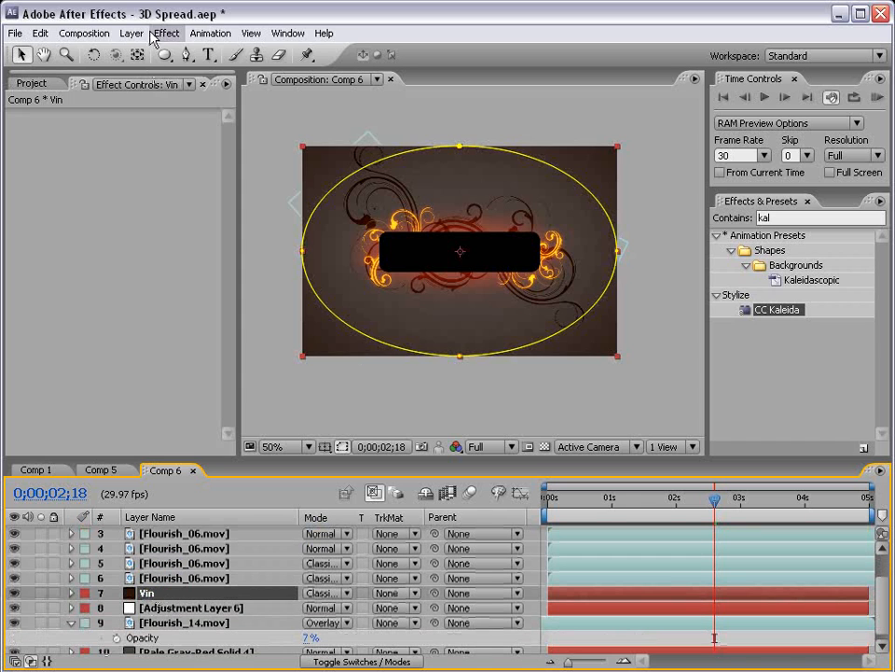
{"action": "left_click", "coordinate": [164, 34]}
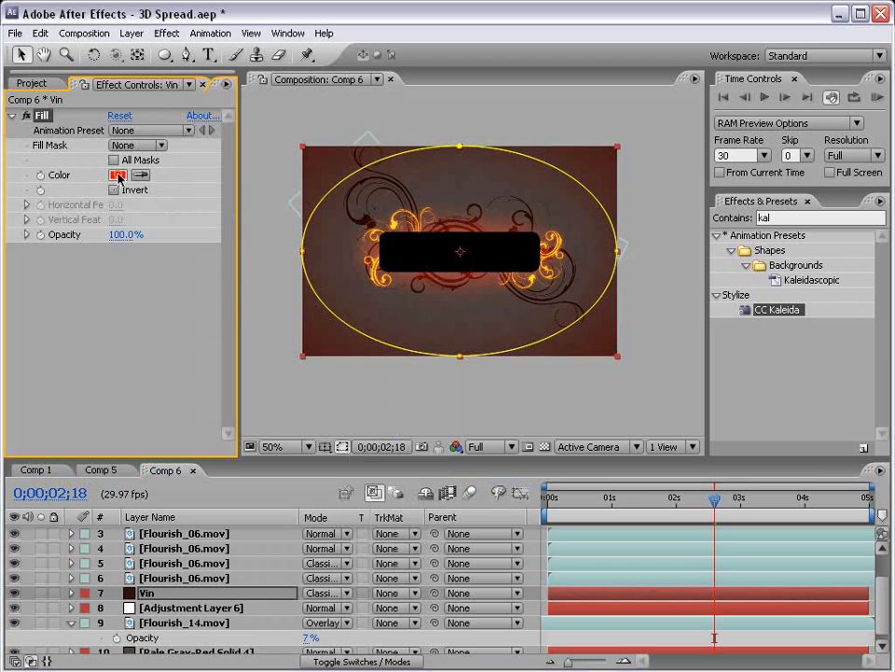
{"action": "left_click", "coordinate": [118, 175]}
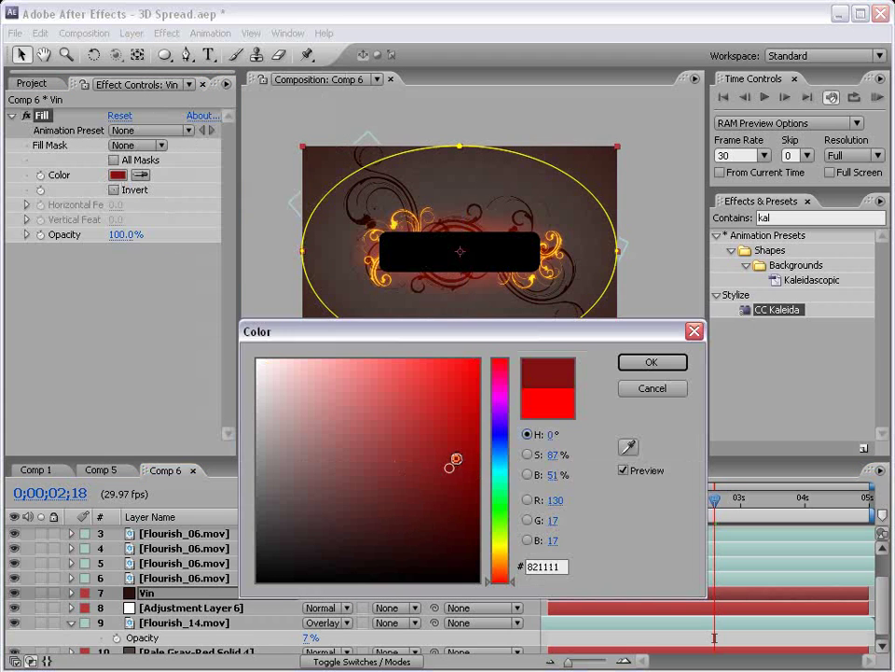
{"action": "left_click", "coordinate": [435, 526]}
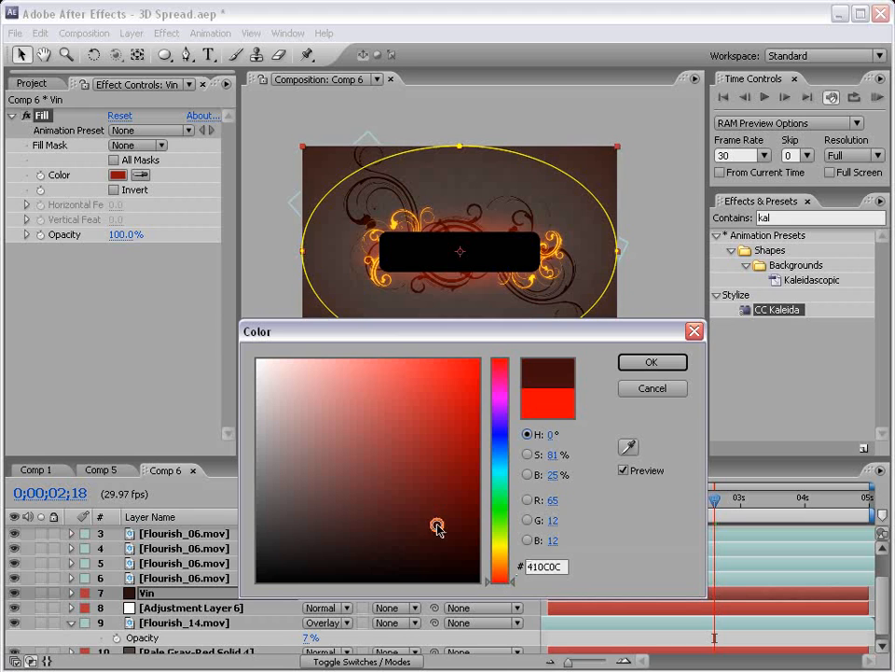
{"action": "left_click", "coordinate": [452, 500]}
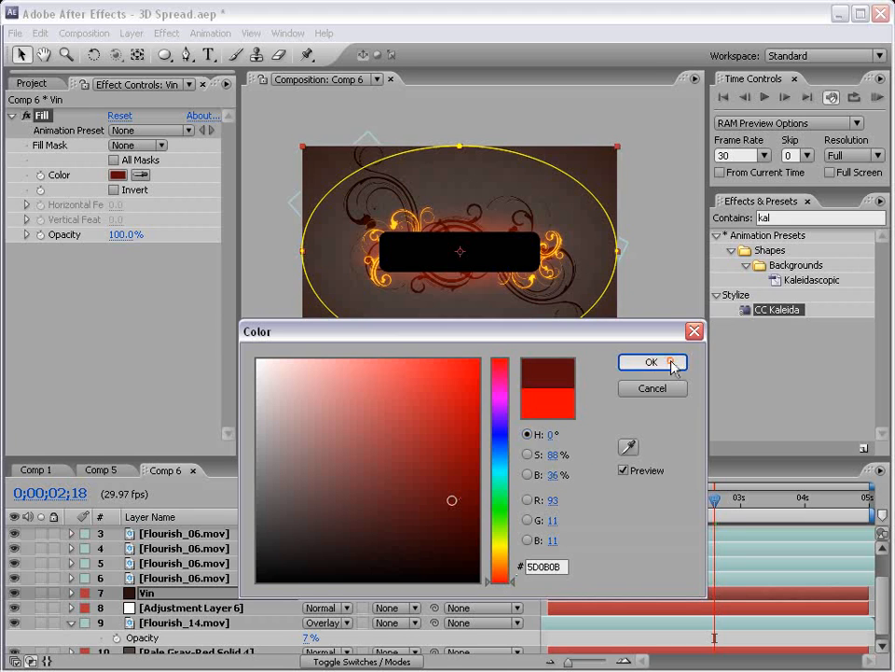
{"action": "left_click", "coordinate": [652, 362]}
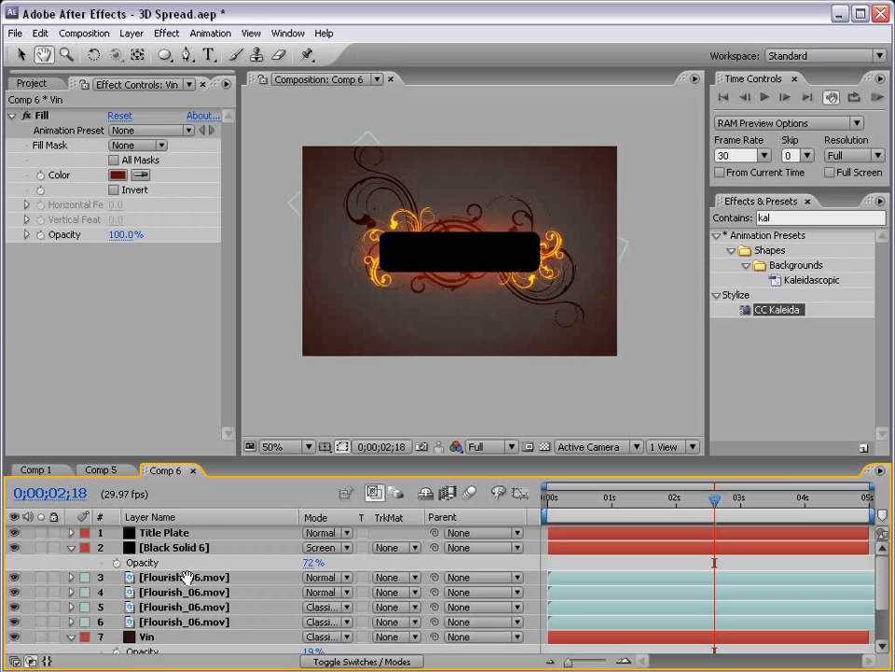
- Shade the Title Plate layer with a Generate > Ramp gradient in dark reds
{"action": "left_click", "coordinate": [162, 534]}
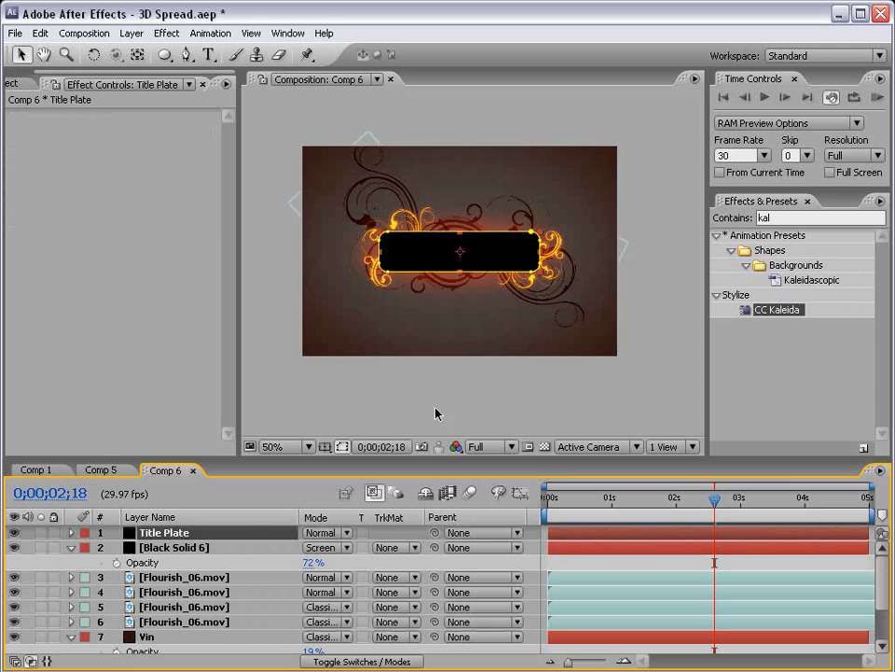
{"action": "left_click", "coordinate": [164, 33]}
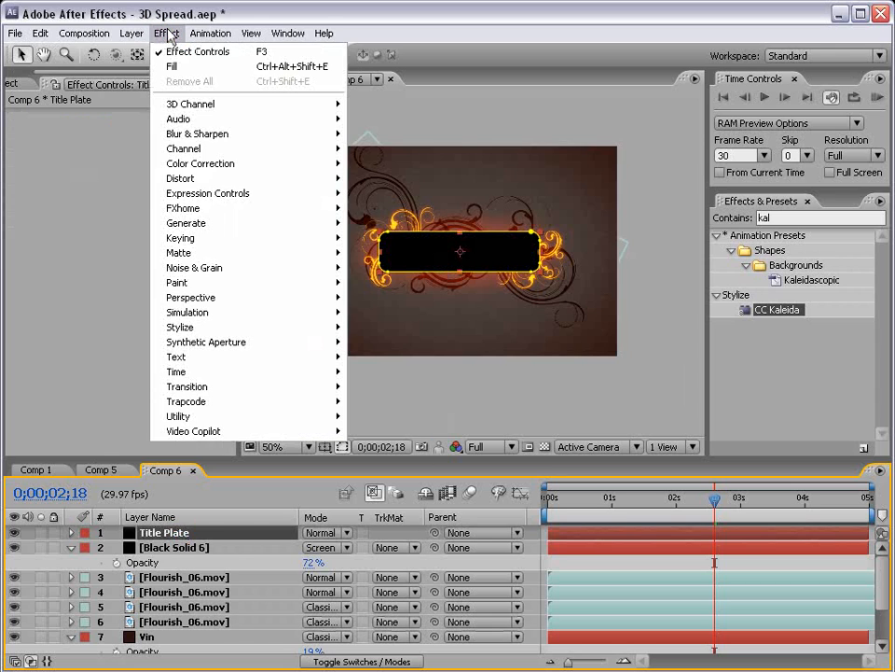
{"action": "left_click", "coordinate": [187, 224]}
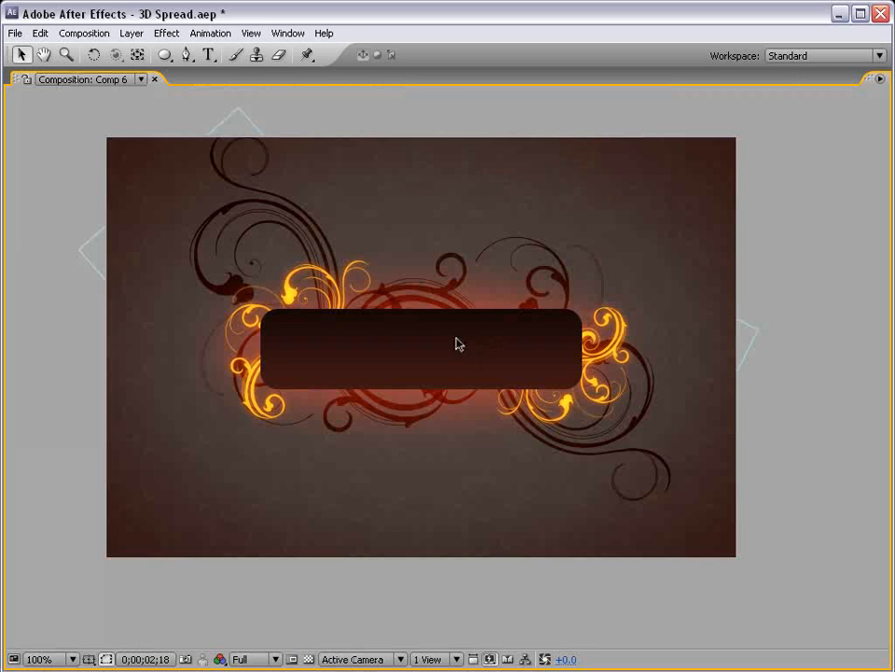
{"action": "mouse_move", "coordinate": [485, 331]}
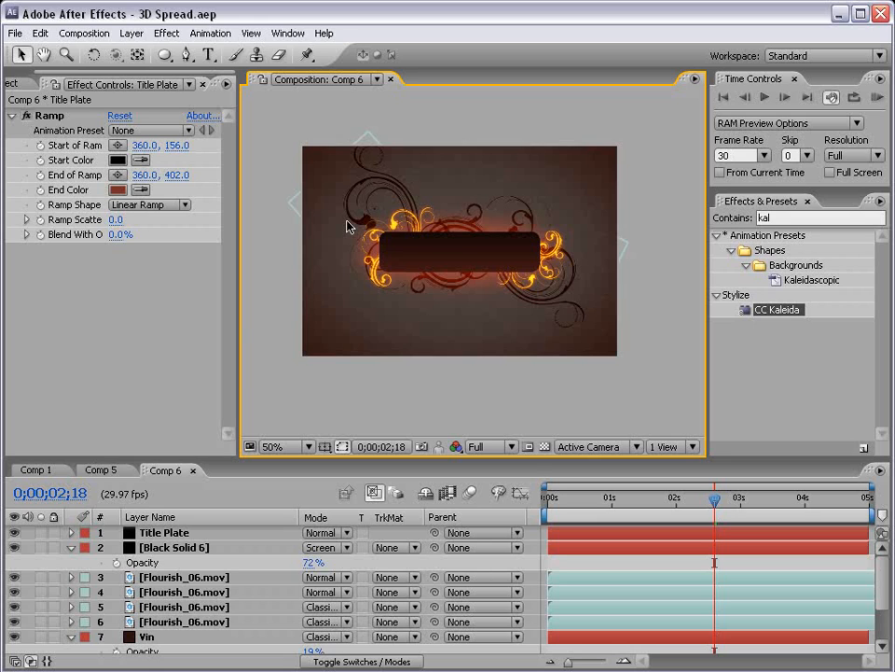
{"action": "mouse_move", "coordinate": [127, 74]}
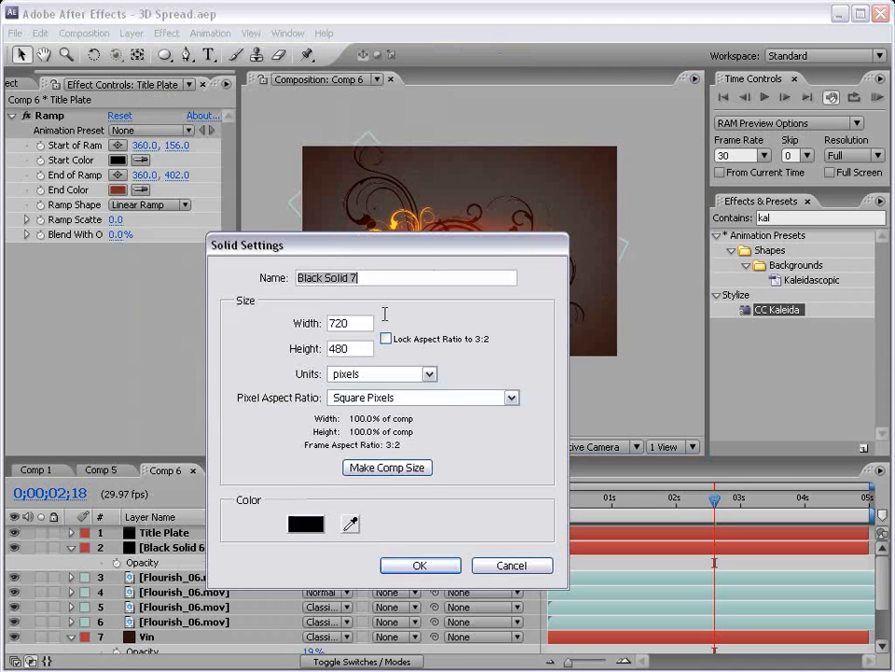
- Create a comp-size yellow solid with CC Particle World applied and its floor grid hidden
{"action": "left_click", "coordinate": [420, 564]}
{"action": "type", "text": "part"}
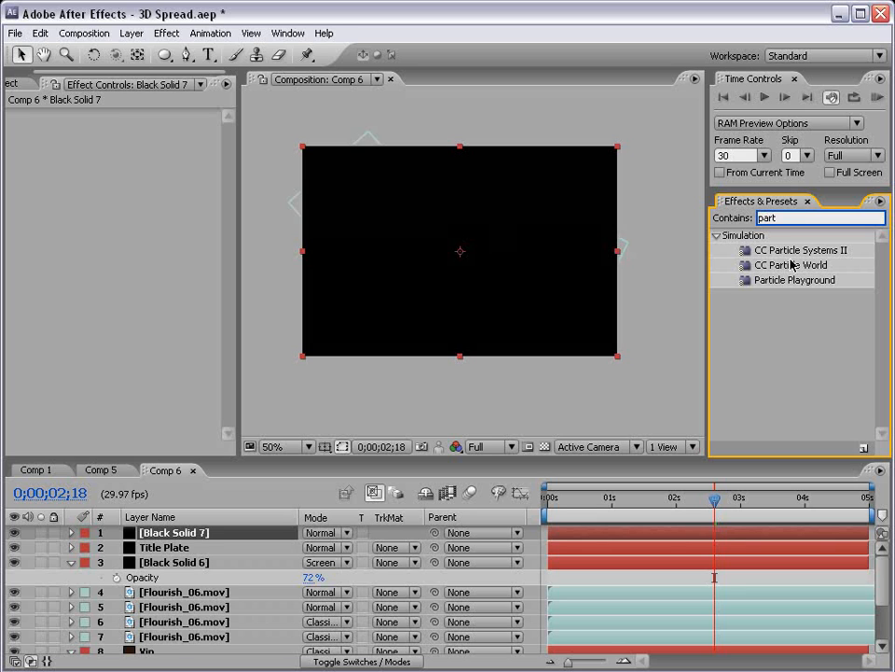
{"action": "double_click", "coordinate": [789, 265]}
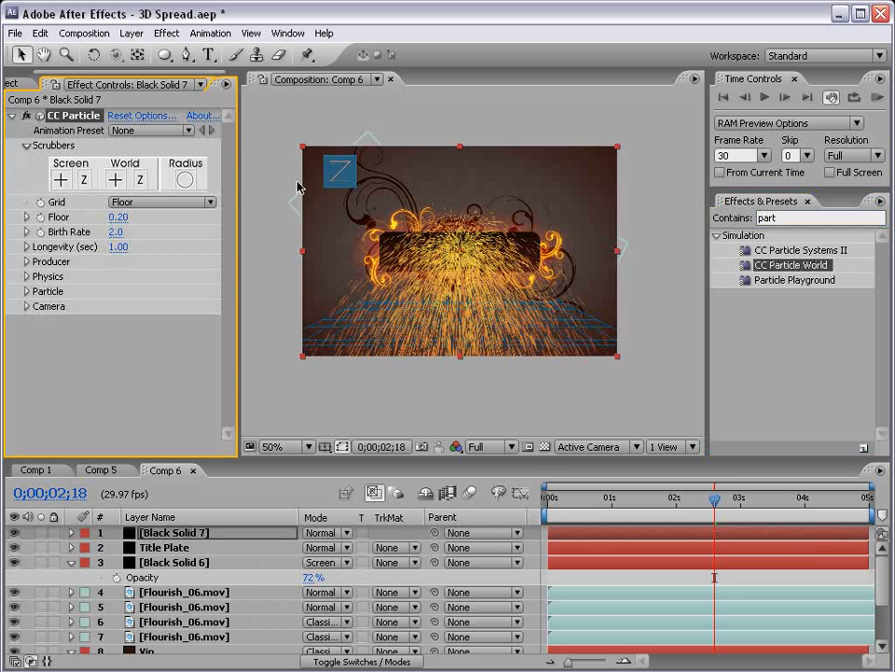
{"action": "left_click", "coordinate": [159, 201]}
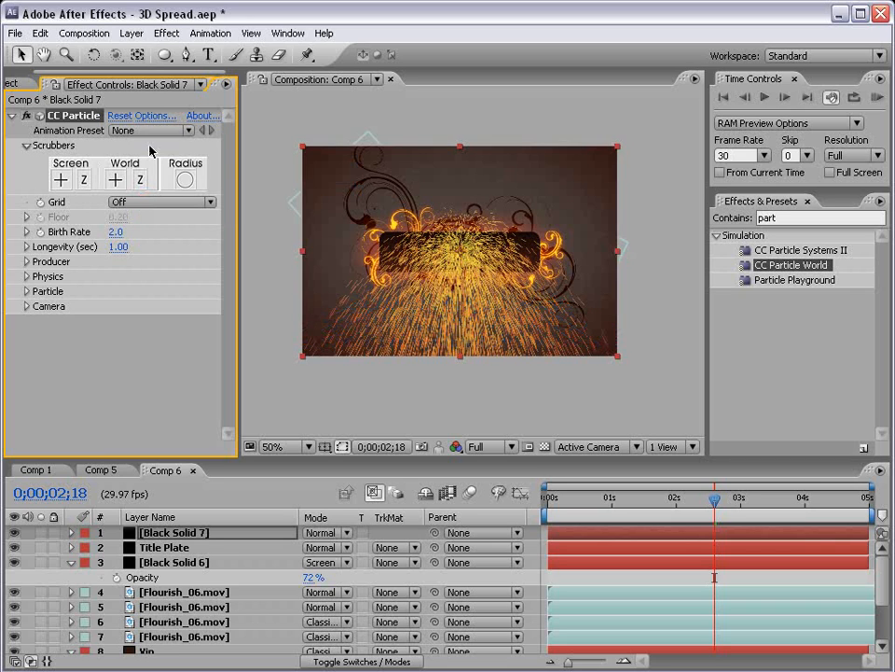
{"action": "mouse_move", "coordinate": [279, 282]}
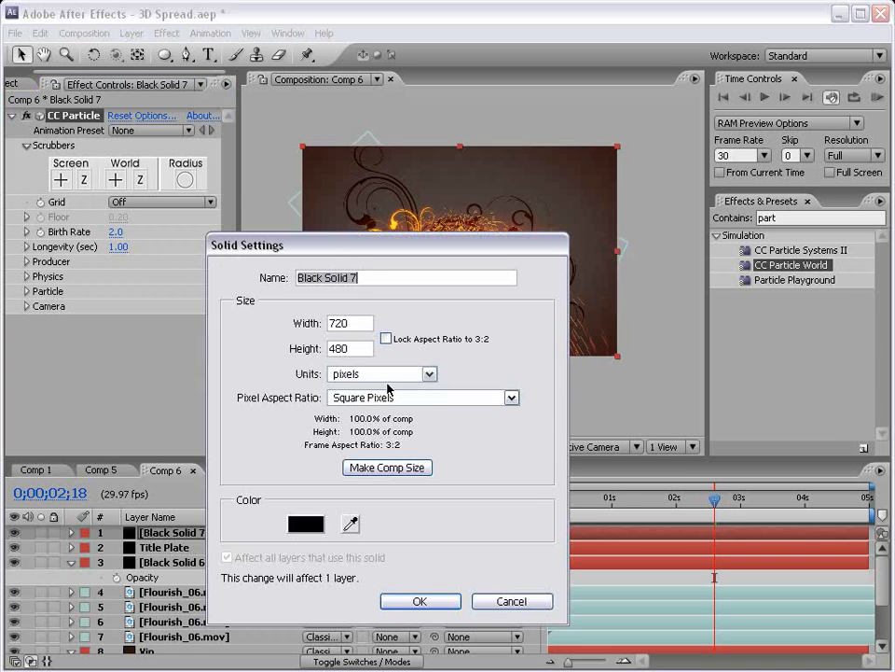
{"action": "left_click", "coordinate": [306, 522]}
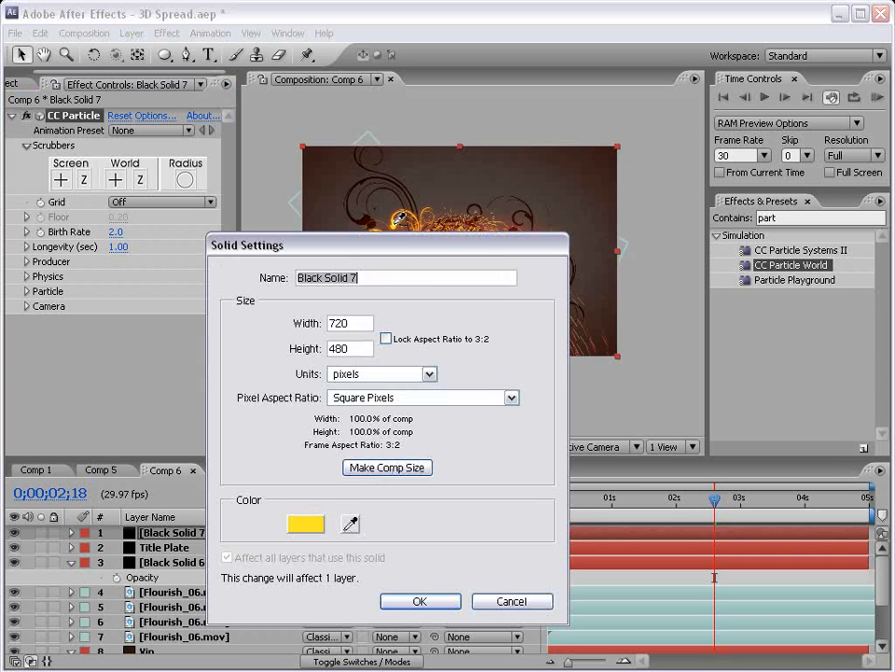
{"action": "left_click", "coordinate": [422, 600]}
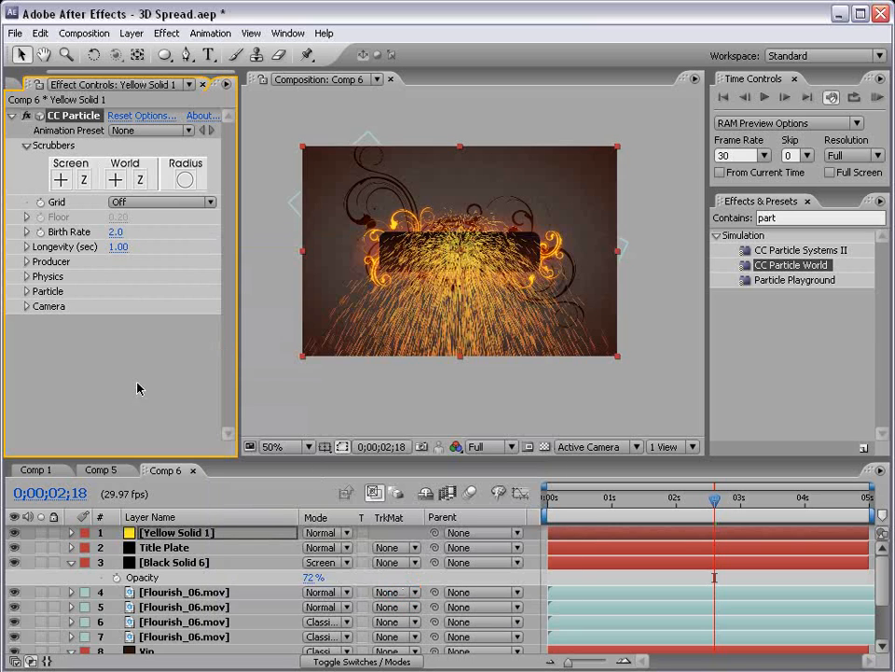
- Set the particles to a lens particle type with Gravity 0.030
{"action": "left_click", "coordinate": [23, 277]}
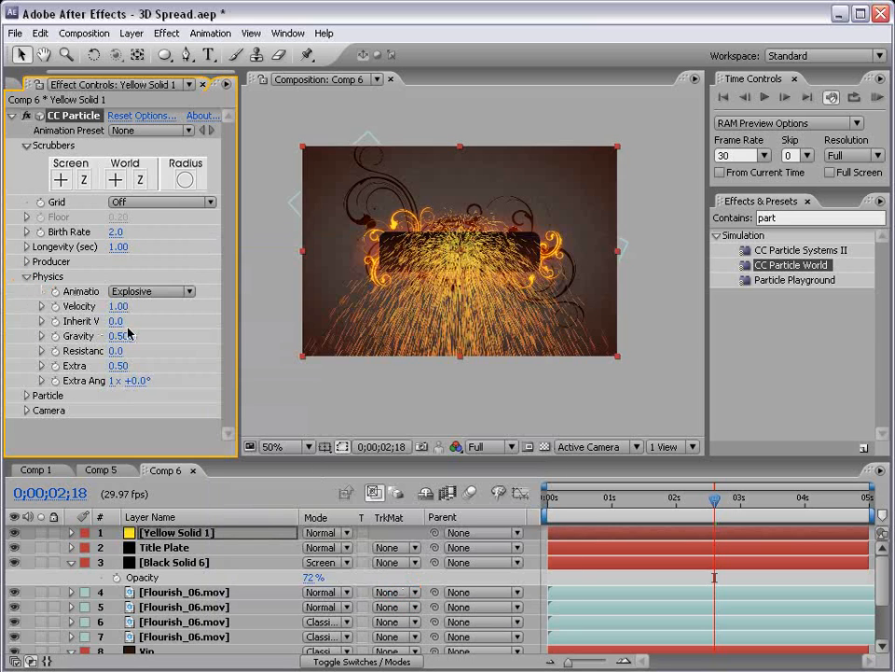
{"action": "left_click", "coordinate": [119, 336]}
{"action": "type", "text": "0.100"}
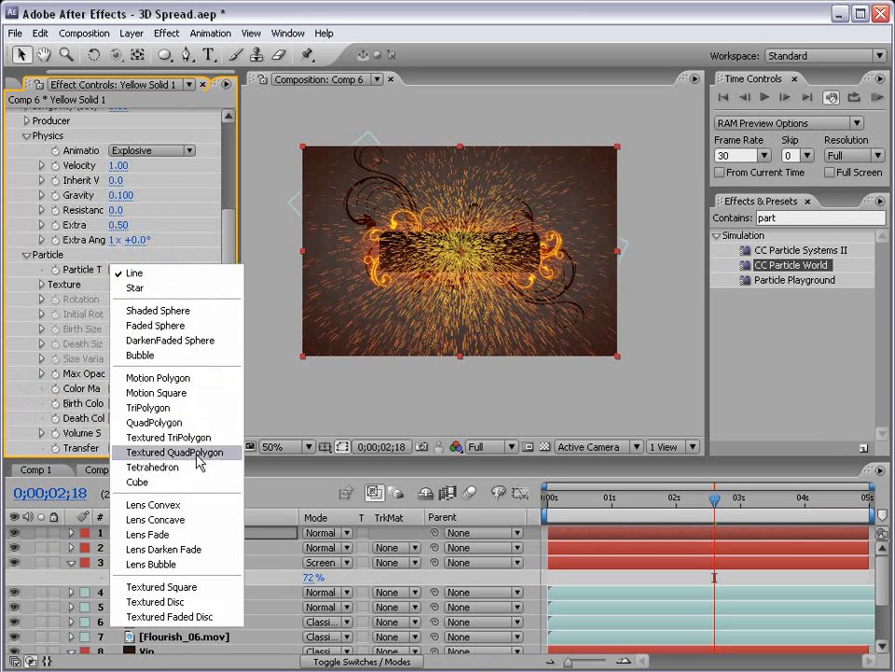
{"action": "left_click", "coordinate": [153, 504]}
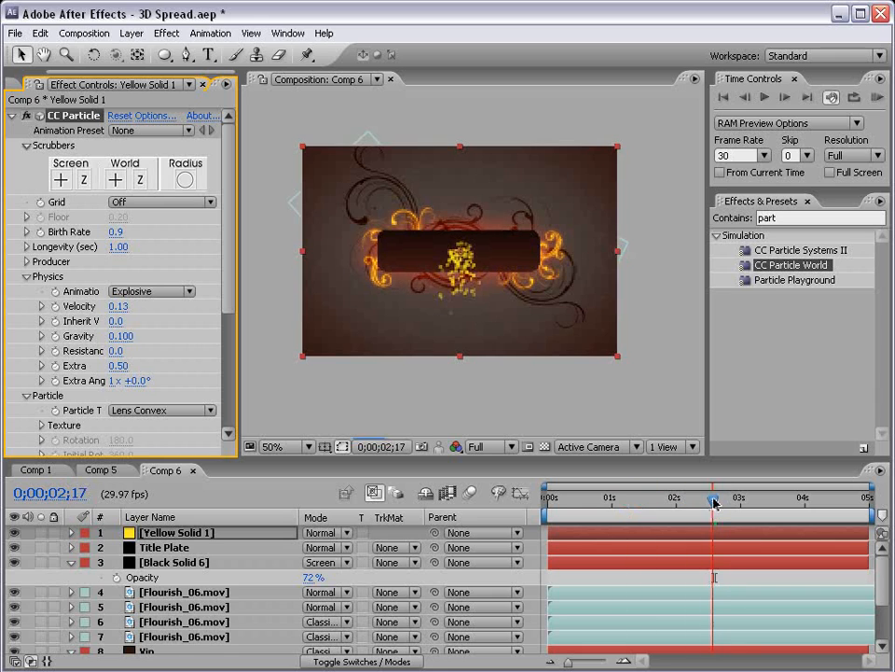
{"action": "double_click", "coordinate": [119, 335]}
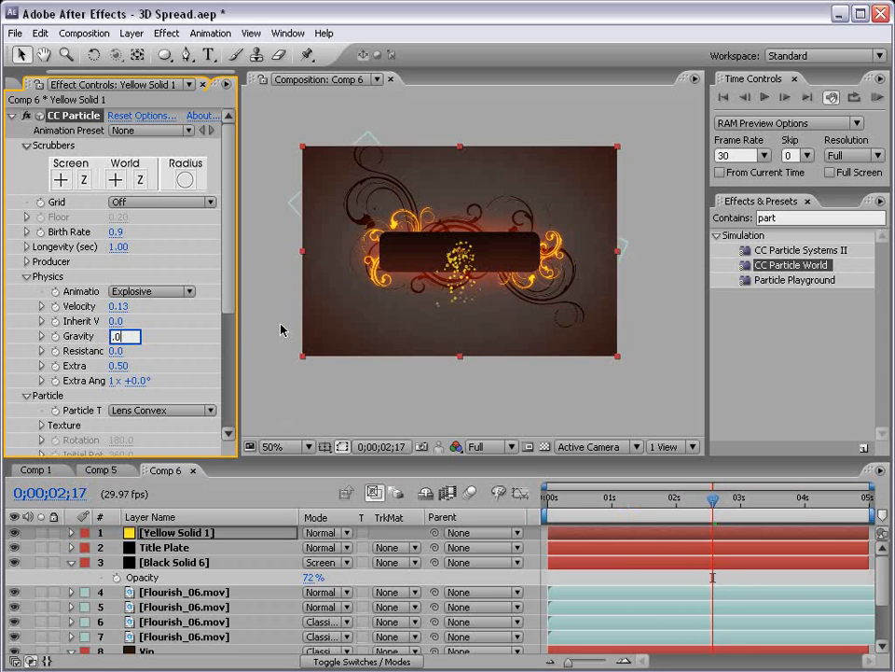
{"action": "type", "text": "0.030"}
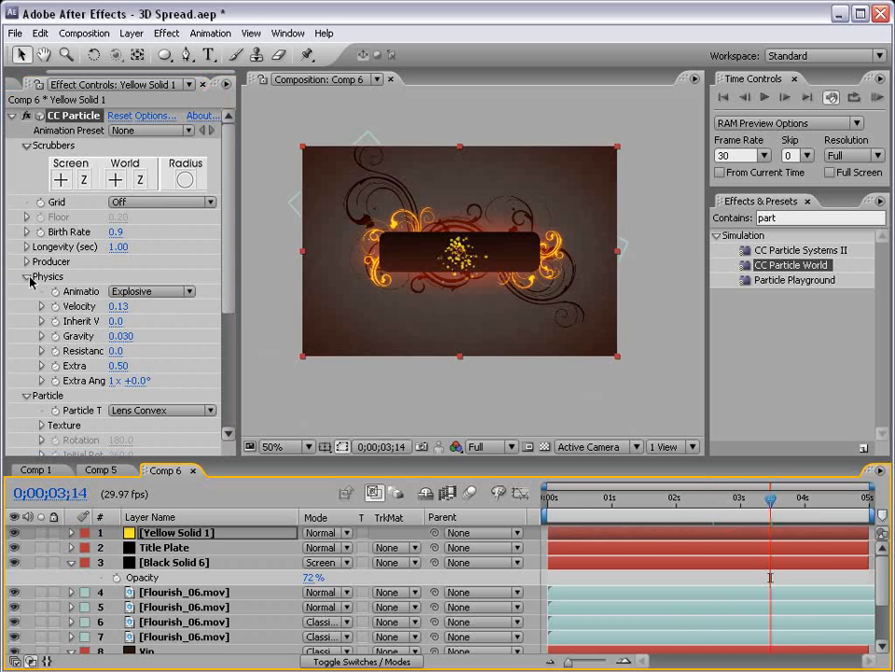
{"action": "left_click", "coordinate": [26, 261]}
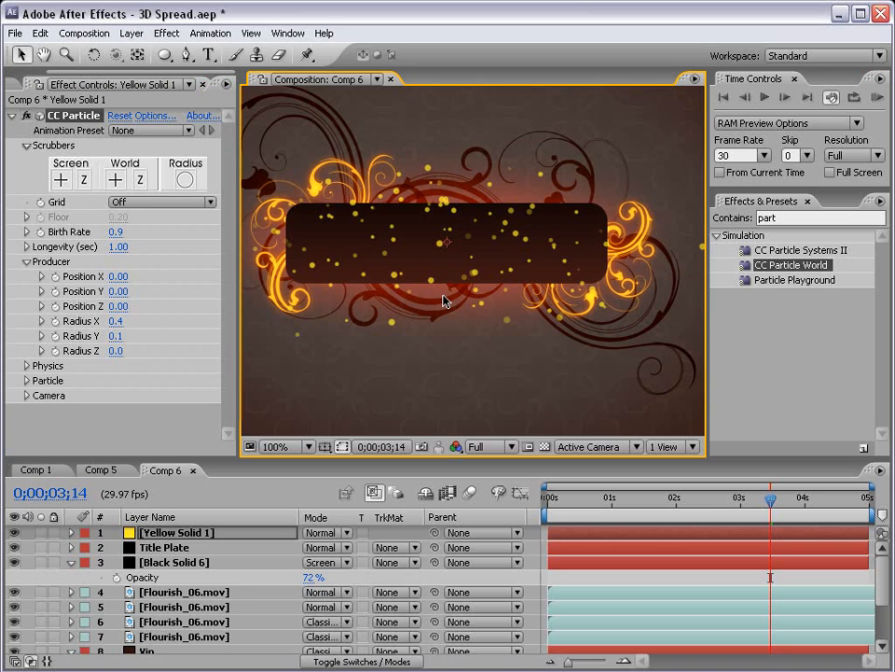
- Make the particle solid glow and change its colour to a pale Medium Yellow
{"action": "left_click", "coordinate": [187, 34]}
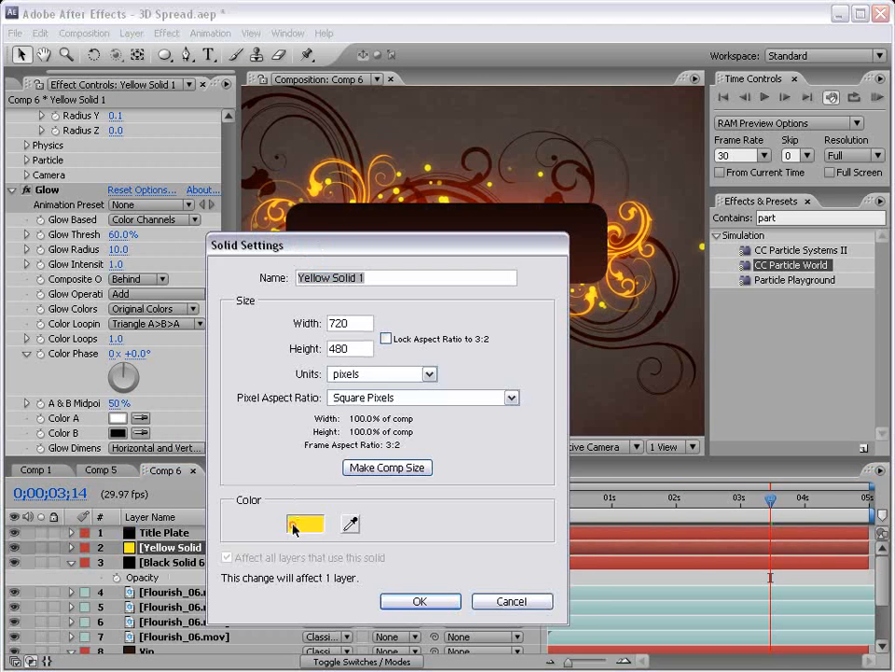
{"action": "left_click", "coordinate": [306, 522]}
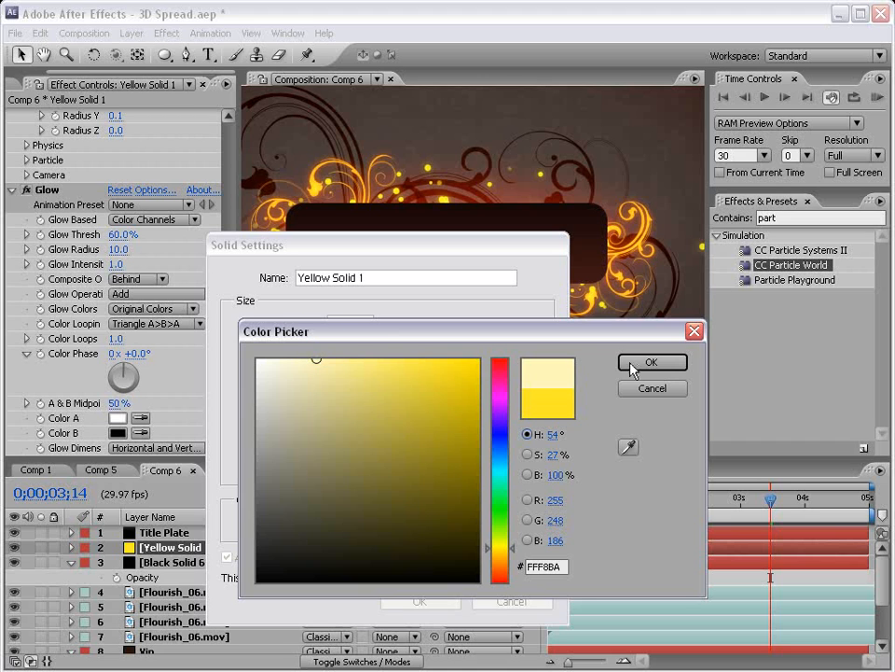
{"action": "left_click", "coordinate": [653, 362]}
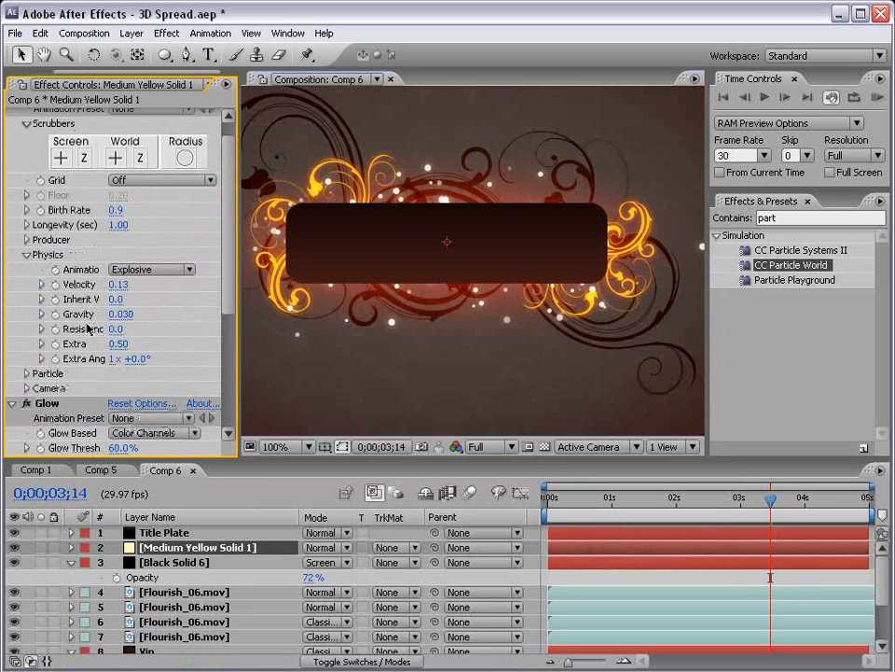
{"action": "scroll", "scroll_direction": "down", "scroll_amount": 3}
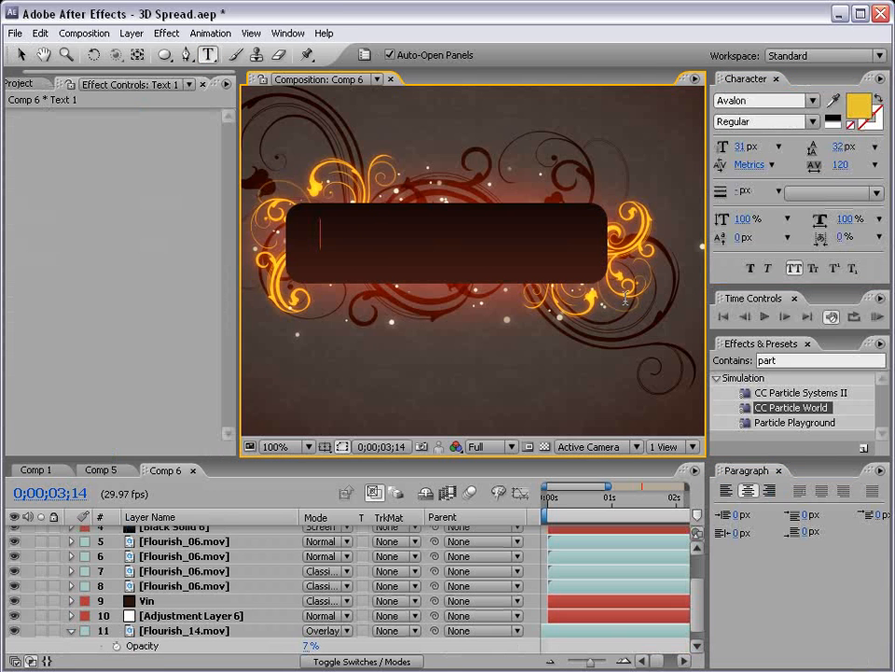
{"action": "type", "text": "TITLE IT UP"}
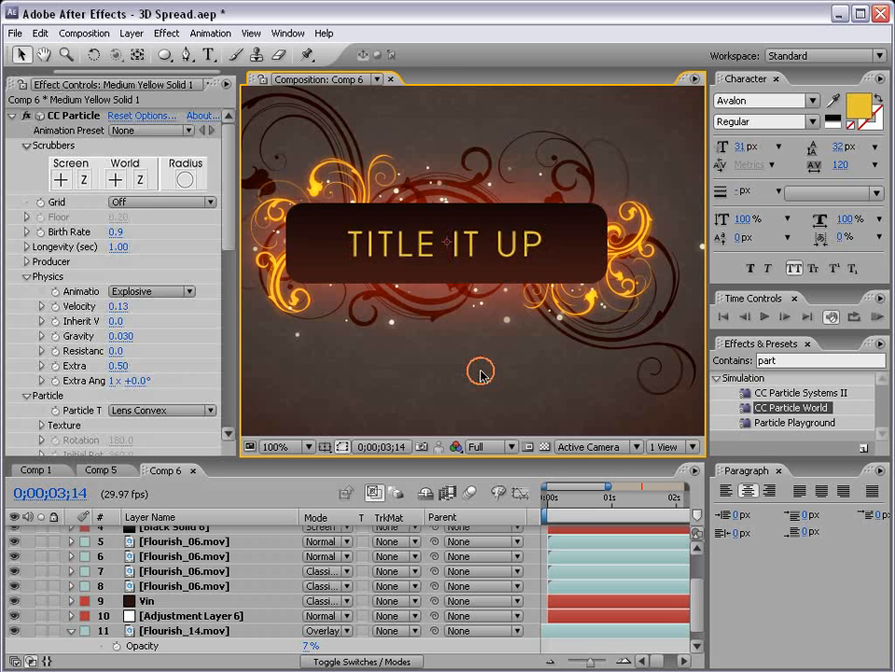
{"action": "left_click", "coordinate": [286, 446]}
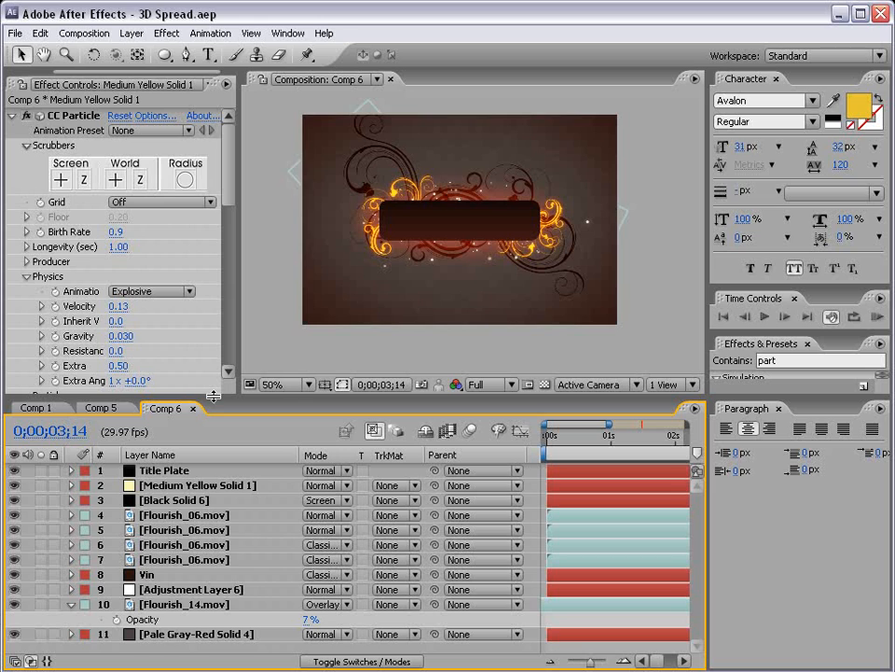
- Rename the sparkle and halo solids to 'Particles' and 'RED GLOW' in Comp 6
{"action": "left_click", "coordinate": [362, 661]}
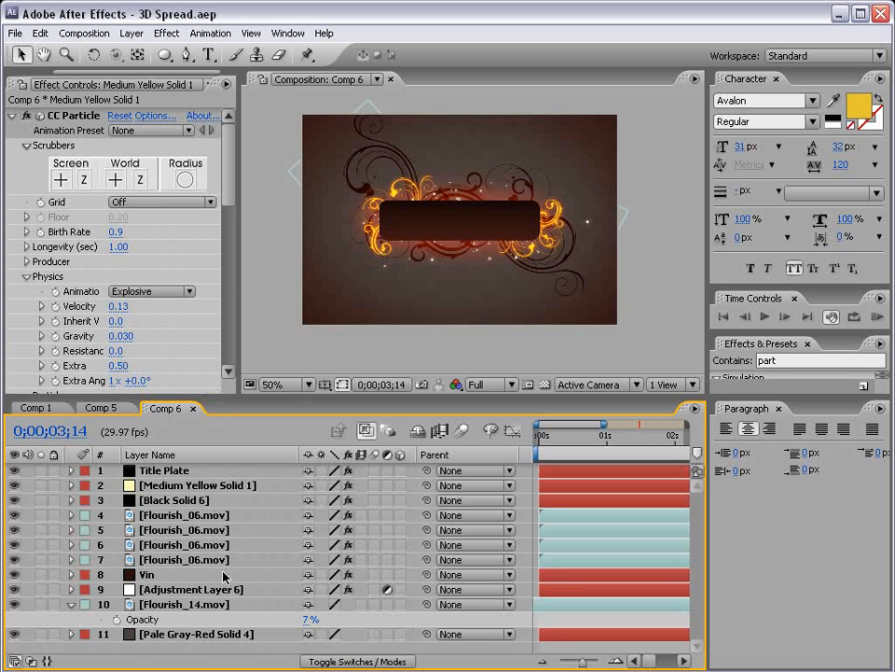
{"action": "left_click", "coordinate": [177, 560]}
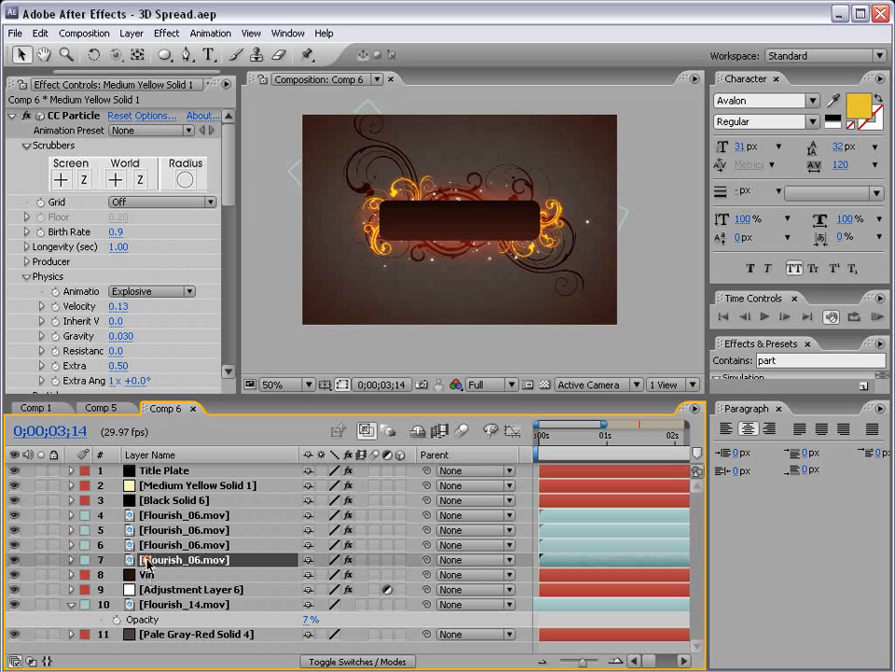
{"action": "left_click", "coordinate": [171, 500]}
{"action": "type", "text": "RED GLOW"}
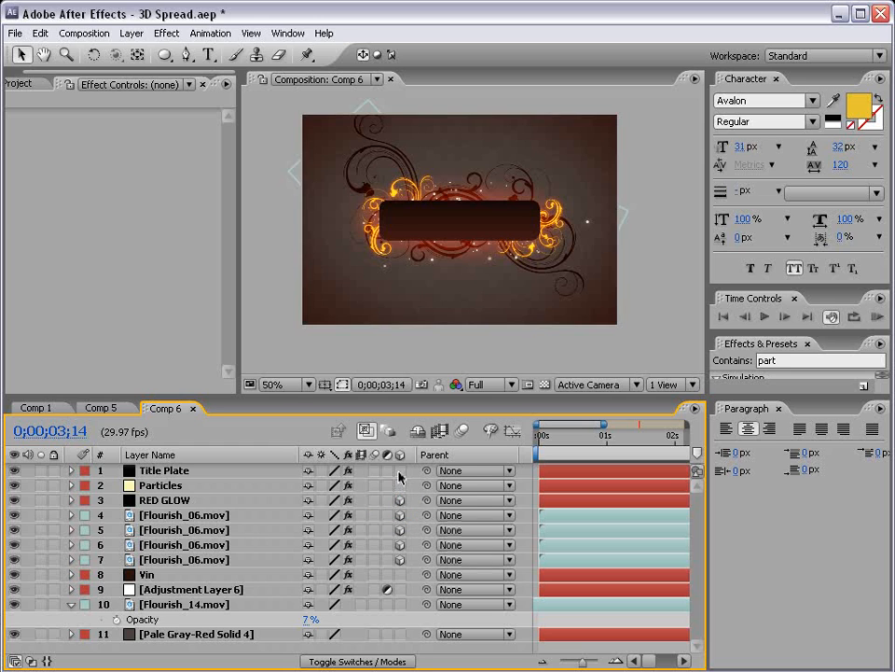
{"action": "left_click", "coordinate": [161, 485]}
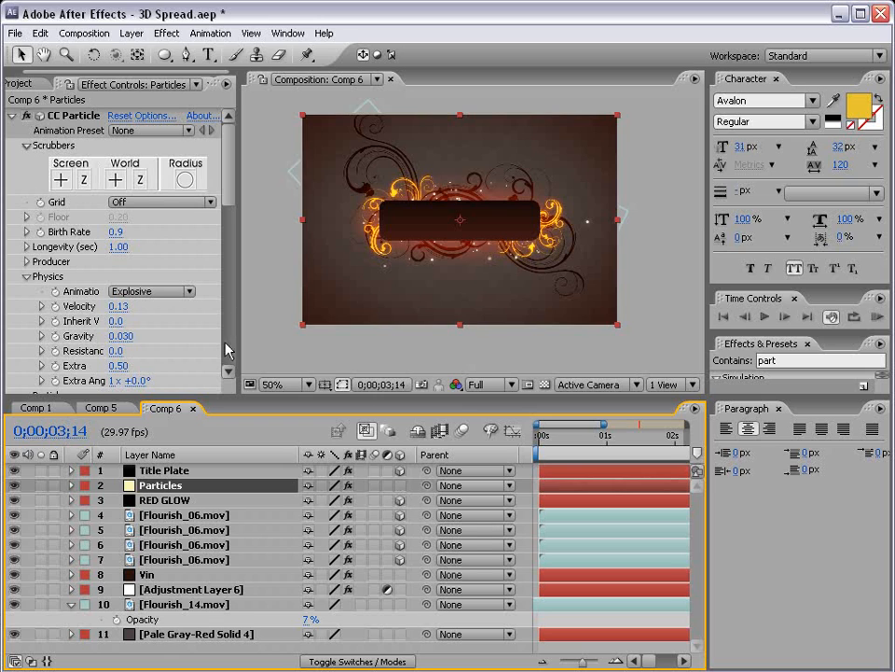
{"action": "mouse_move", "coordinate": [73, 217]}
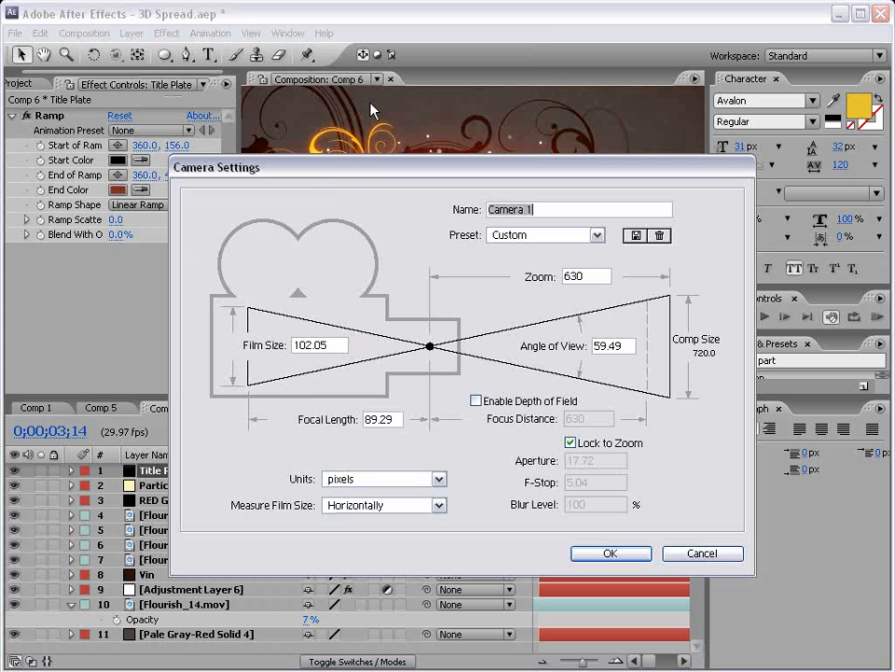
- Confirm Camera 1, angle its view of the plate, and duplicate Title Plate as Title Plate 2
{"action": "left_click", "coordinate": [543, 235]}
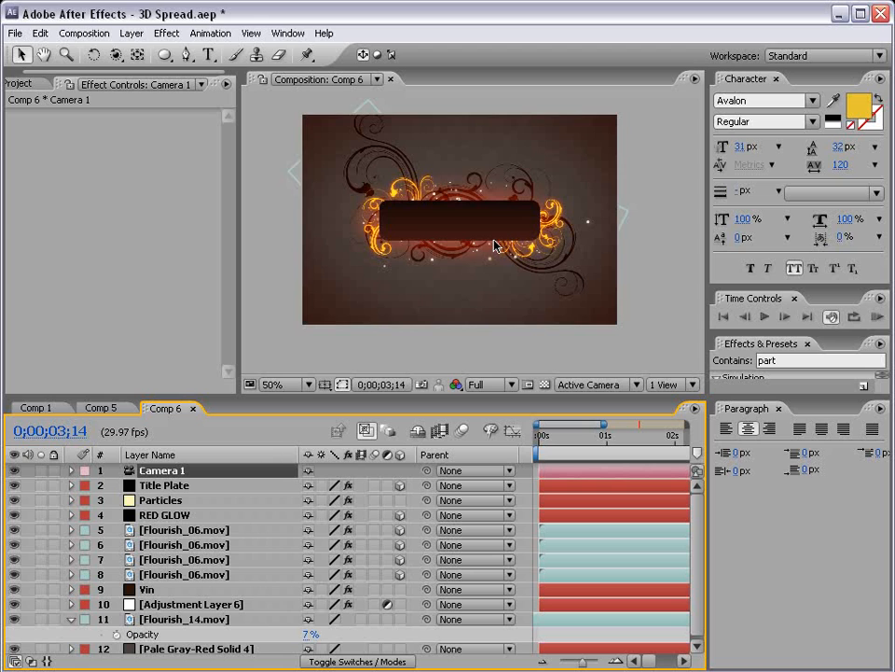
{"action": "left_click", "coordinate": [117, 58]}
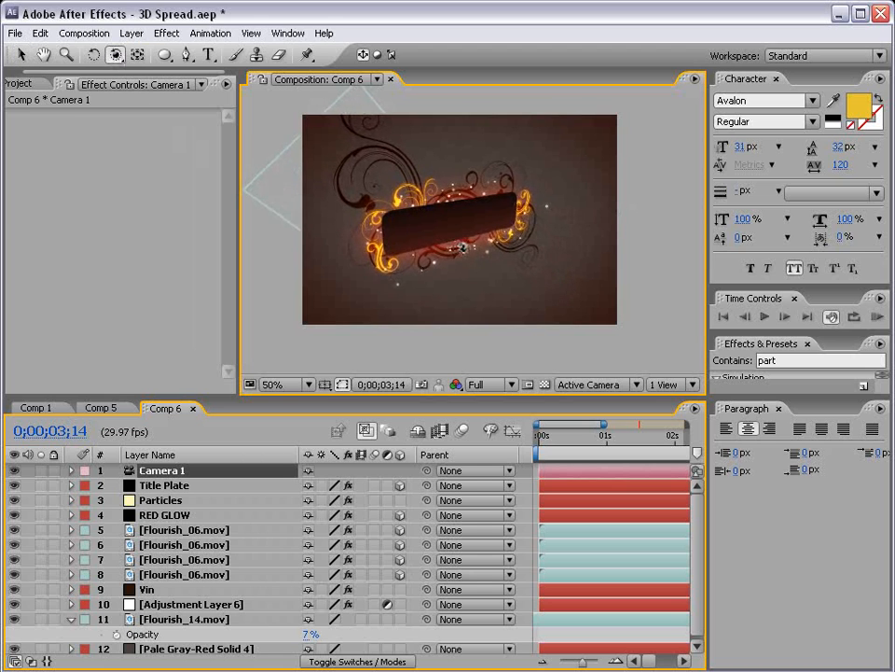
{"action": "left_click", "coordinate": [165, 485]}
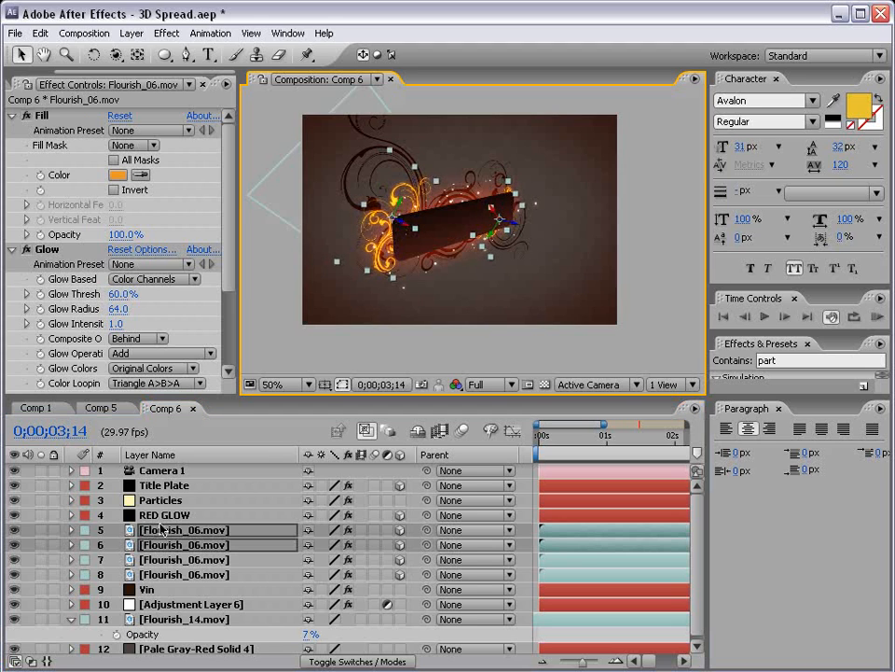
{"action": "left_click", "coordinate": [39, 34]}
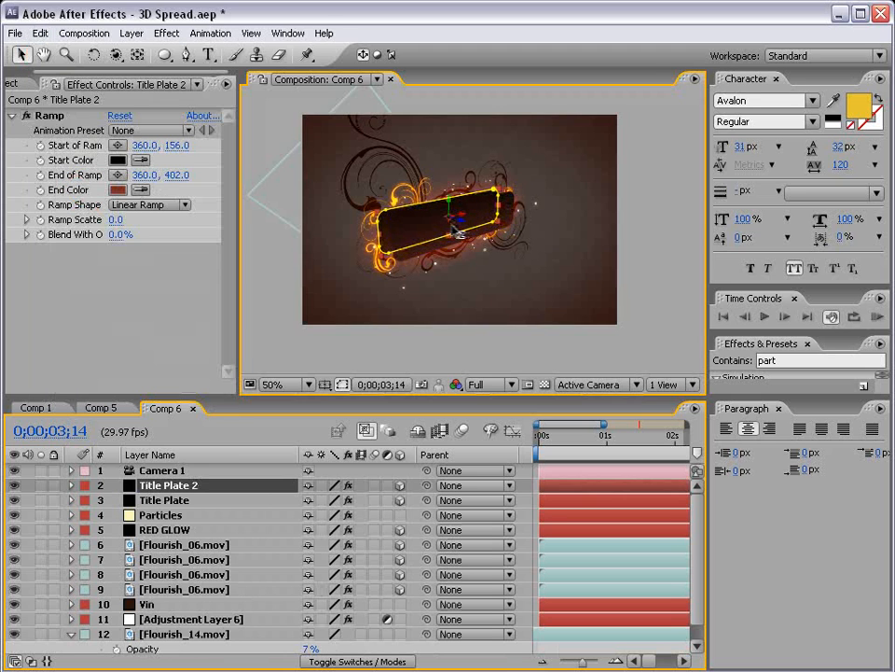
{"action": "left_click", "coordinate": [161, 515]}
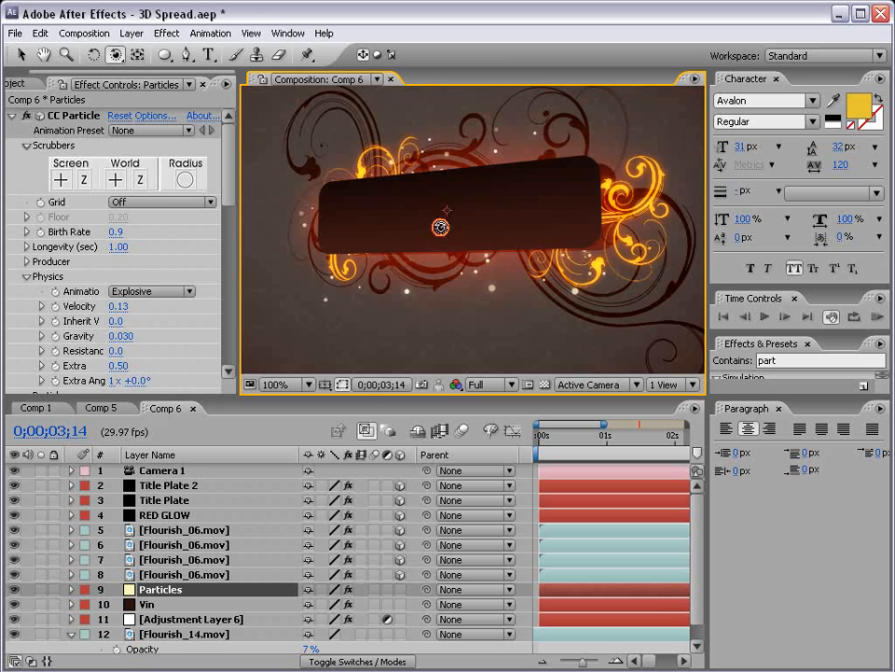
- Move Particles below the flourishes and keep the background solid's fill a dark red-brown
{"action": "key", "text": "`"}
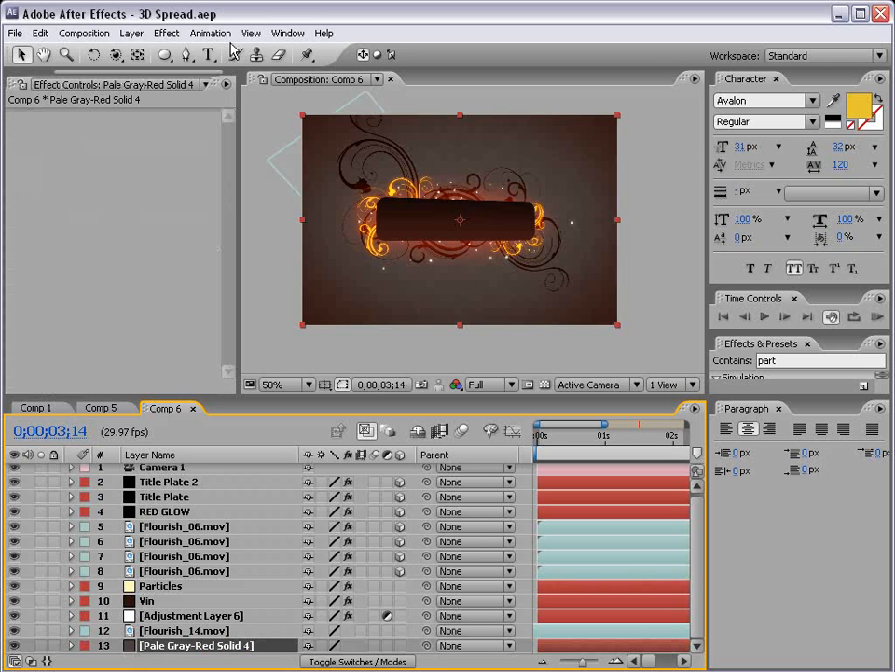
{"action": "left_click", "coordinate": [166, 33]}
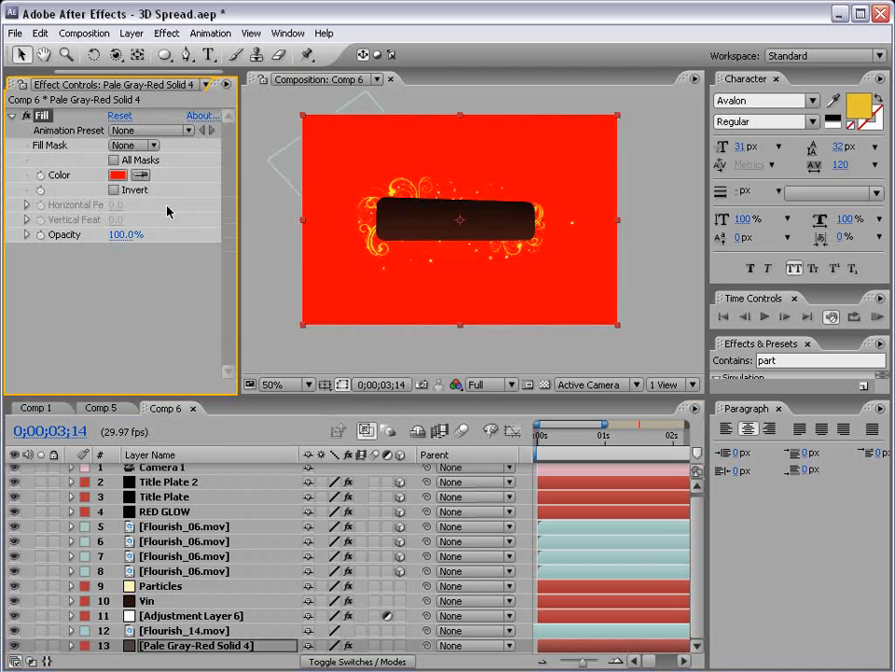
{"action": "left_click", "coordinate": [118, 176]}
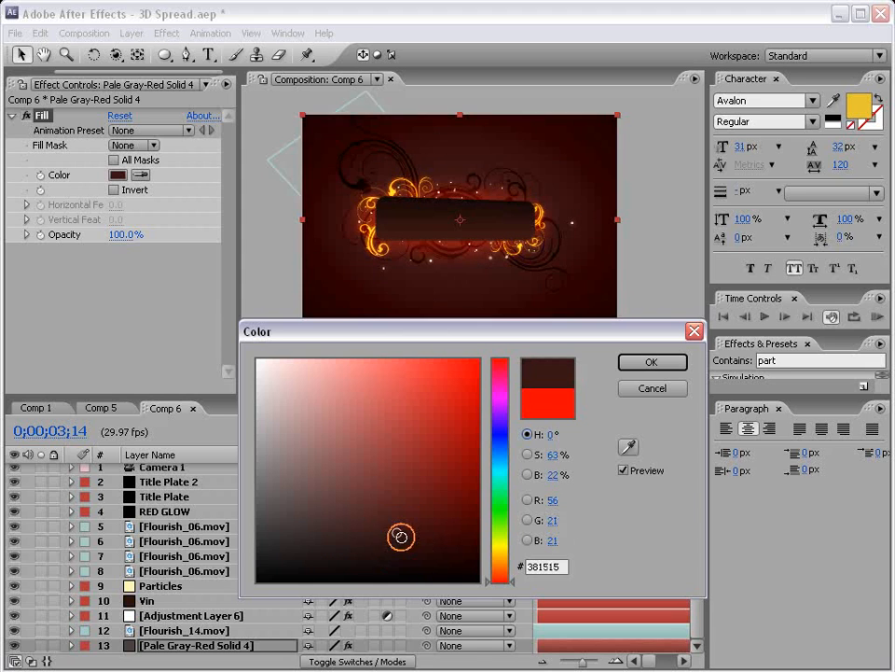
{"action": "left_click", "coordinate": [653, 362]}
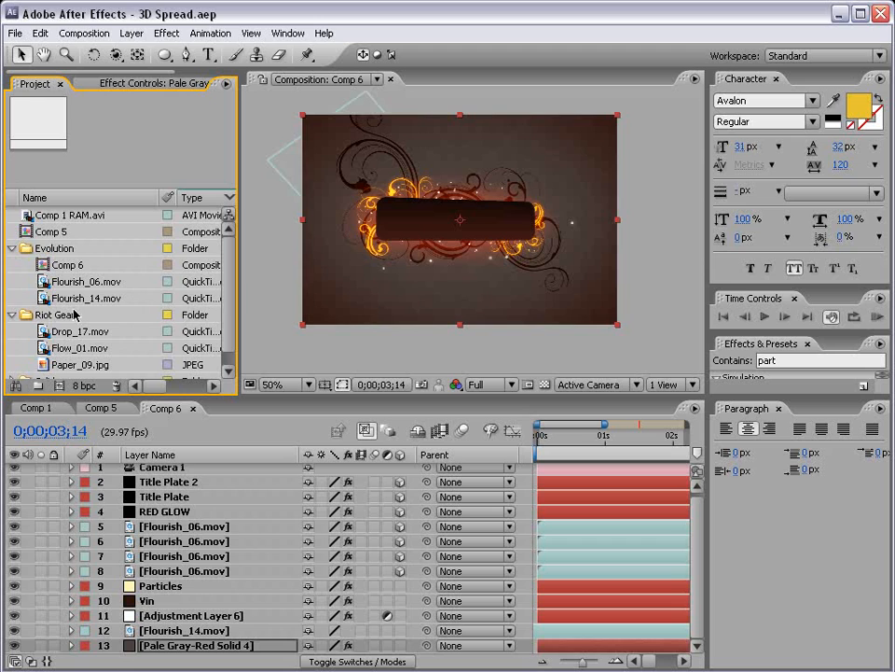
- Add Paper_09.jpg from the Riot Gear folder, scaled to 38% in Multiply mode
{"action": "left_click", "coordinate": [54, 314]}
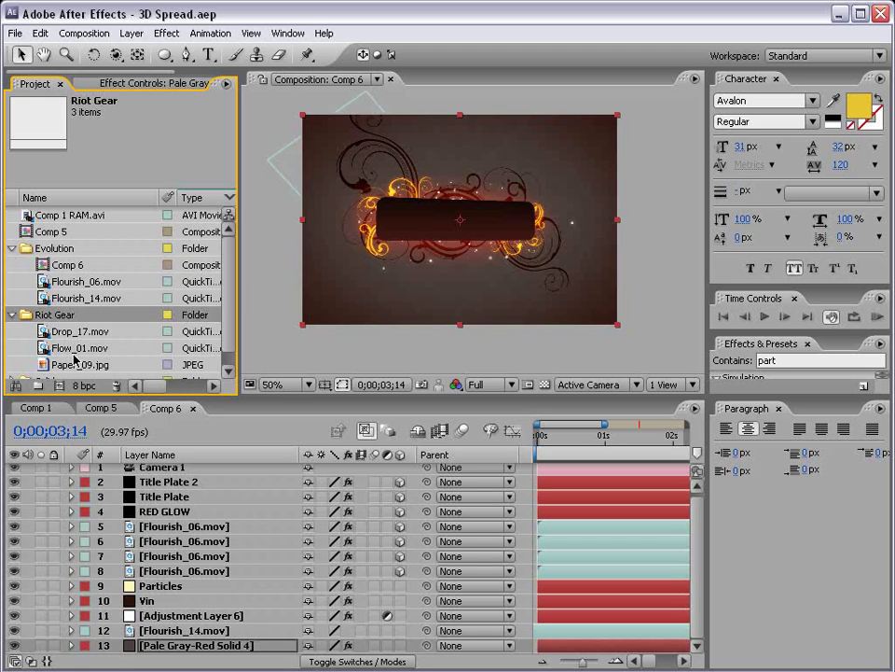
{"action": "left_click", "coordinate": [79, 364]}
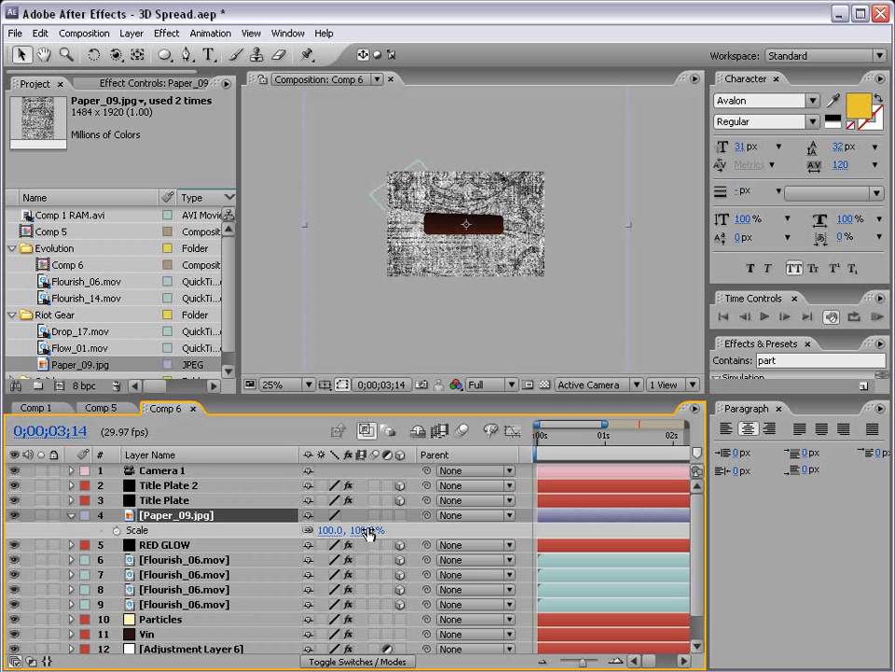
{"action": "left_click_drag", "start_coordinate": [345, 530], "coordinate": [325, 530]}
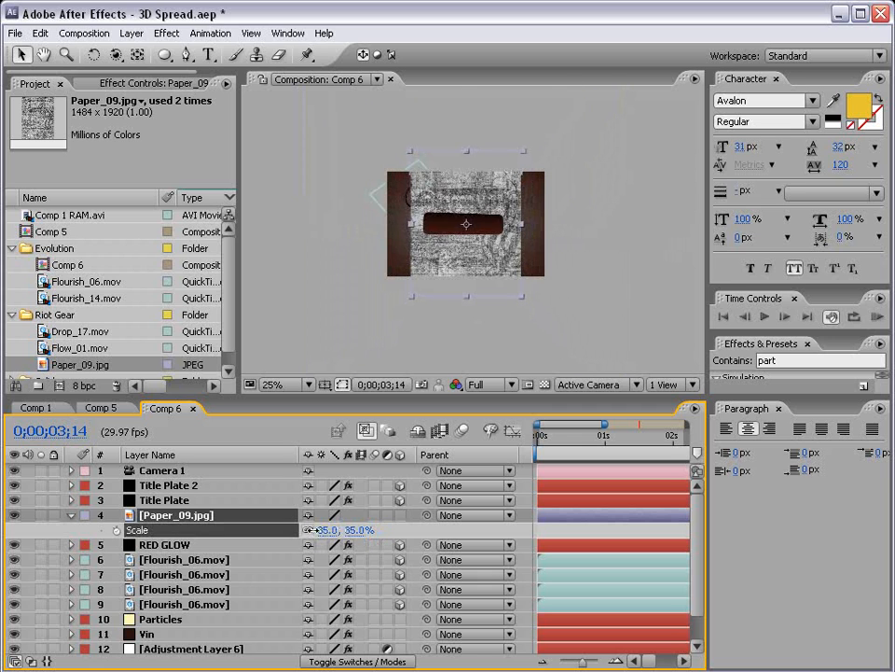
{"action": "left_click", "coordinate": [327, 515]}
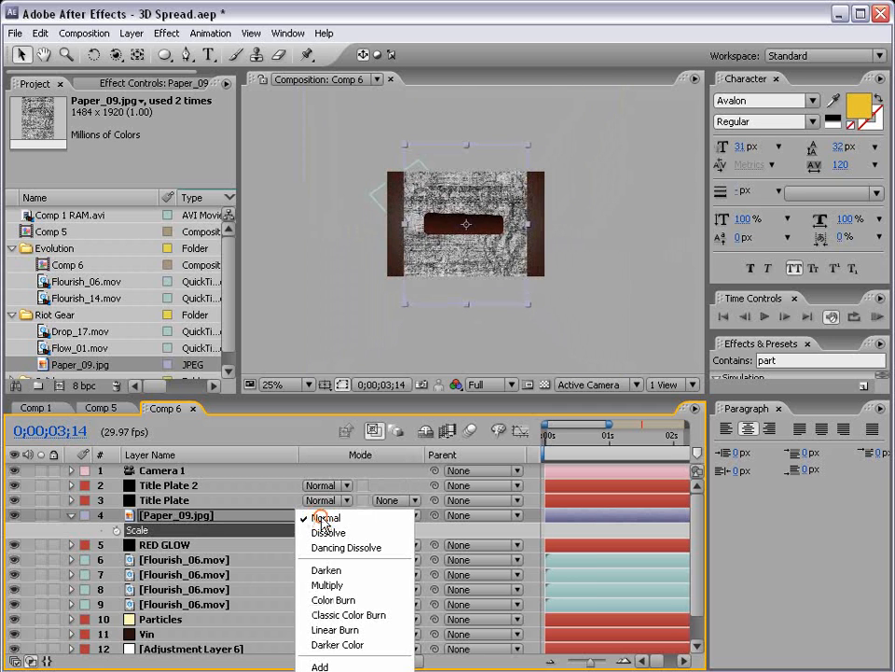
{"action": "left_click", "coordinate": [329, 585]}
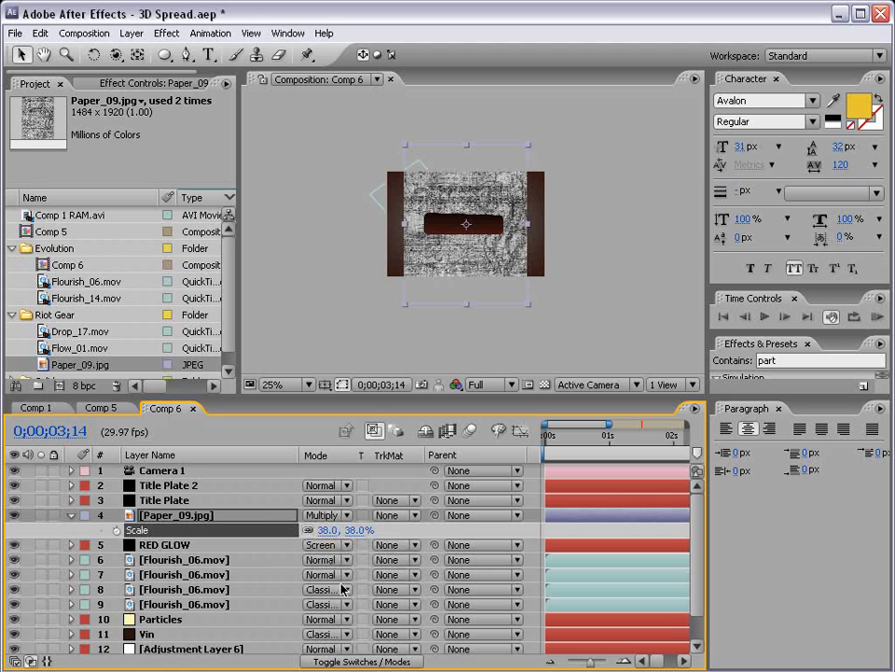
- Lower the paper texture's opacity and give it a feather-197 inverted mask toward the plate
{"action": "left_click", "coordinate": [291, 384]}
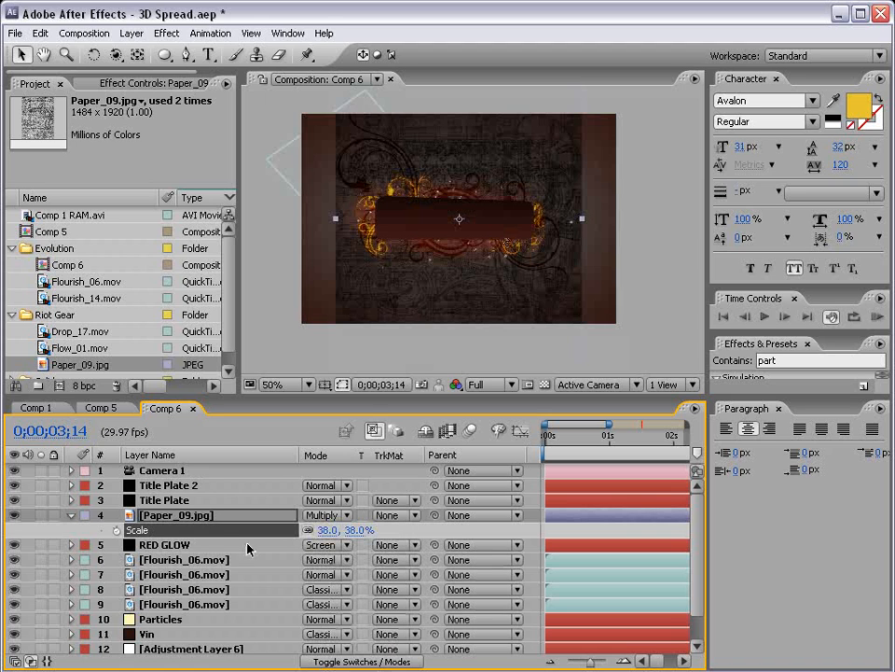
{"action": "left_click", "coordinate": [325, 515]}
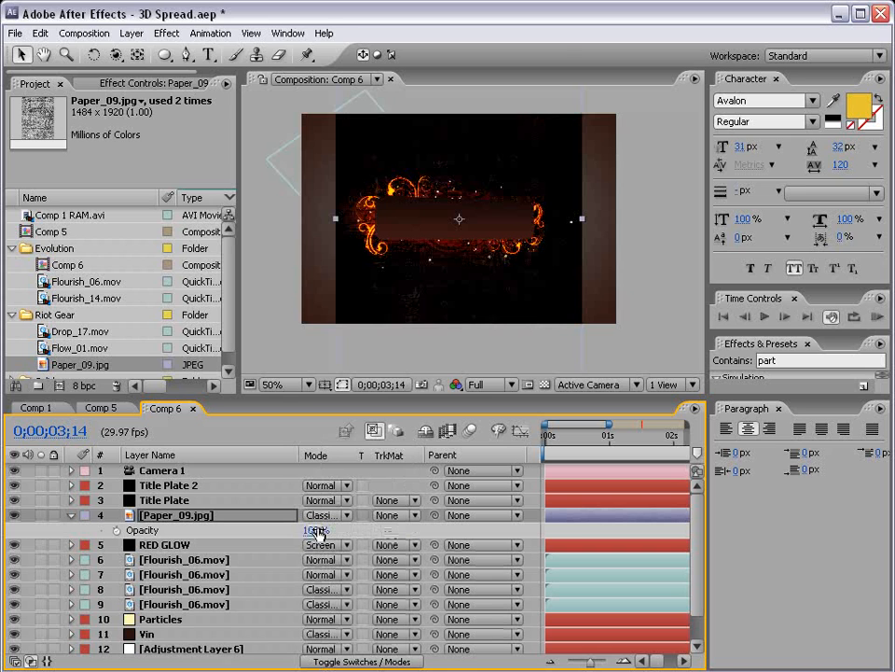
{"action": "left_click_drag", "start_coordinate": [313, 530], "coordinate": [238, 530]}
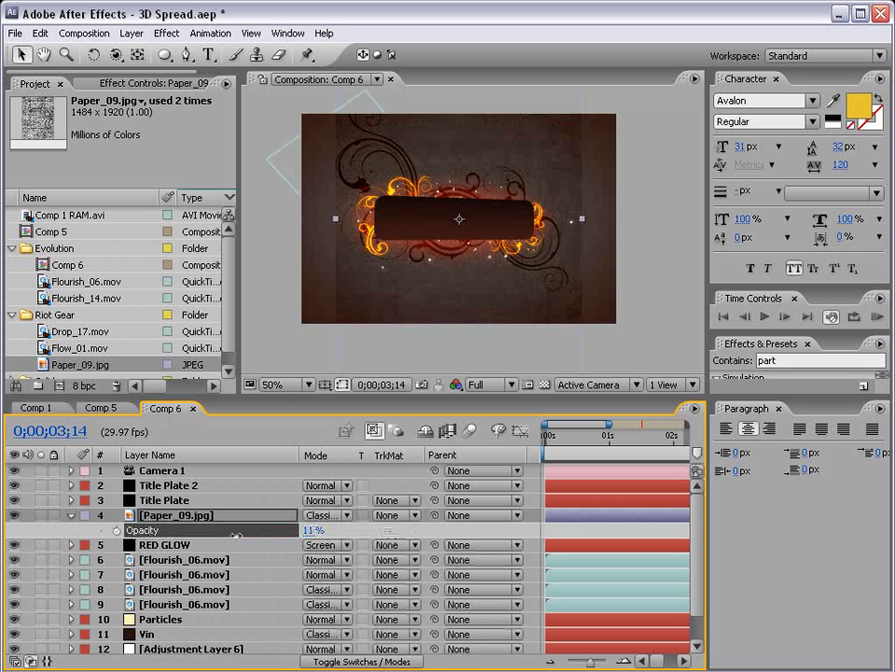
{"action": "left_click", "coordinate": [183, 58]}
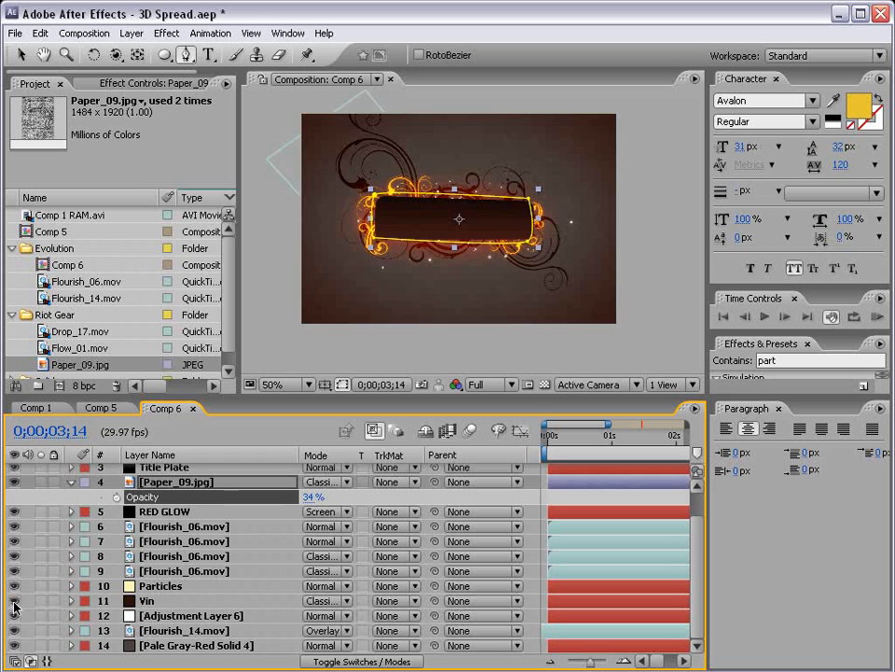
{"action": "left_click", "coordinate": [280, 385]}
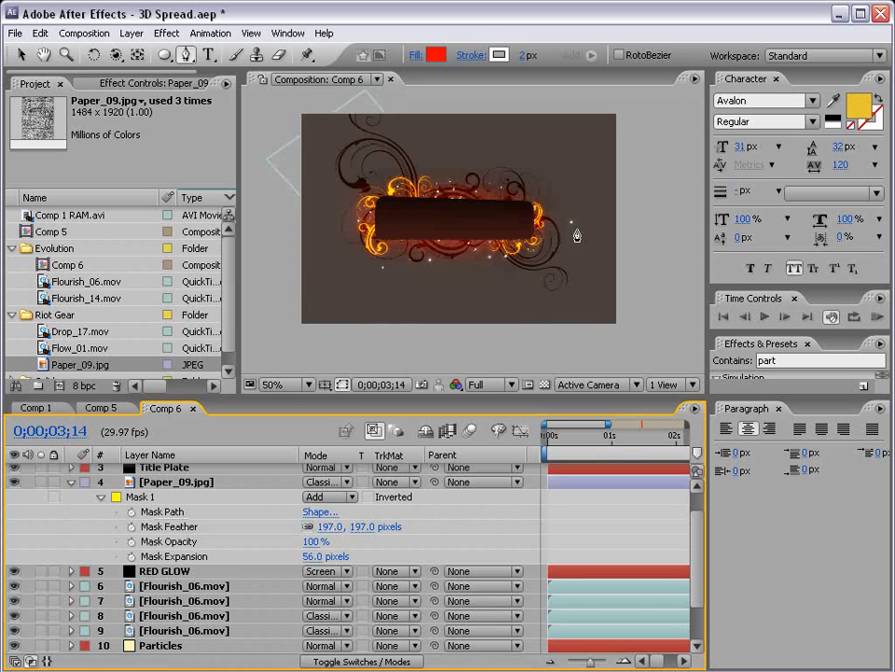
{"action": "left_click", "coordinate": [280, 385]}
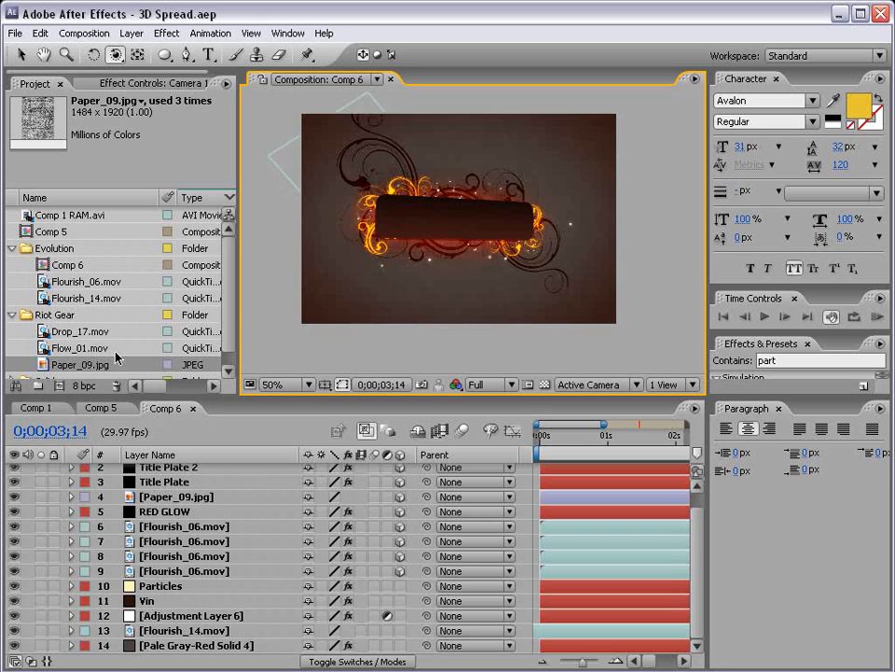
- Add the Flow_01.mov smoke clip and settle its blending mode on Add
{"action": "left_click", "coordinate": [73, 332]}
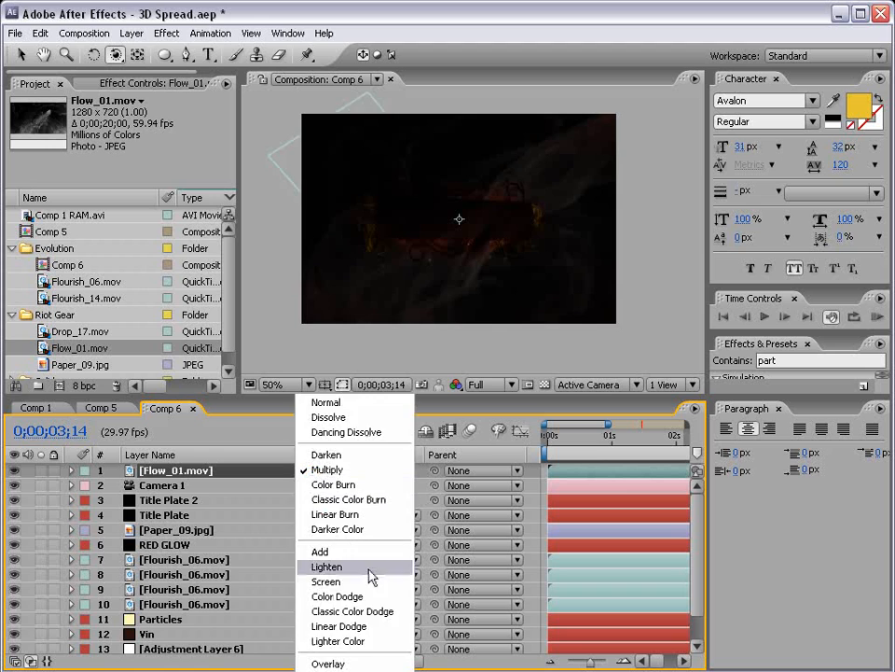
{"action": "left_click", "coordinate": [324, 582]}
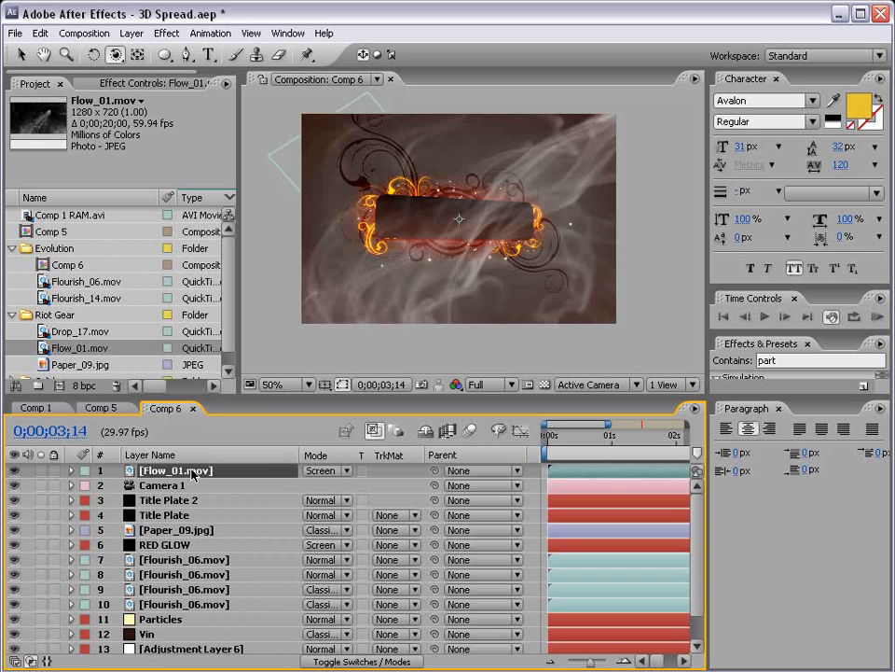
{"action": "left_click", "coordinate": [321, 470]}
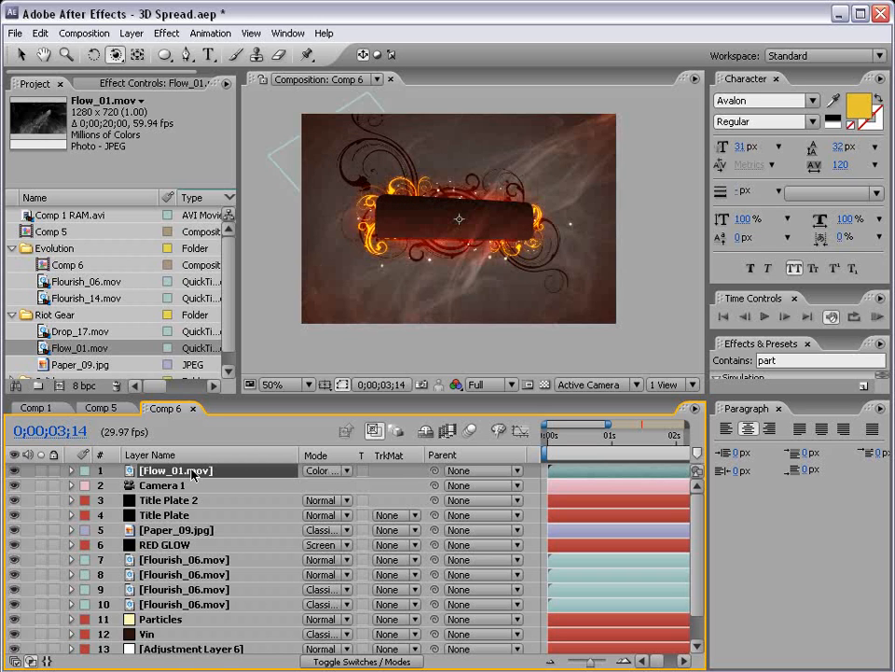
{"action": "left_click", "coordinate": [324, 470]}
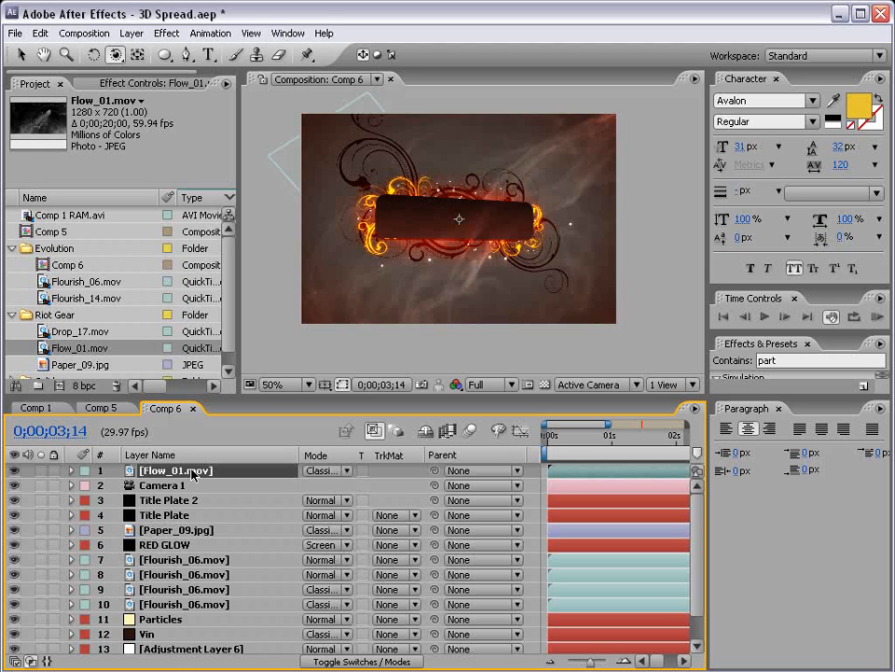
{"action": "left_click", "coordinate": [321, 470]}
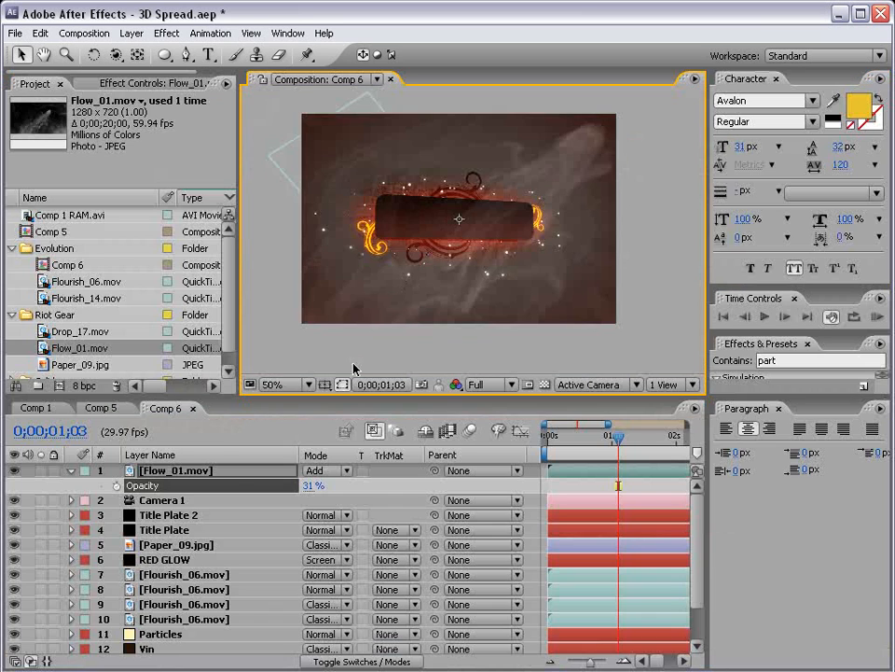
- Set the flow clip to about 21% opacity and place it low in the stack above the adjustment layer
{"action": "scroll", "scroll_direction": "down", "scroll_amount": 3}
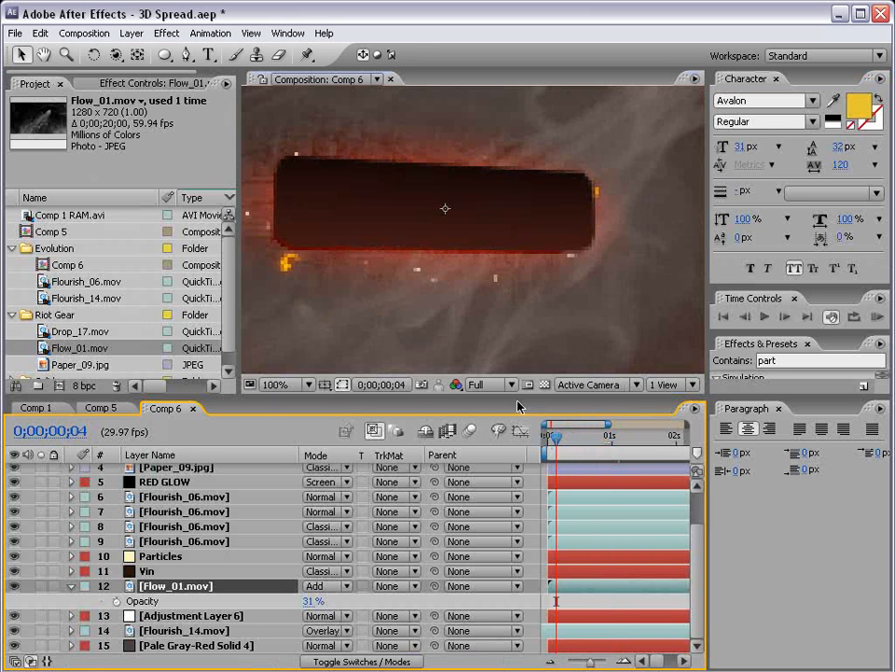
{"action": "left_click", "coordinate": [284, 384]}
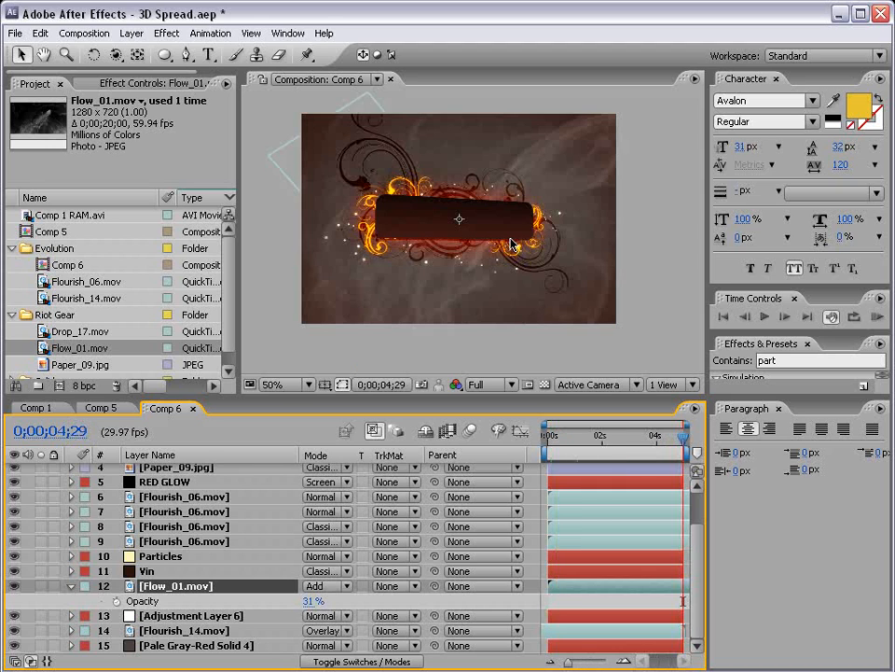
{"action": "left_click", "coordinate": [601, 435]}
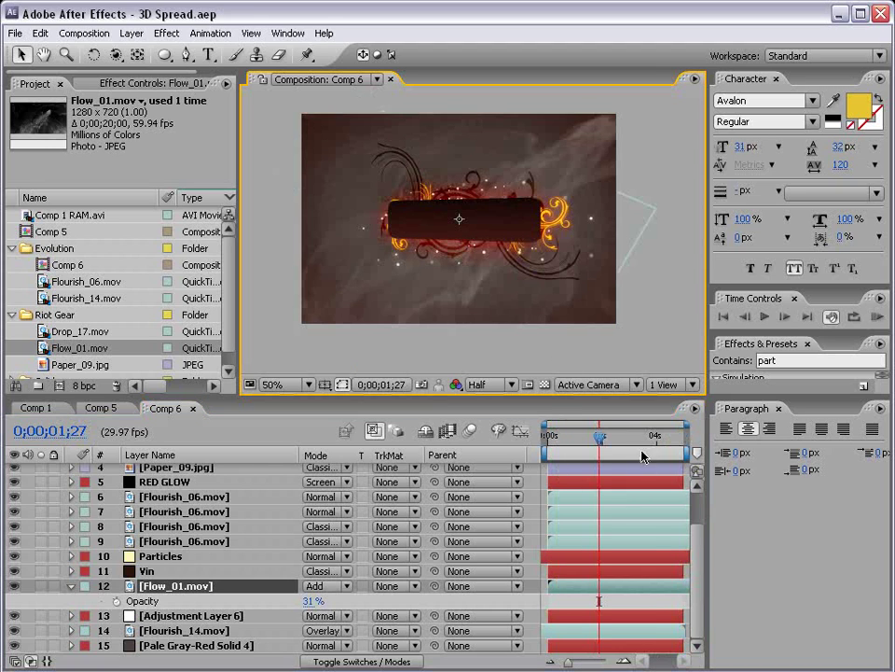